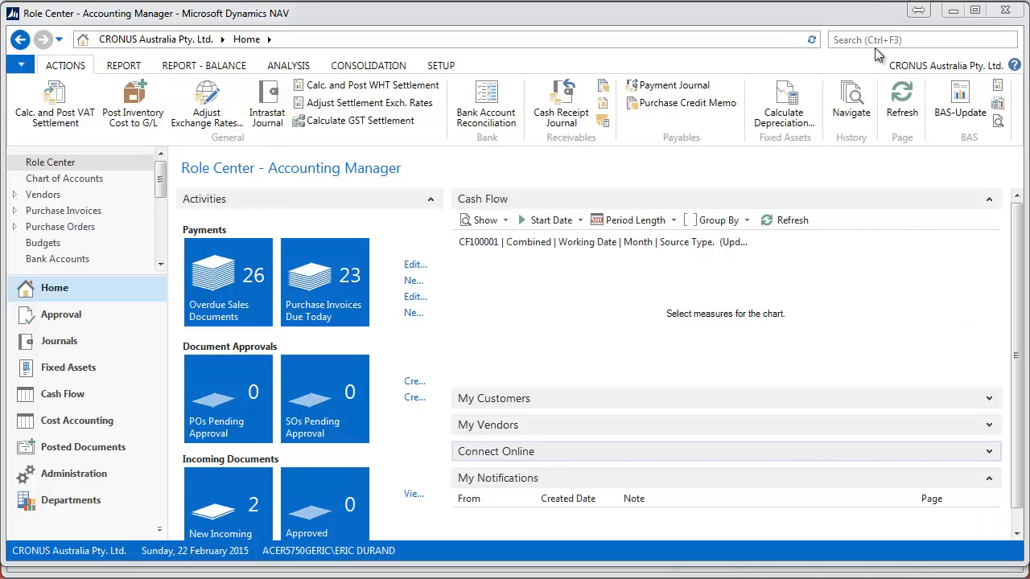
Search 'resou' and bring up the Resources list
{"action": "type", "text": "resource"}
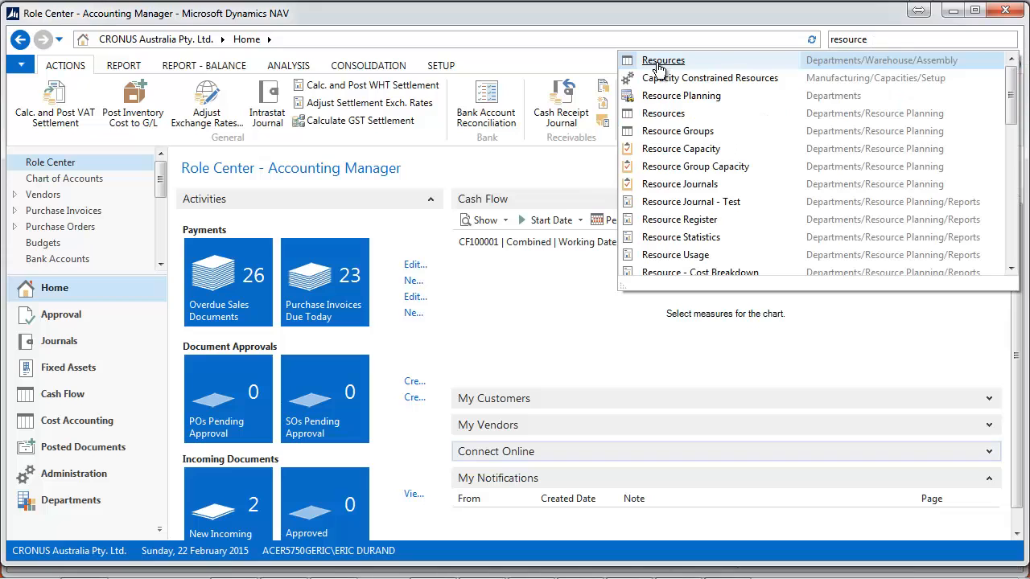
{"action": "left_click", "coordinate": [662, 61]}
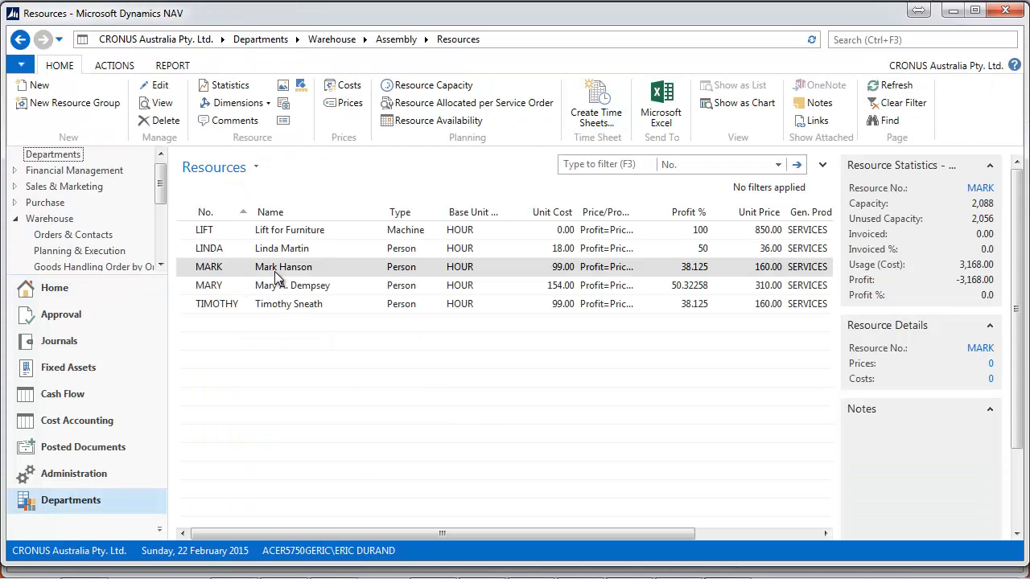
{"action": "double_click", "coordinate": [283, 267]}
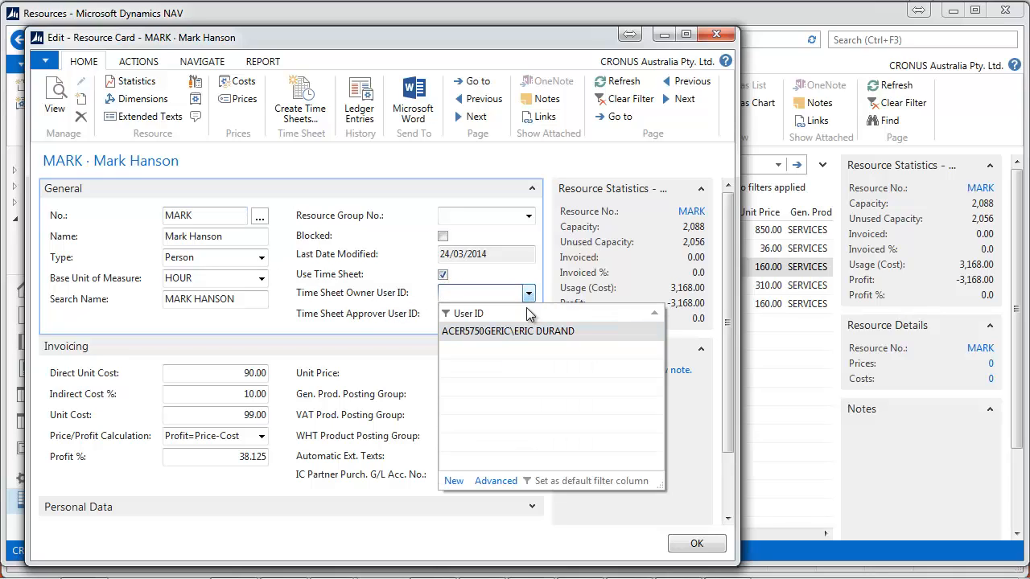
{"action": "left_click", "coordinate": [508, 332]}
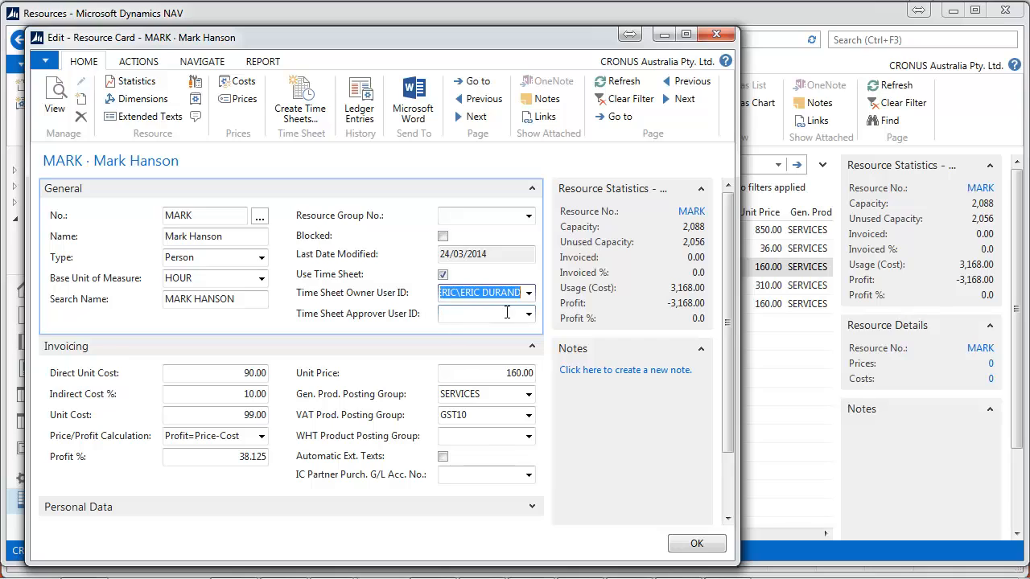
{"action": "left_click", "coordinate": [480, 314]}
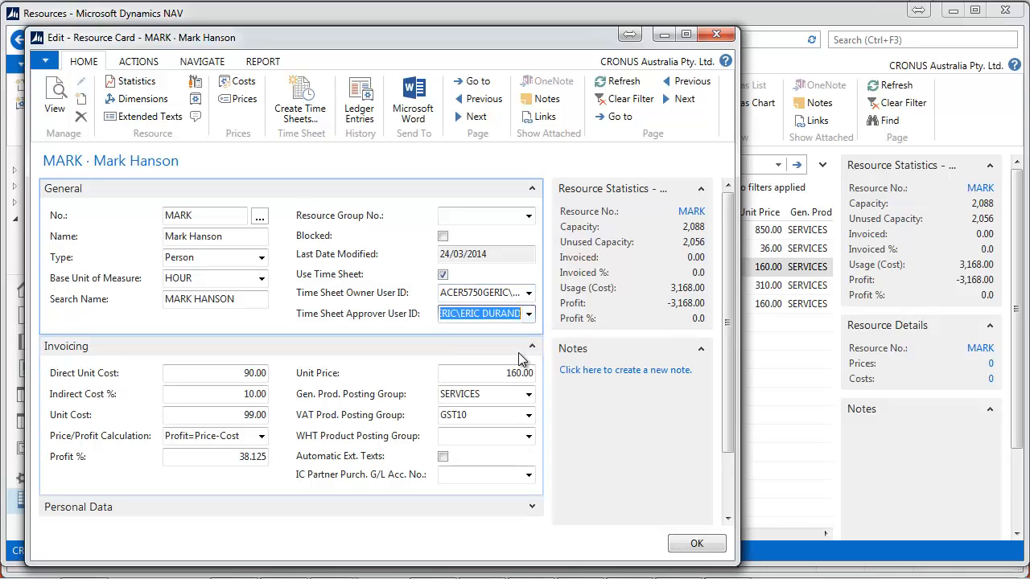
{"action": "mouse_move", "coordinate": [695, 544]}
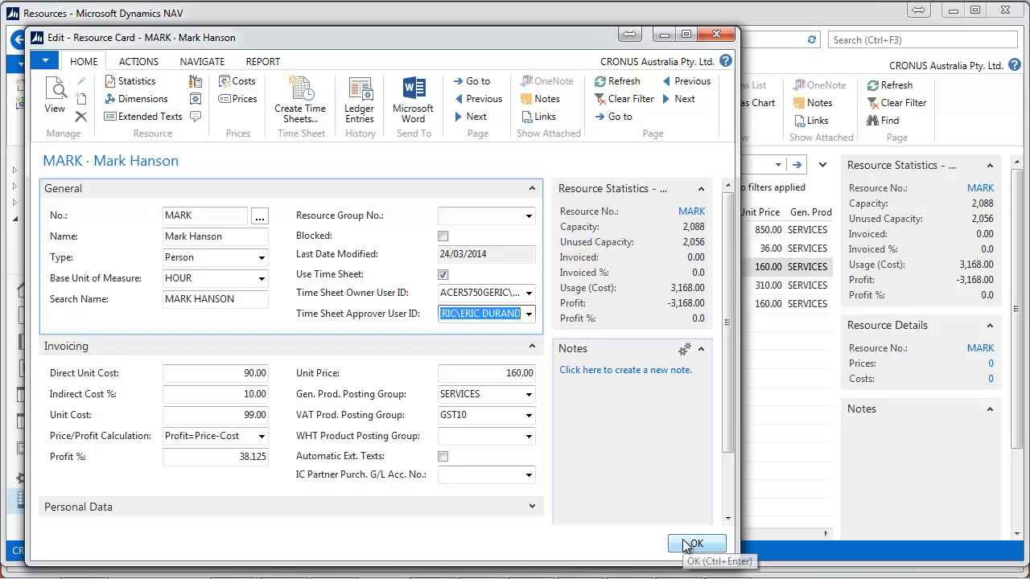
{"action": "mouse_move", "coordinate": [203, 186]}
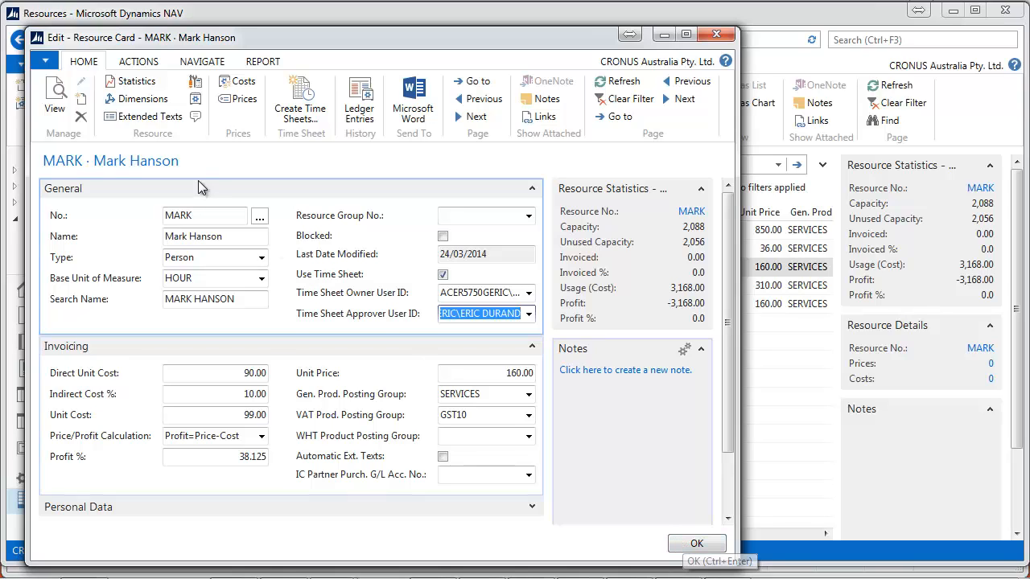
{"action": "left_click", "coordinate": [138, 61]}
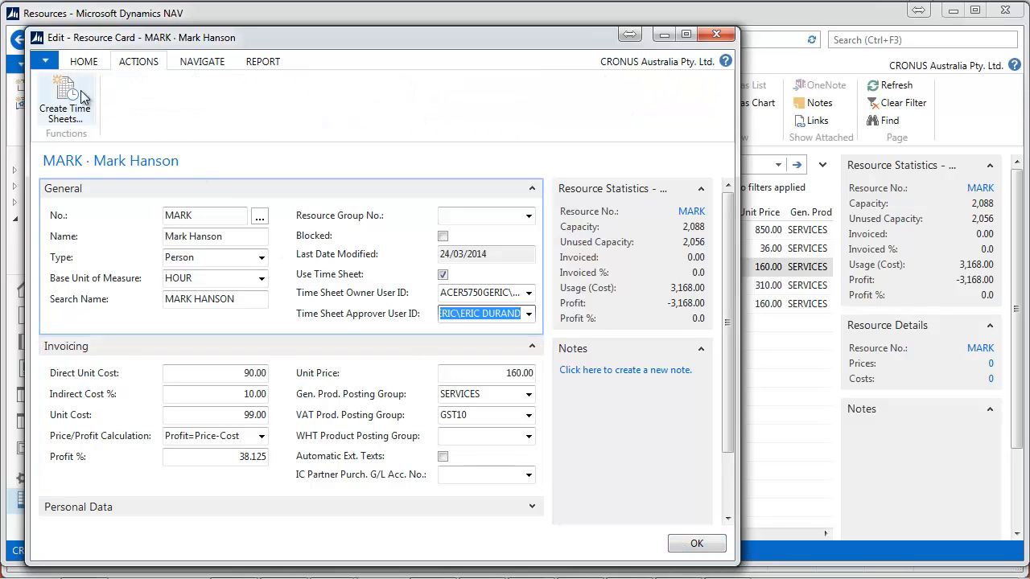
{"action": "left_click", "coordinate": [65, 97]}
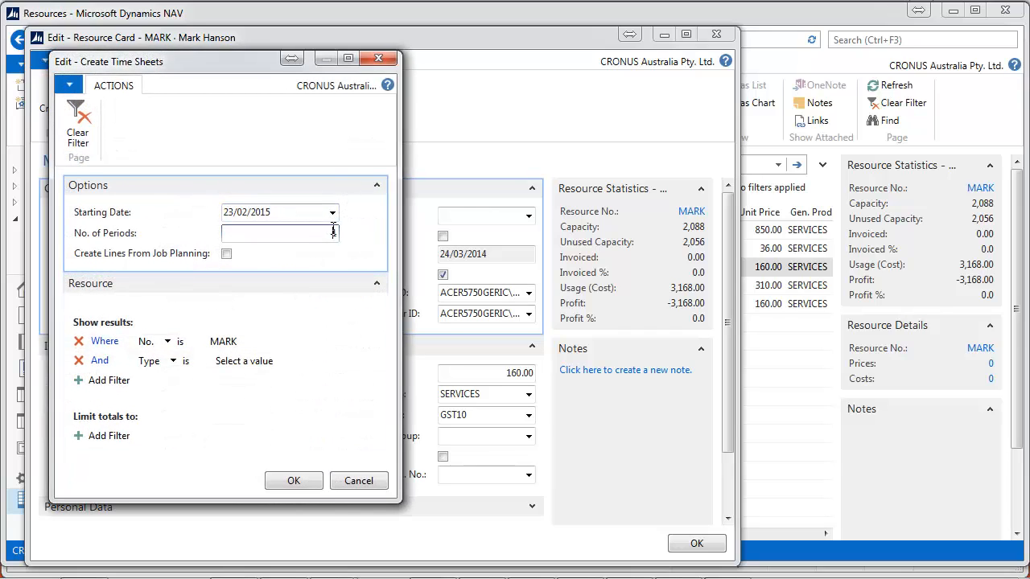
{"action": "type", "text": "2"}
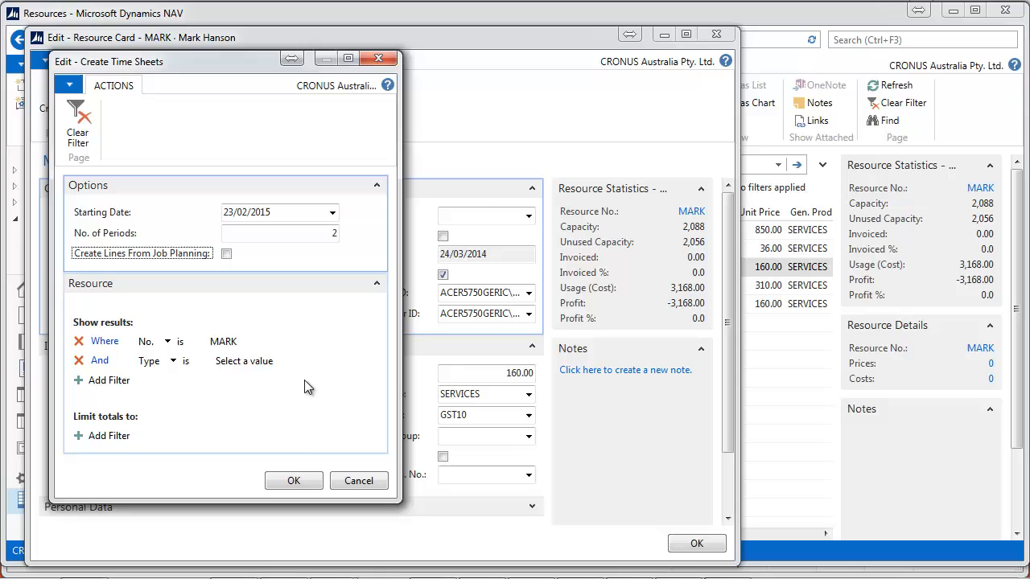
{"action": "left_click", "coordinate": [292, 479]}
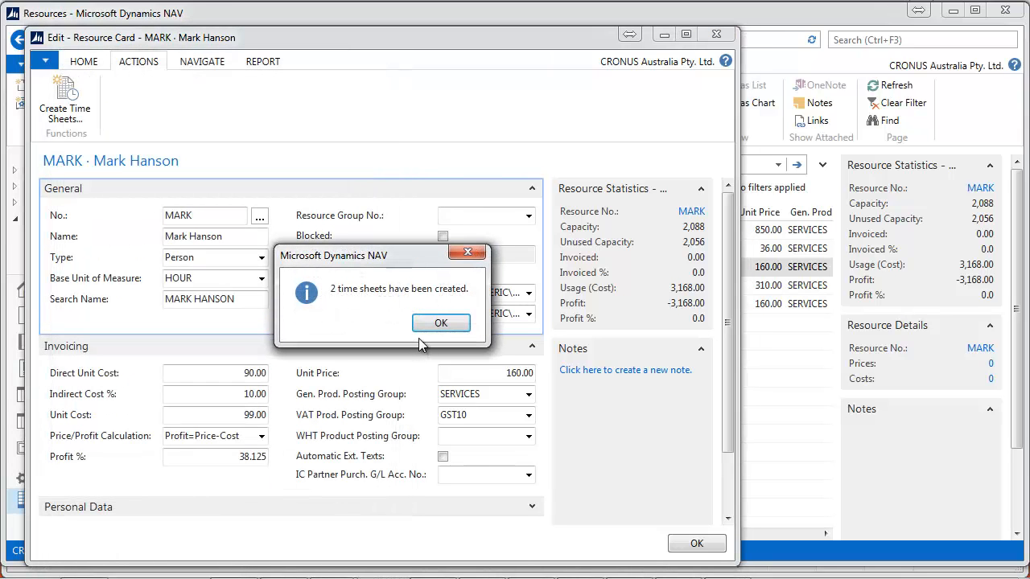
{"action": "left_click", "coordinate": [440, 322]}
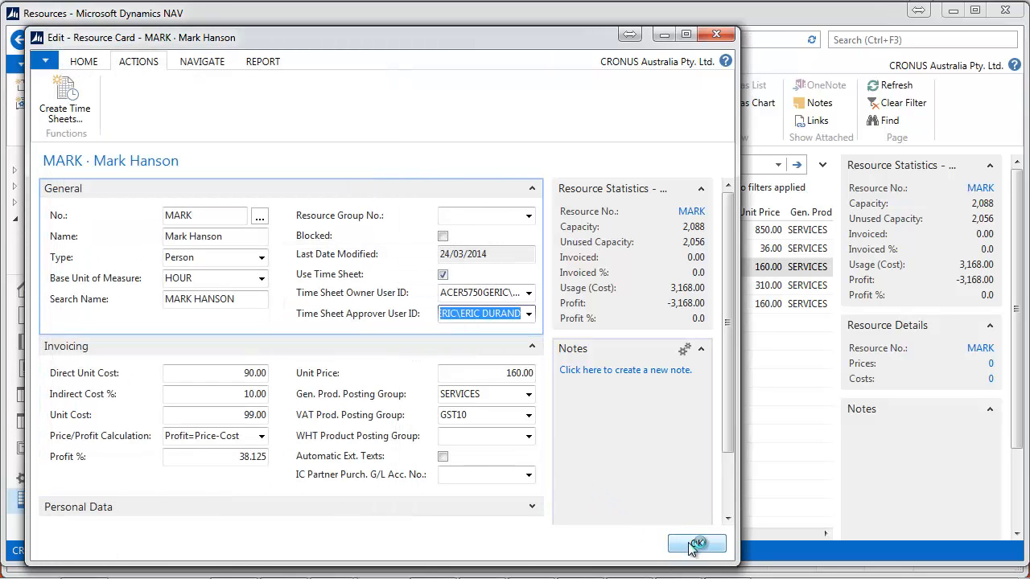
{"action": "left_click", "coordinate": [695, 543]}
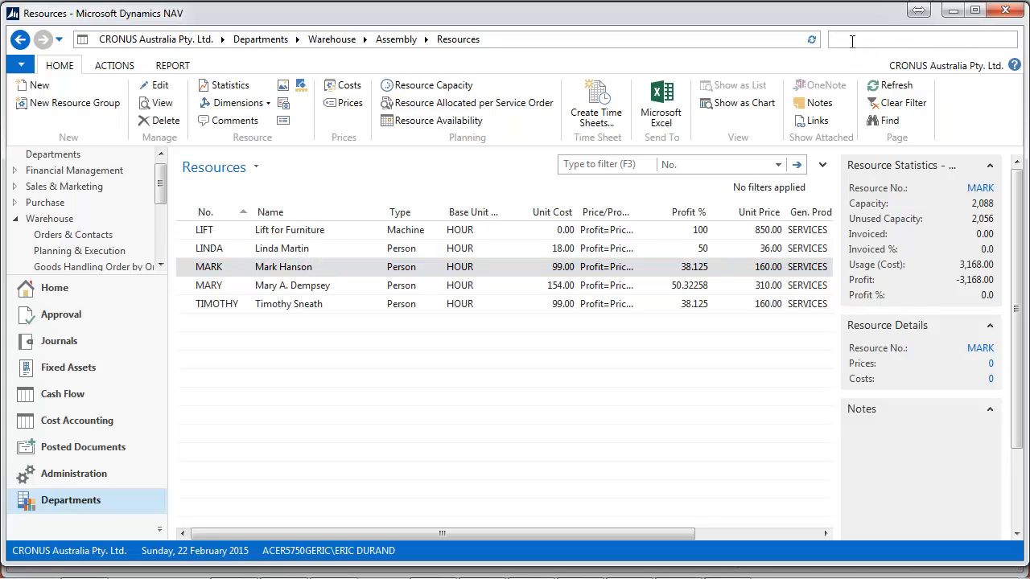
{"action": "type", "text": "user se"}
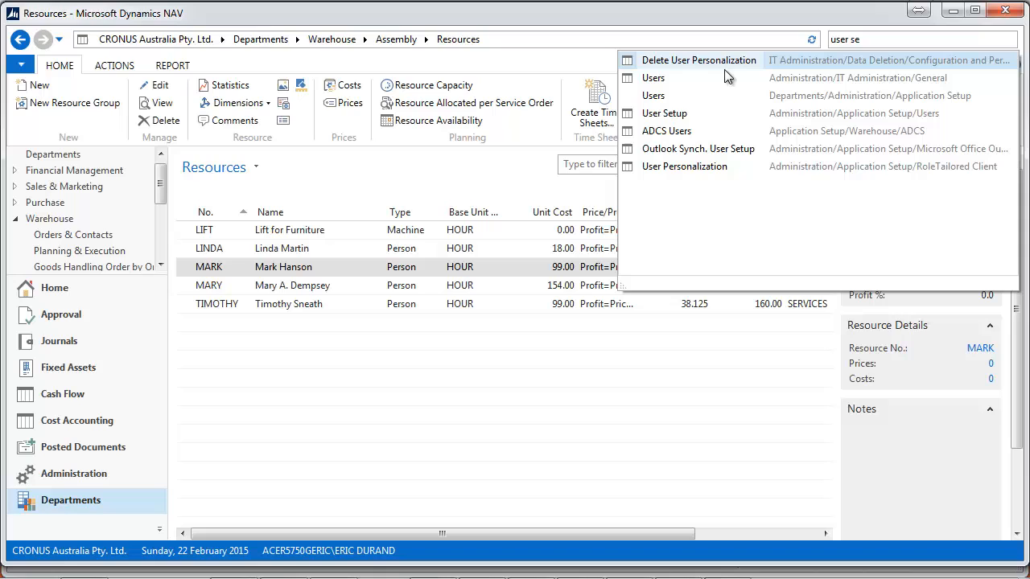
{"action": "left_click", "coordinate": [664, 113]}
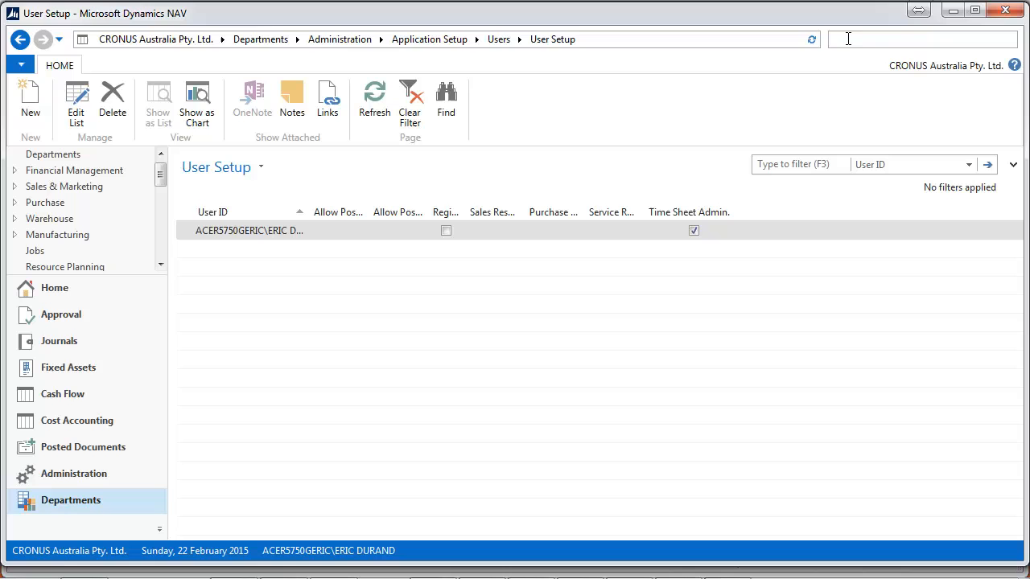
{"action": "type", "text": "time s"}
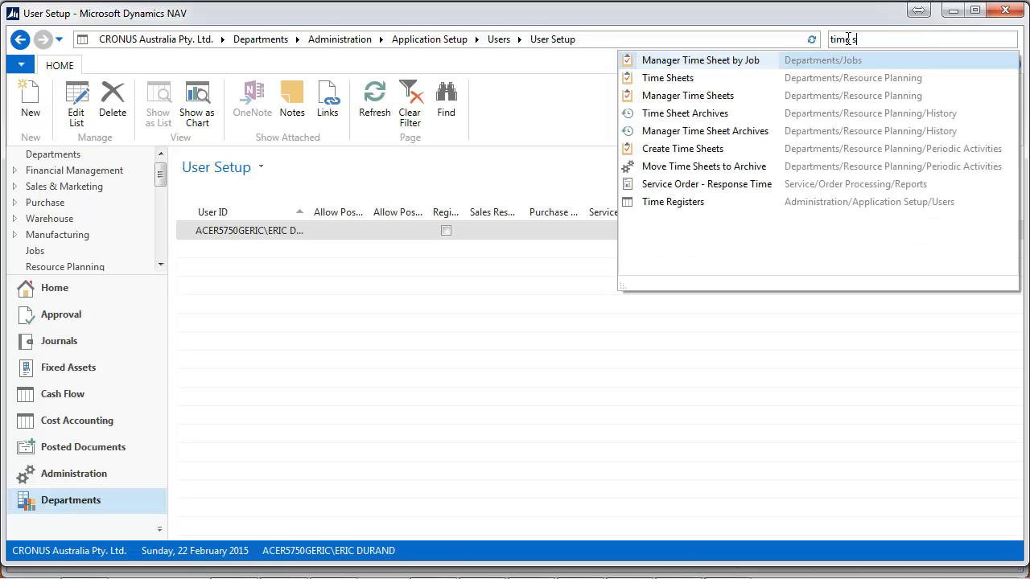
Show the Time Sheet List with MARK's sheets TS00001 and TS00002
{"action": "left_click", "coordinate": [666, 77]}
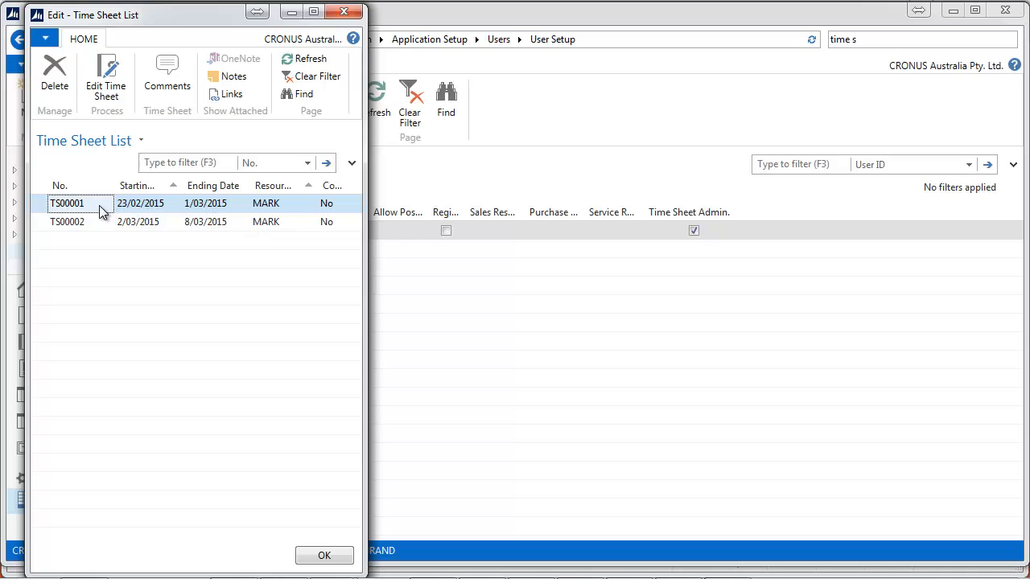
{"action": "mouse_move", "coordinate": [368, 270]}
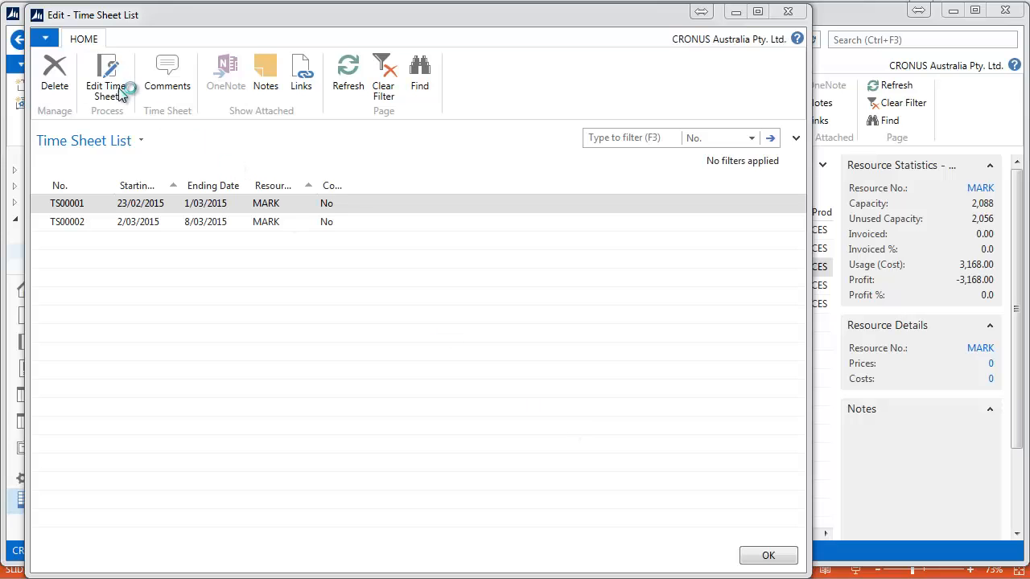
Edit TS00001 and add a Job line for task 1110, 'Specification with Ra…', with 5.00 hours Monday
{"action": "left_click", "coordinate": [107, 77]}
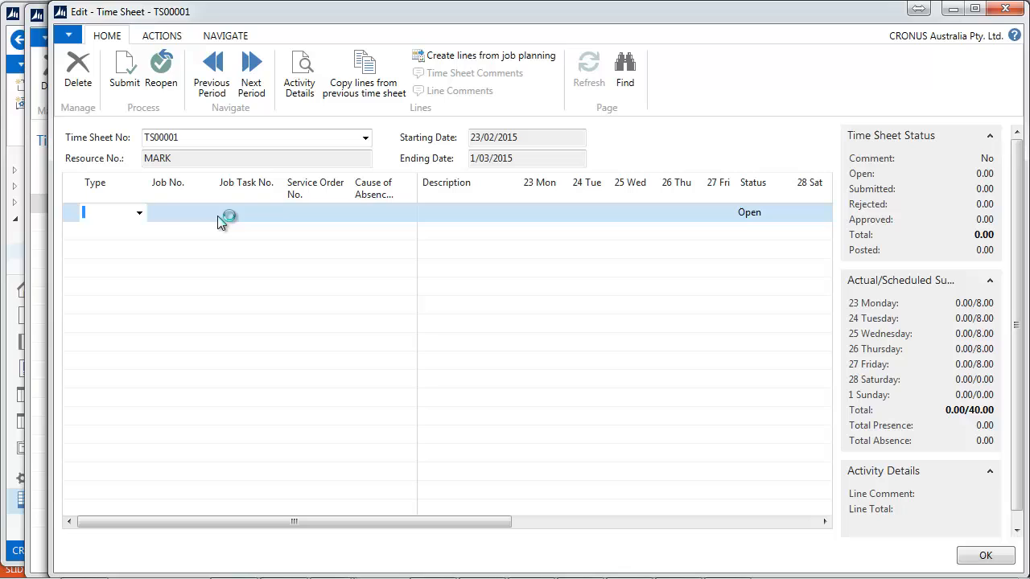
{"action": "left_click", "coordinate": [138, 213]}
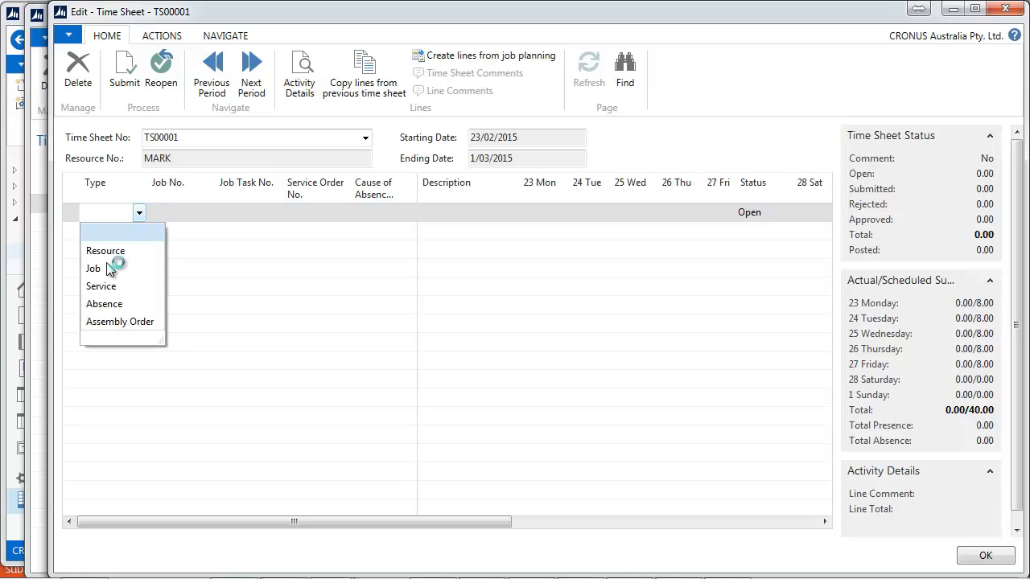
{"action": "left_click", "coordinate": [93, 267]}
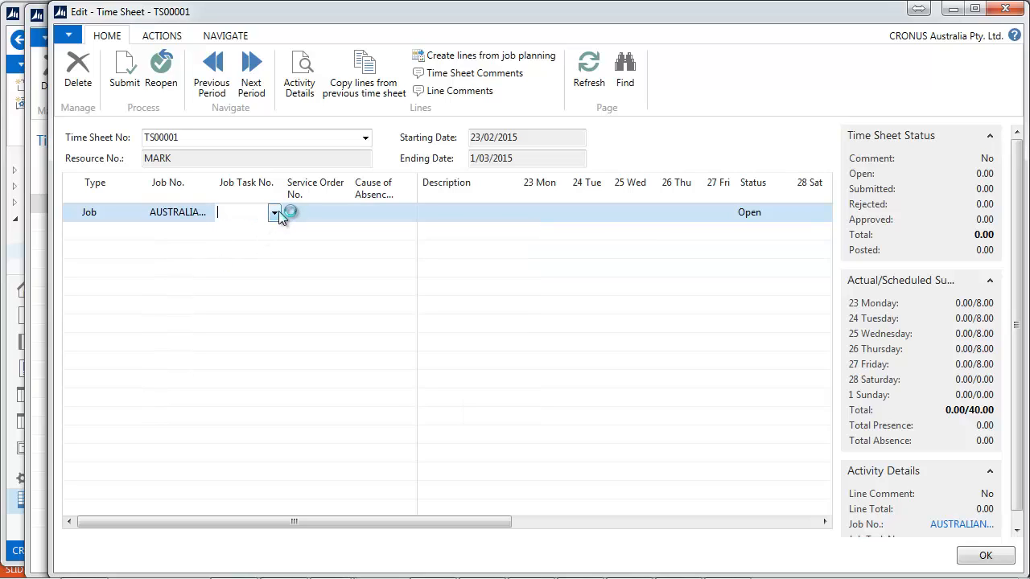
{"action": "left_click", "coordinate": [273, 212]}
{"action": "type", "text": "Spec"}
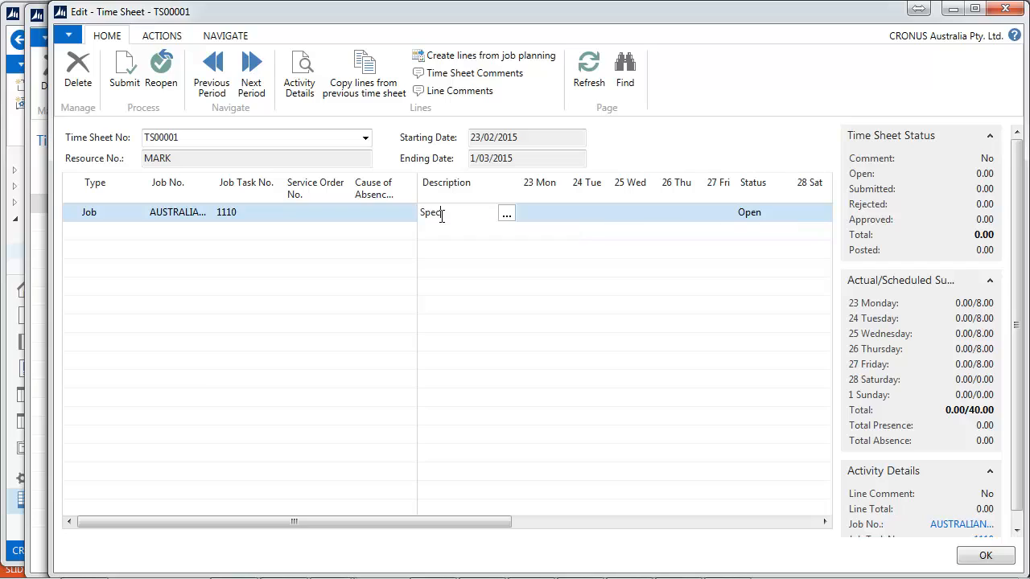
{"action": "type", "text": "ifica"}
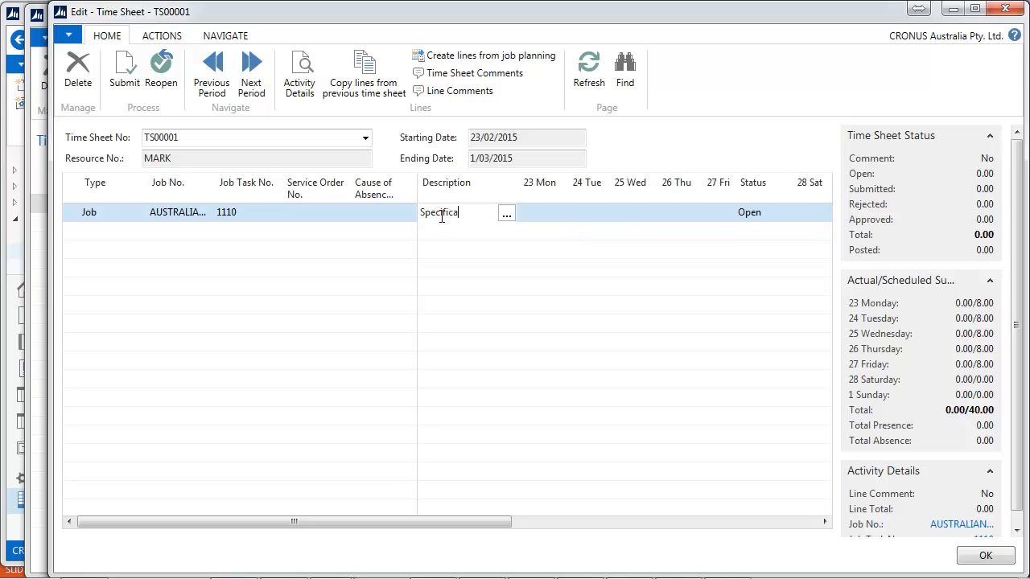
{"action": "type", "text": "tion with Ra"}
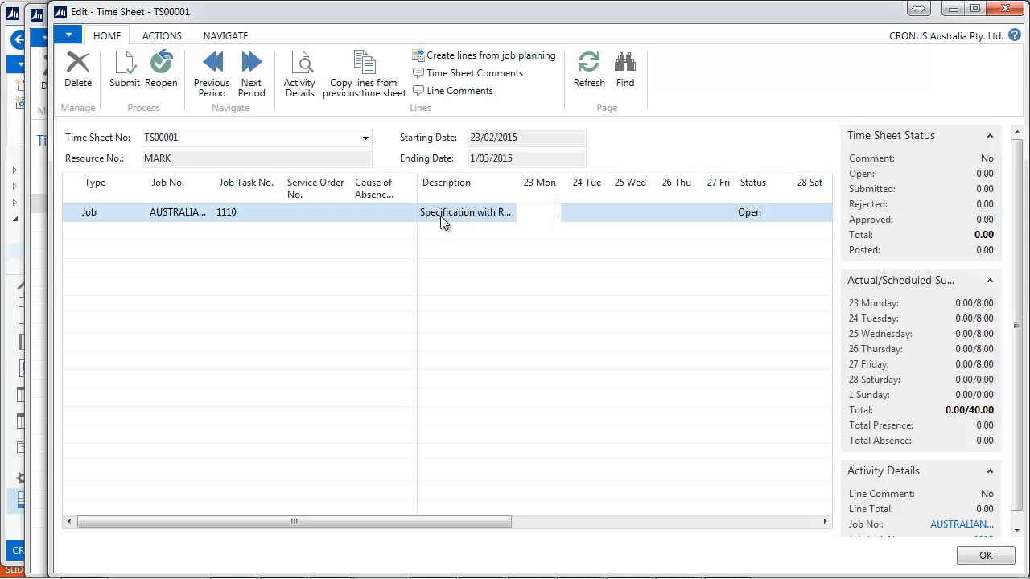
{"action": "type", "text": "5.00"}
{"action": "left_click", "coordinate": [633, 212]}
{"action": "type", "text": "4"}
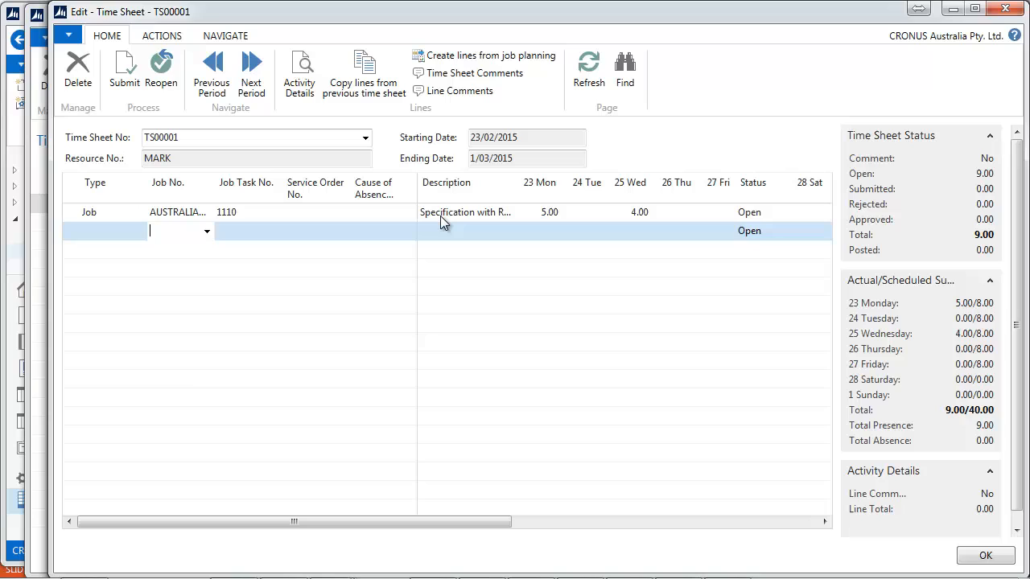
Start a new Service line and assign it service order SO000006
{"action": "left_click", "coordinate": [105, 232]}
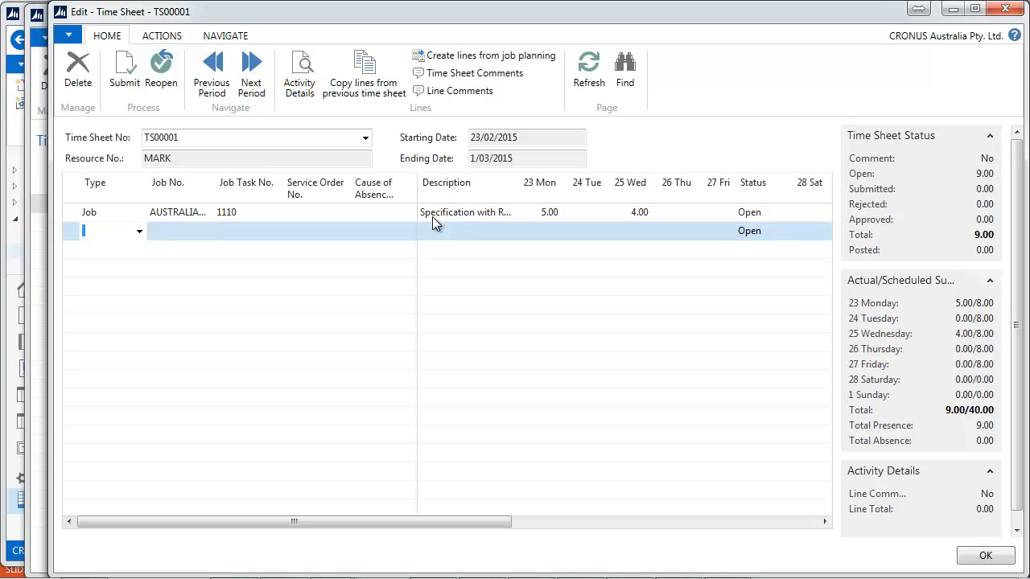
{"action": "left_click", "coordinate": [139, 231]}
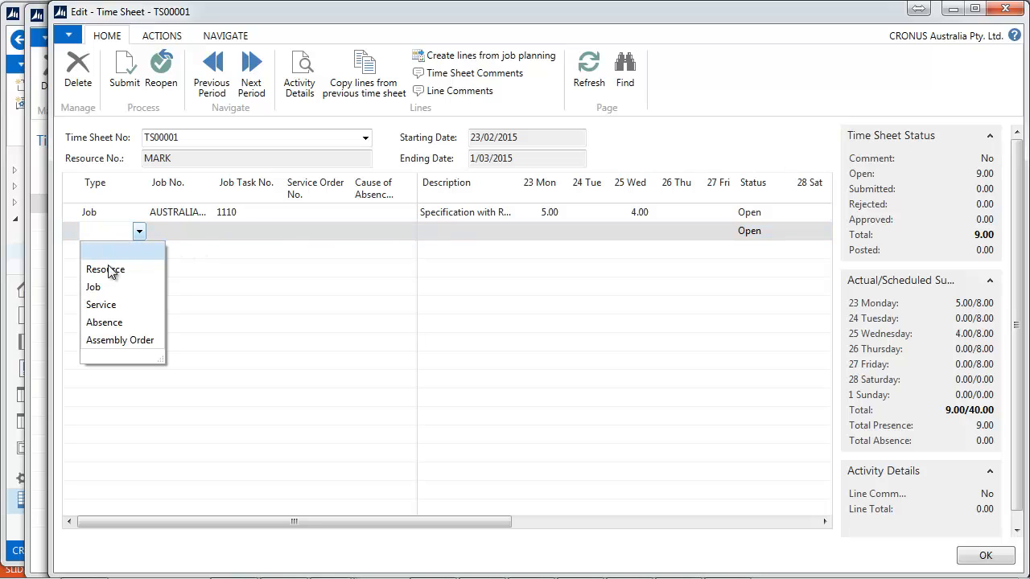
{"action": "left_click", "coordinate": [99, 304]}
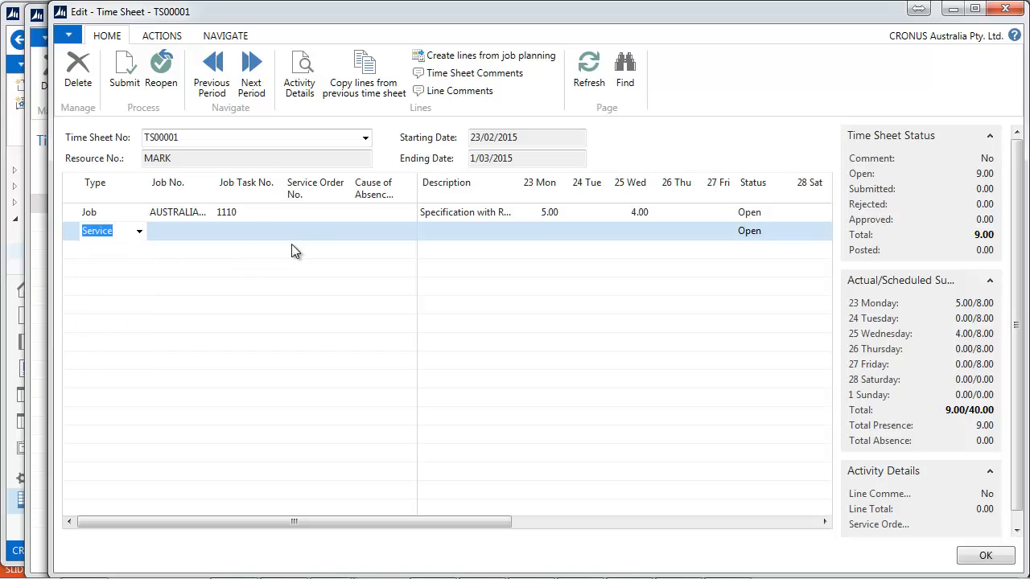
{"action": "left_click", "coordinate": [314, 232]}
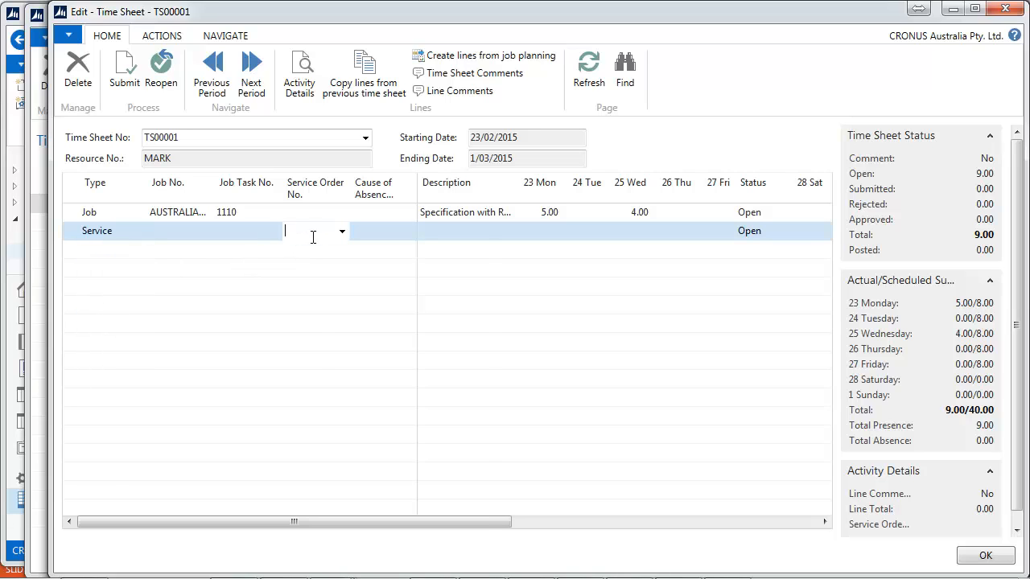
{"action": "left_click", "coordinate": [341, 232]}
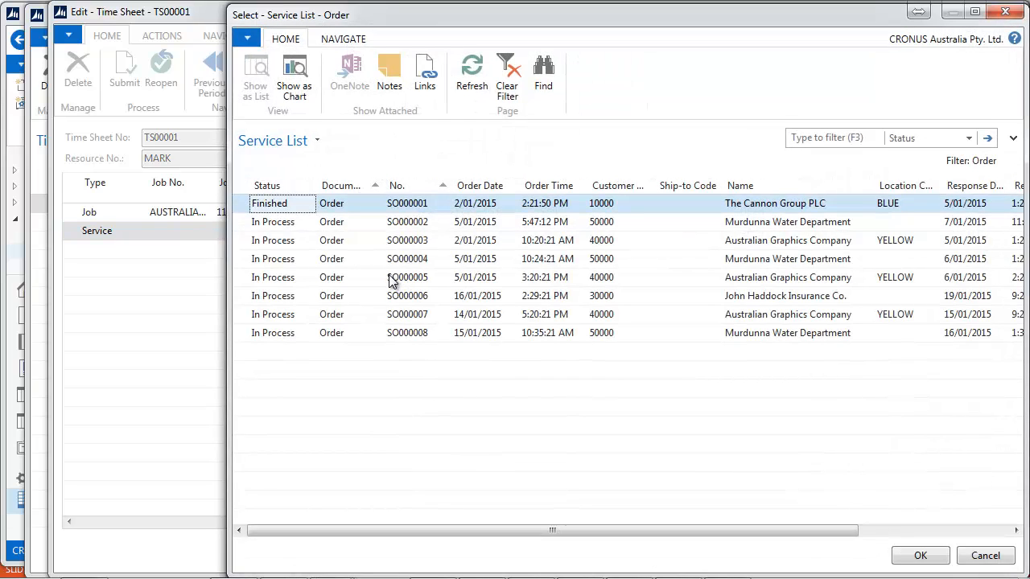
{"action": "left_click", "coordinate": [407, 296]}
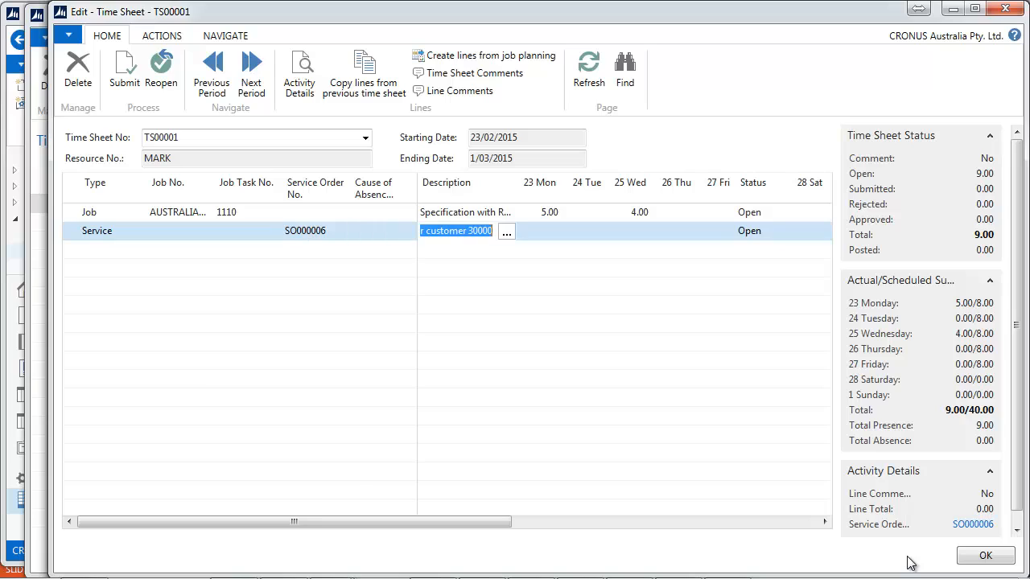
Describe the service line as 'Troubleshooting' with 3.00 hours on Monday
{"action": "type", "text": "Tro"}
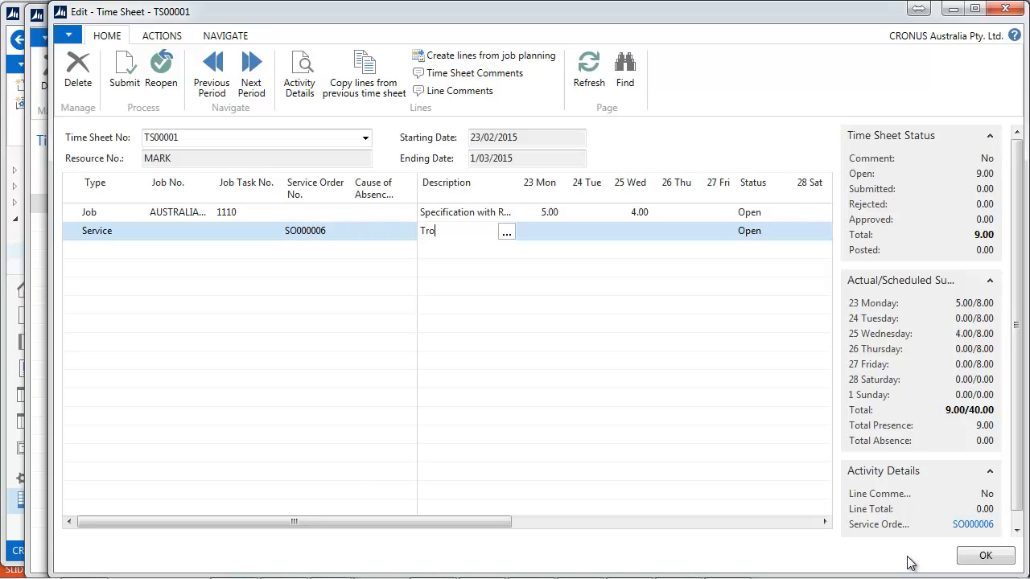
{"action": "type", "text": "ubleshoo"}
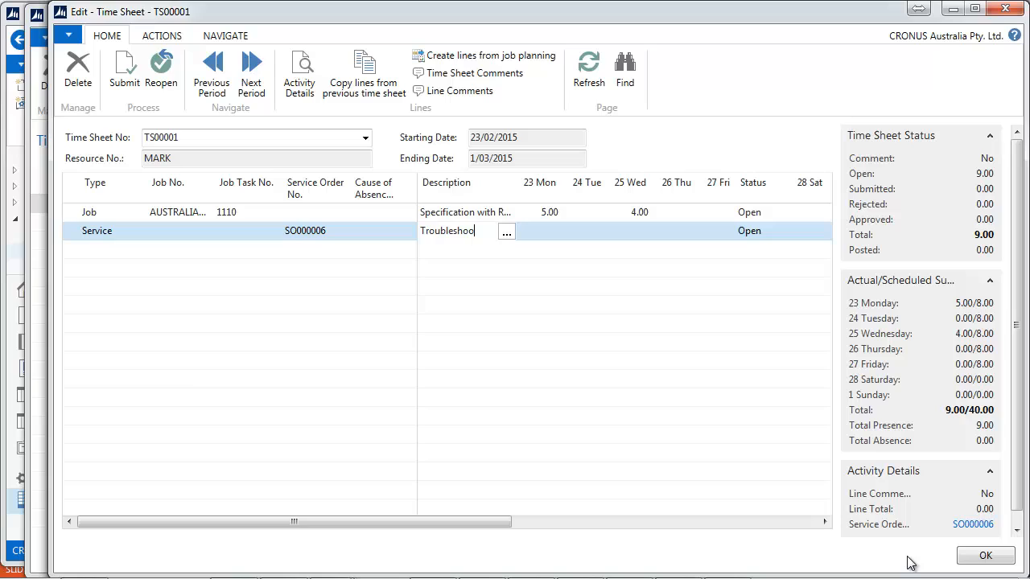
{"action": "type", "text": "ting"}
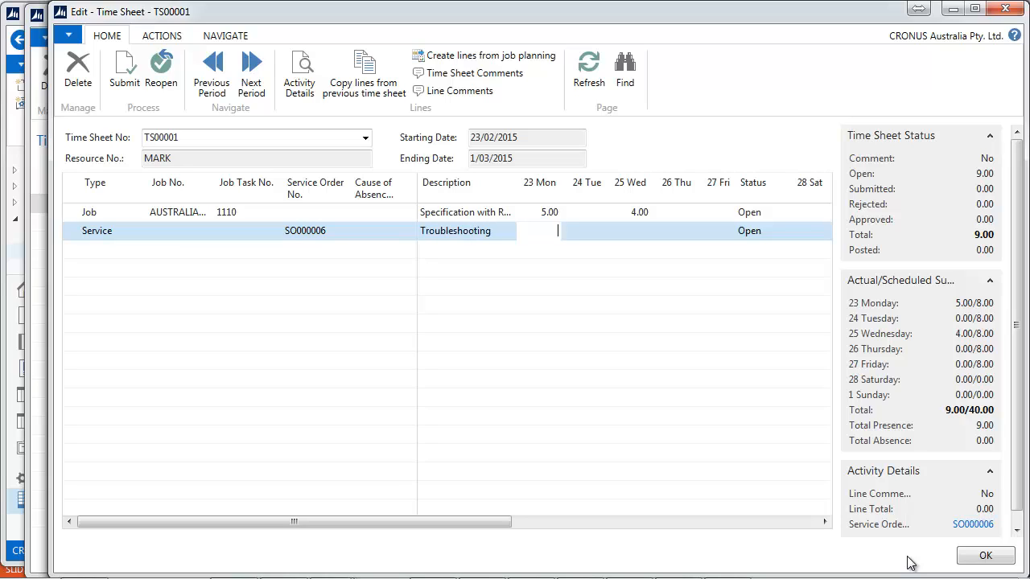
{"action": "type", "text": "3.00"}
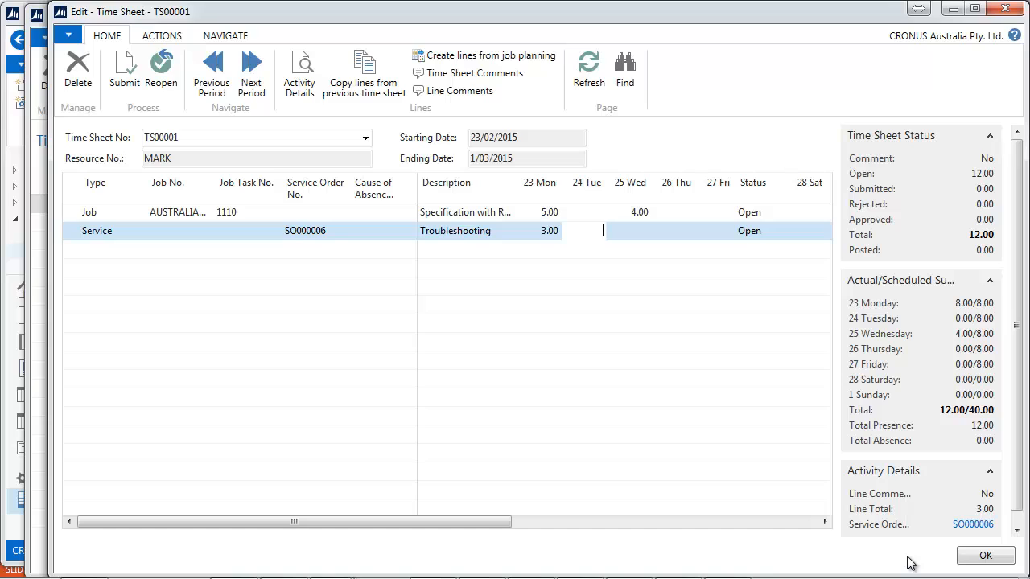
{"action": "left_click", "coordinate": [105, 248]}
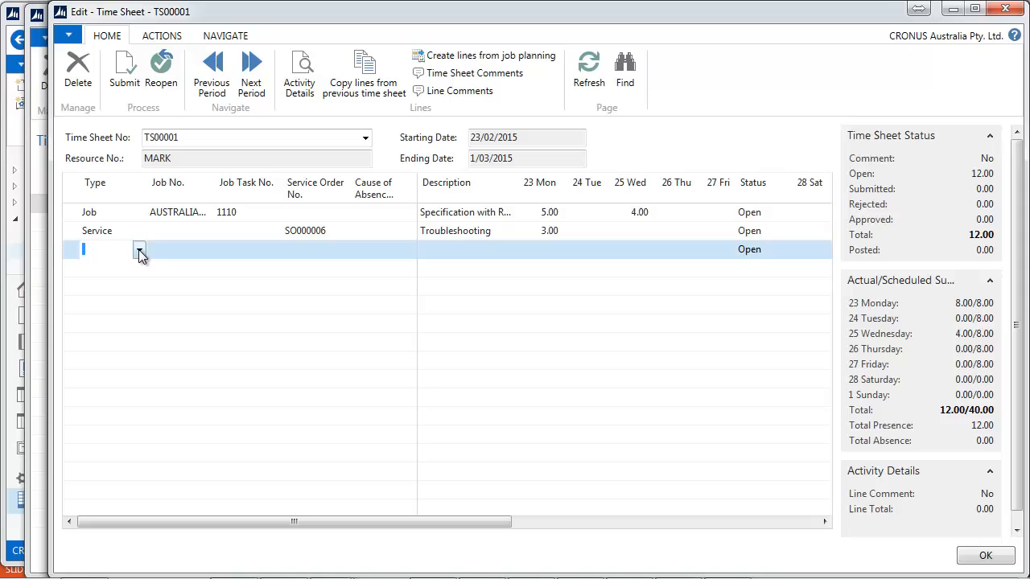
Add an Absence line with cause SICK logging 8 hours on Tuesday
{"action": "left_click", "coordinate": [139, 250]}
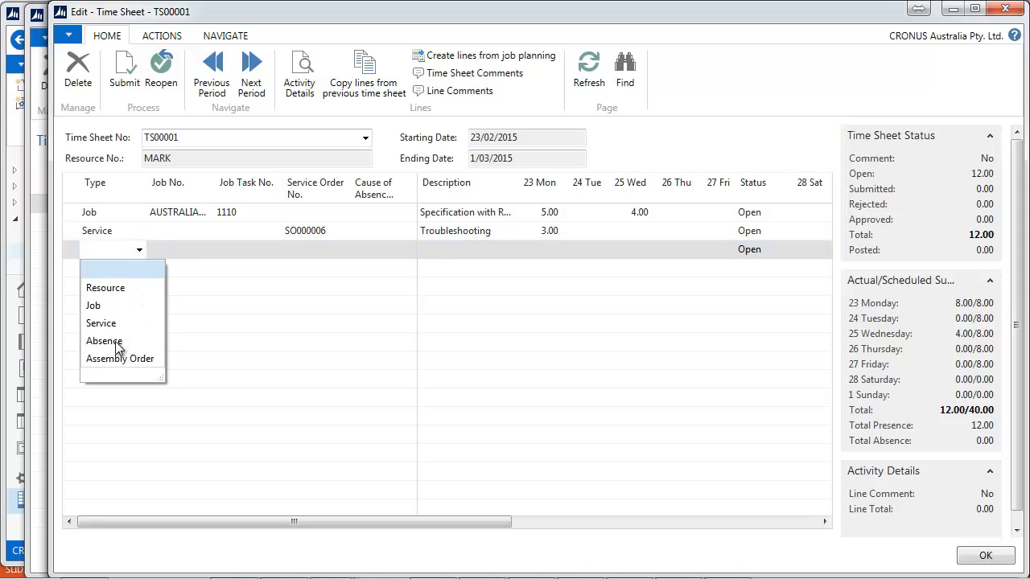
{"action": "left_click", "coordinate": [103, 341]}
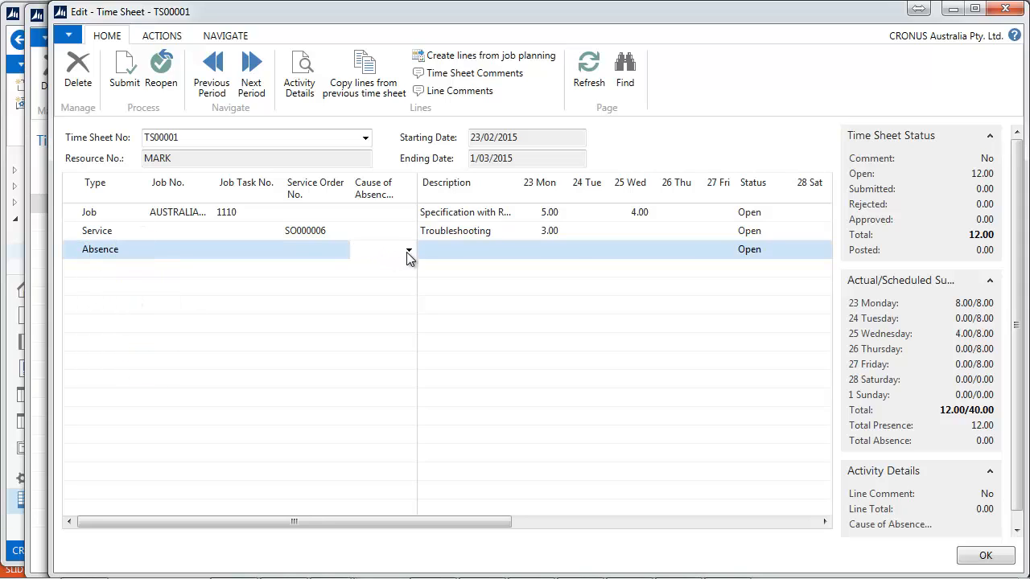
{"action": "left_click", "coordinate": [408, 249]}
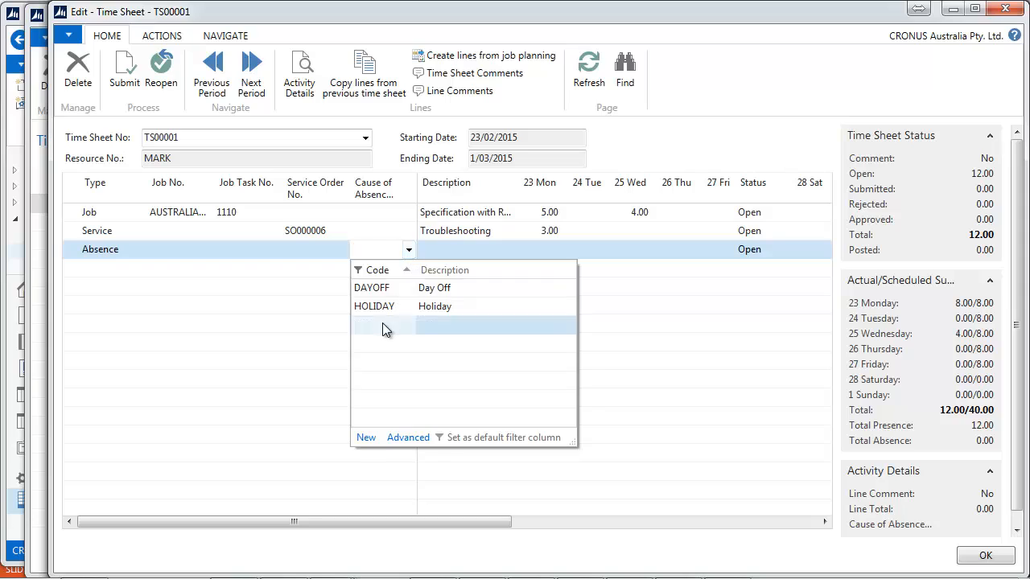
{"action": "left_click", "coordinate": [383, 325]}
{"action": "type", "text": "8"}
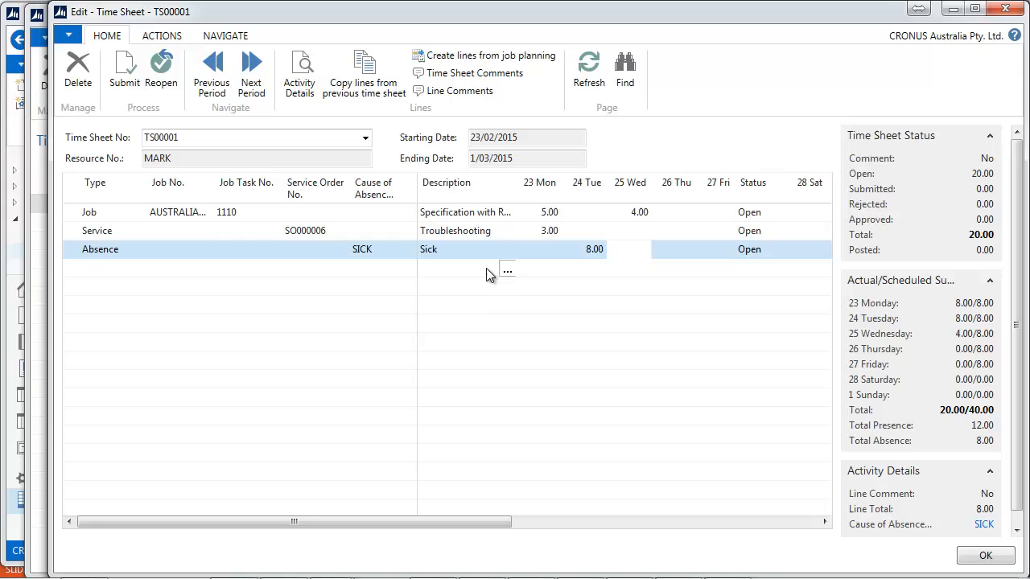
{"action": "left_click", "coordinate": [455, 231]}
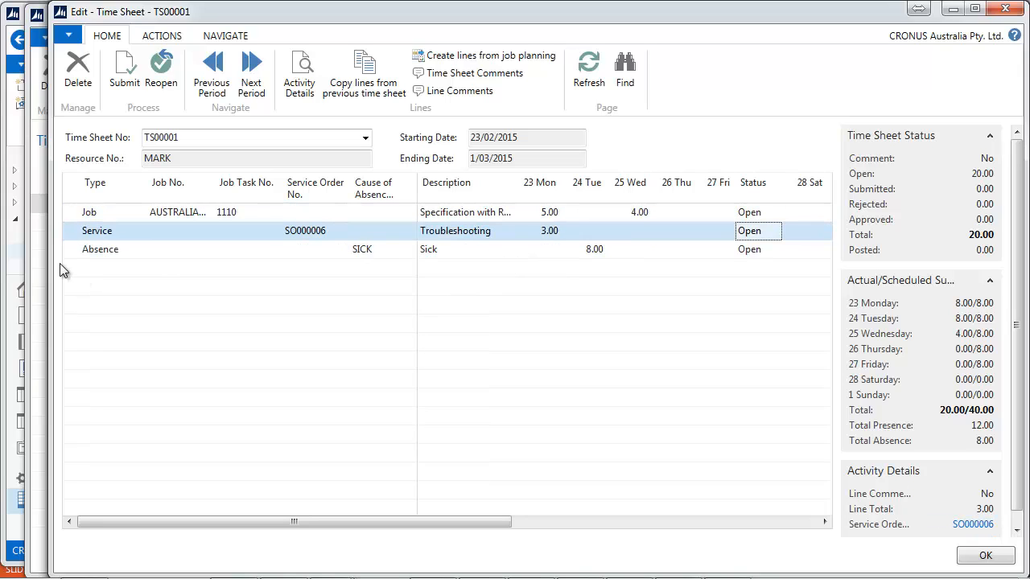
{"action": "mouse_move", "coordinate": [597, 558]}
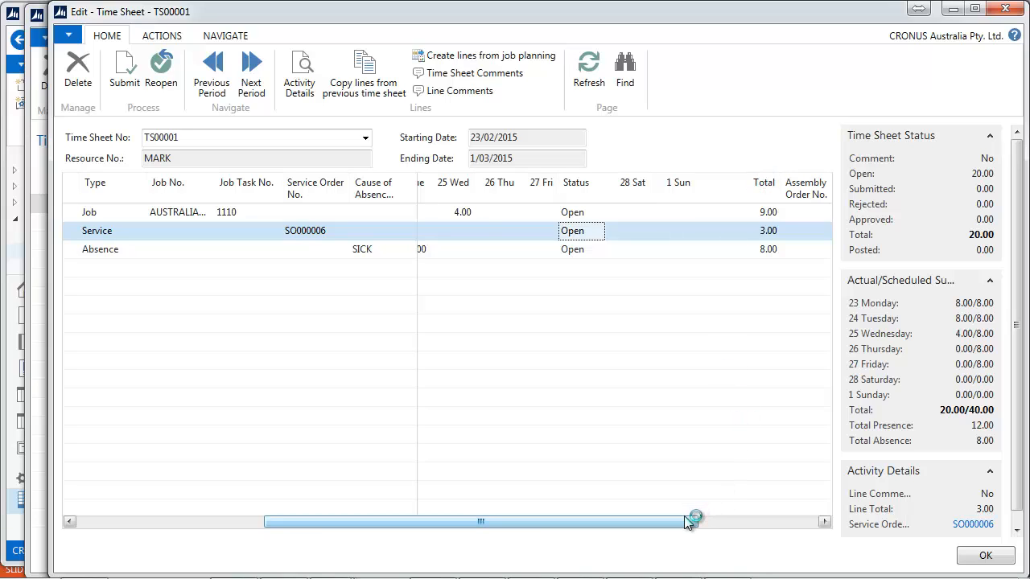
{"action": "left_click_drag", "start_coordinate": [692, 521], "coordinate": [293, 521]}
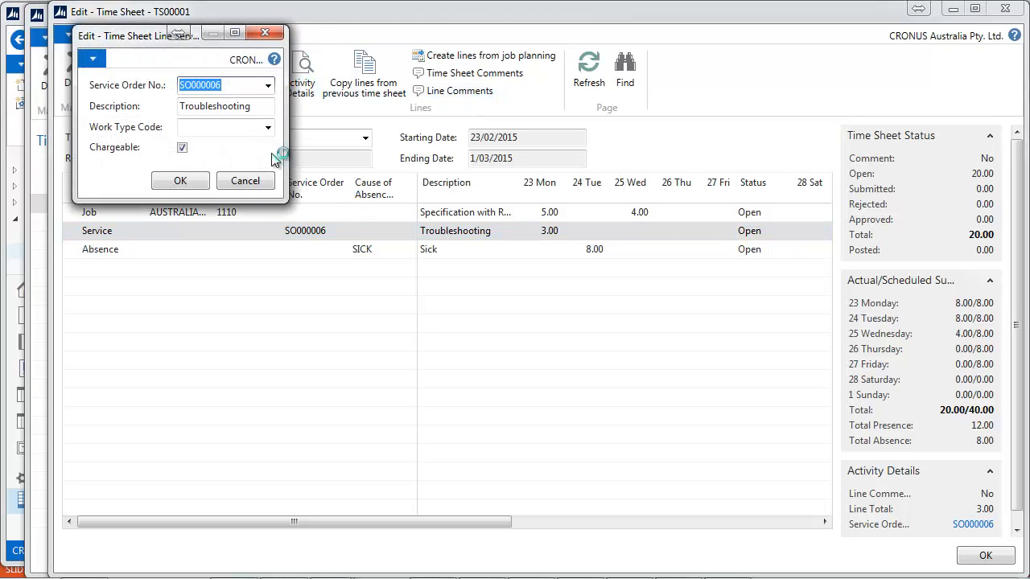
{"action": "mouse_move", "coordinate": [287, 150]}
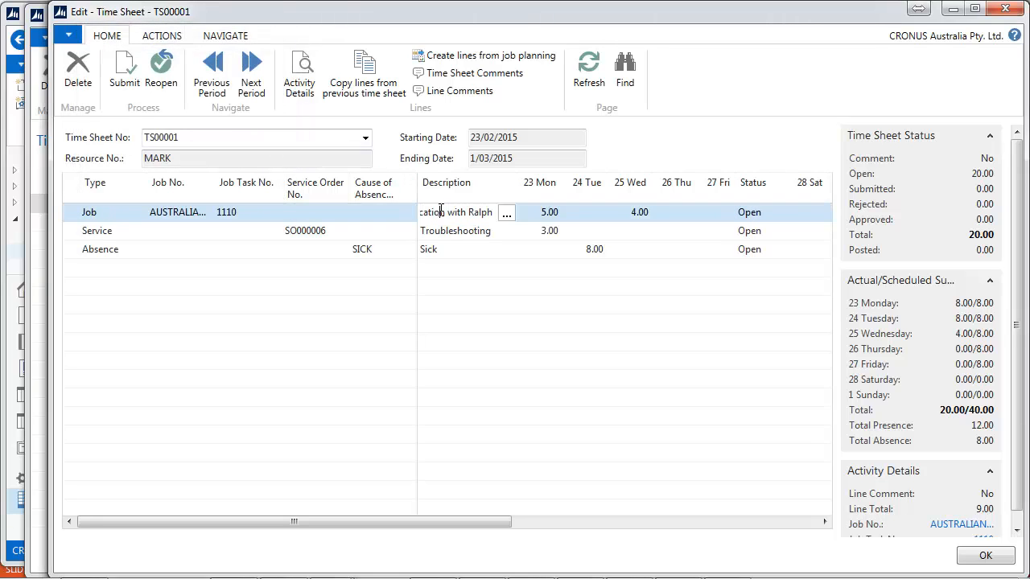
{"action": "mouse_move", "coordinate": [472, 72]}
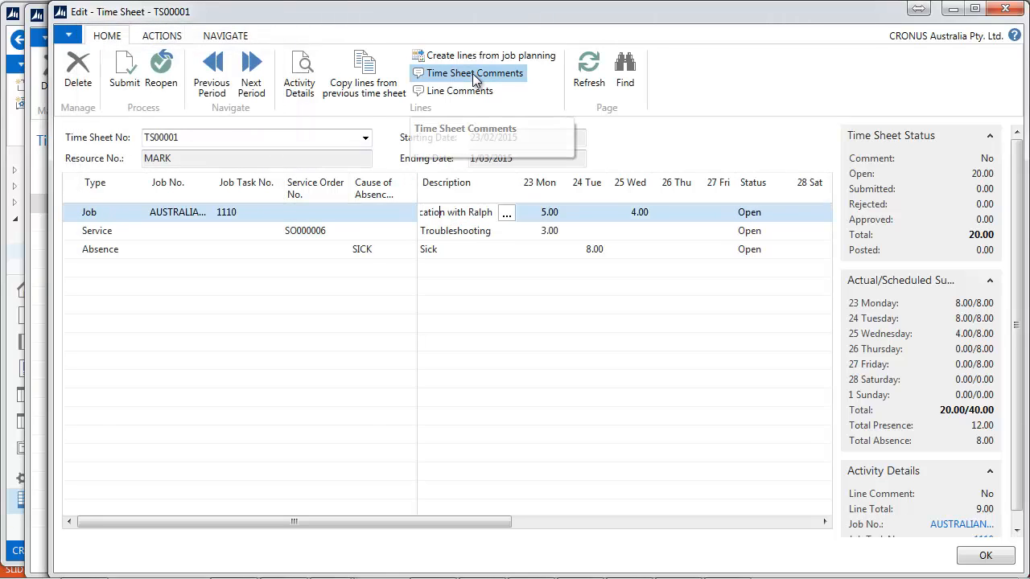
Enter 'according to project plan' in the Comment Sheet for TS00001 and confirm
{"action": "left_click", "coordinate": [473, 72]}
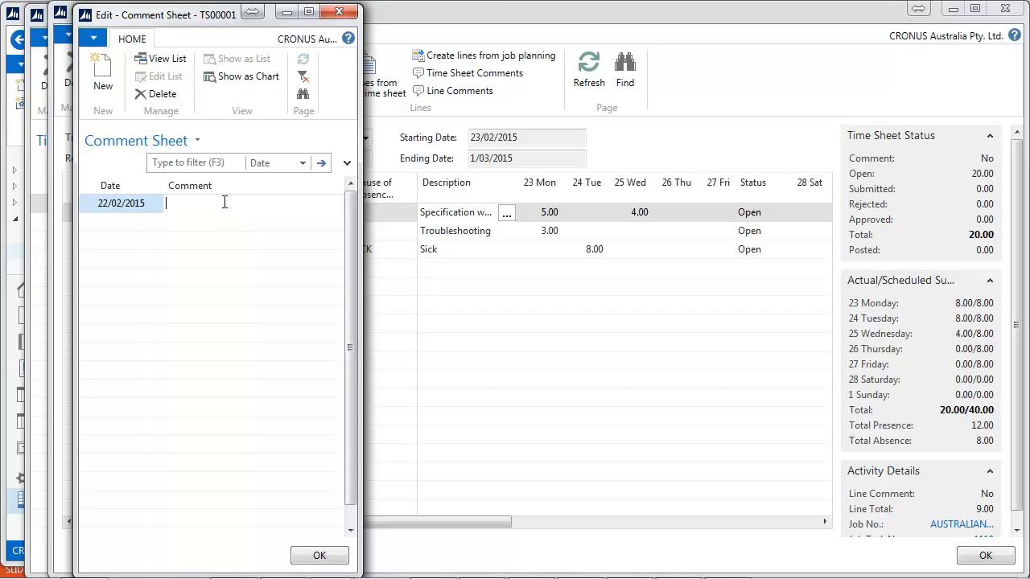
{"action": "type", "text": "according to project plan"}
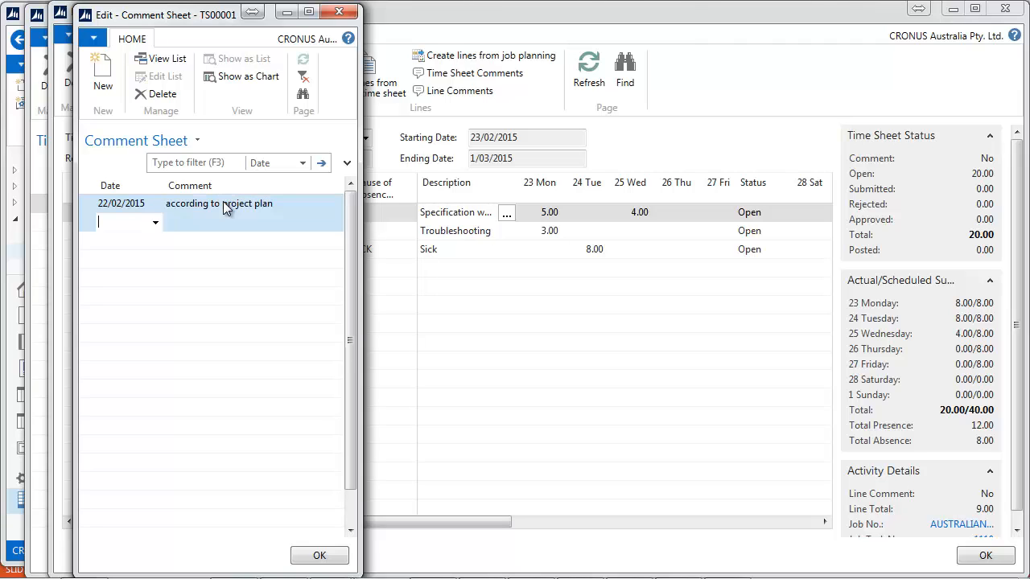
{"action": "left_click", "coordinate": [319, 555]}
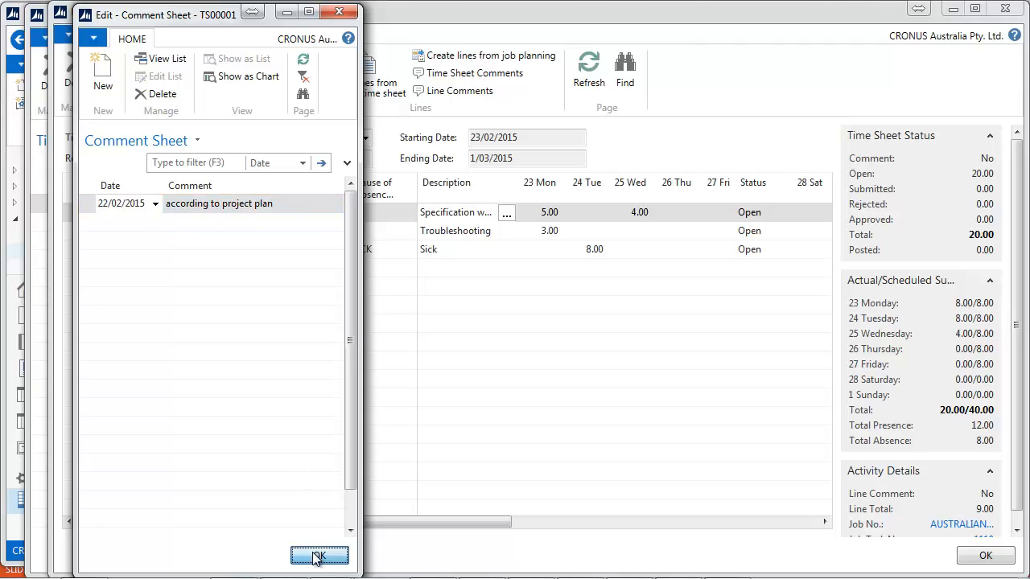
{"action": "left_click", "coordinate": [319, 557]}
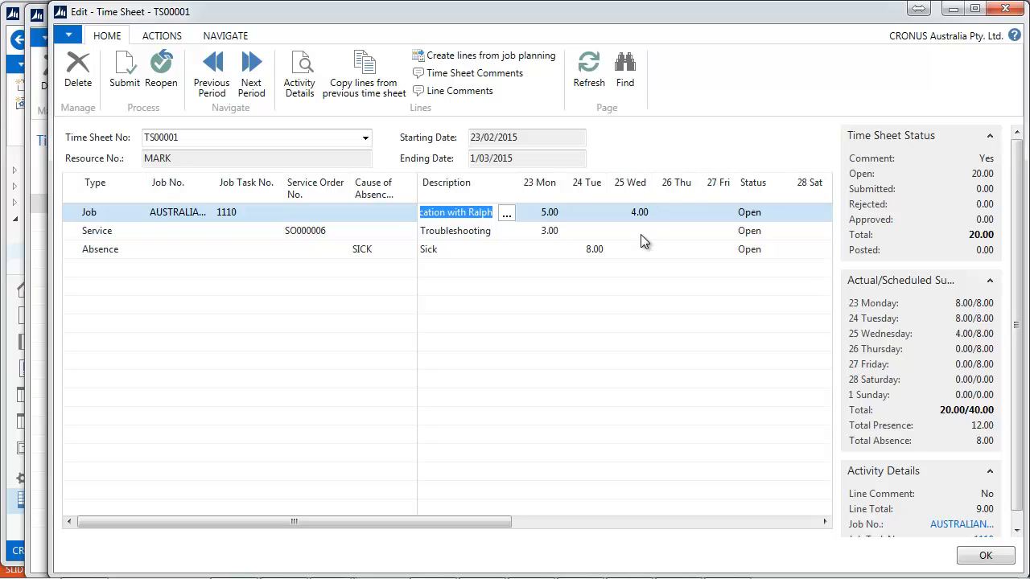
{"action": "mouse_move", "coordinate": [45, 226]}
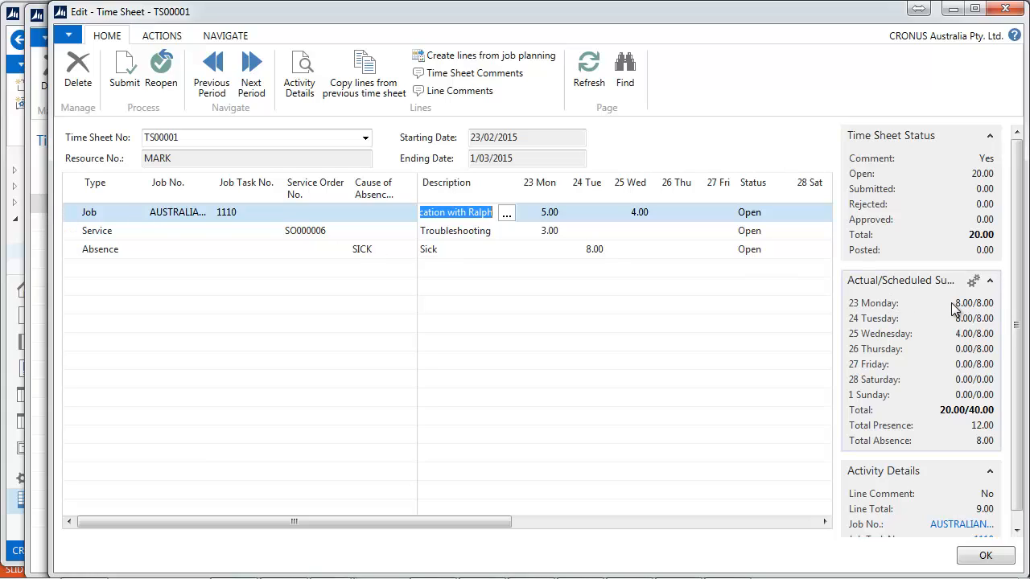
{"action": "mouse_move", "coordinate": [972, 350]}
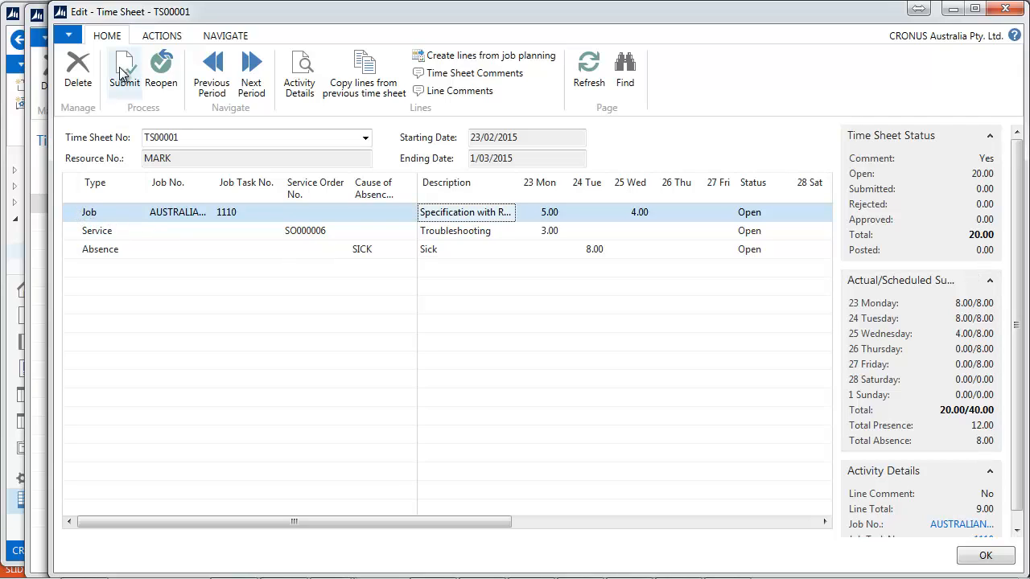
Submit only the selected Job line of TS00001 for approval
{"action": "left_click", "coordinate": [124, 72]}
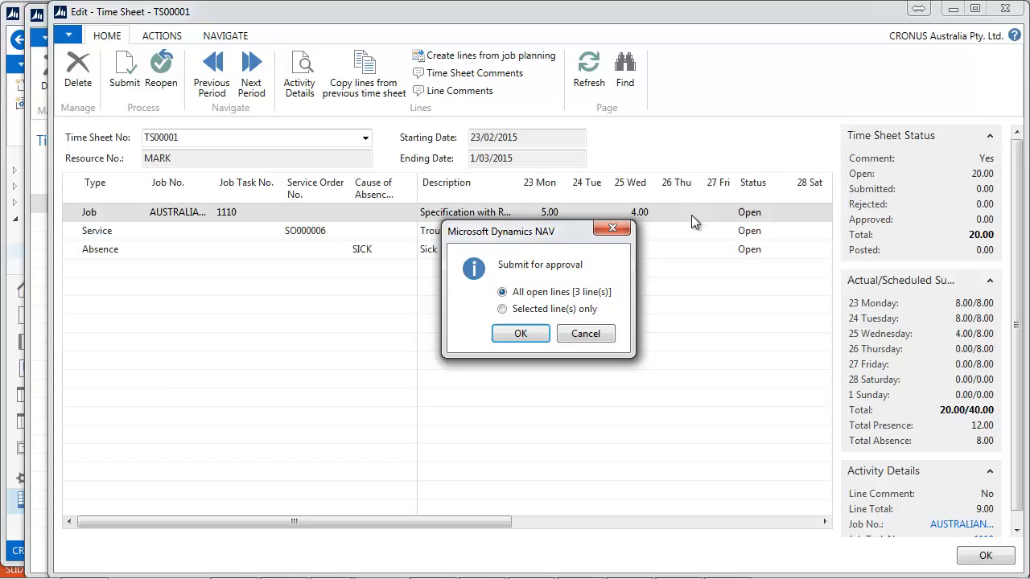
{"action": "left_click", "coordinate": [502, 308]}
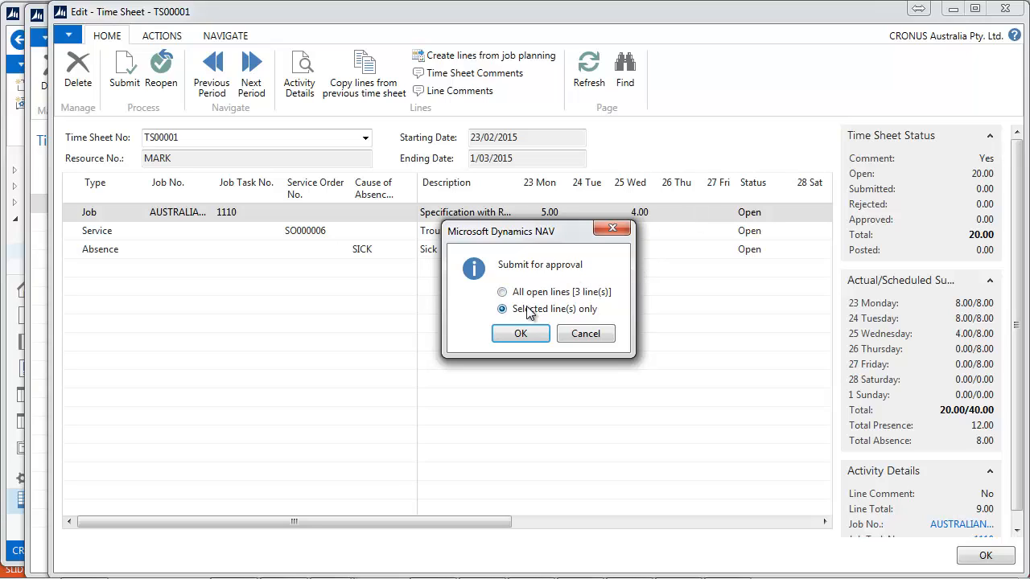
{"action": "left_click", "coordinate": [519, 333]}
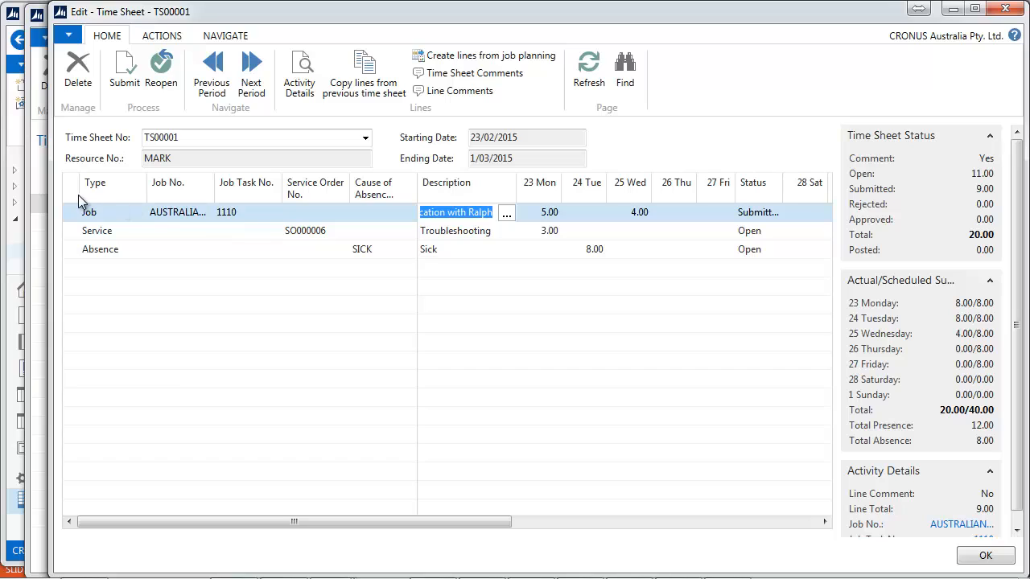
Select all lines and submit the remaining open lines for approval
{"action": "left_click", "coordinate": [100, 247]}
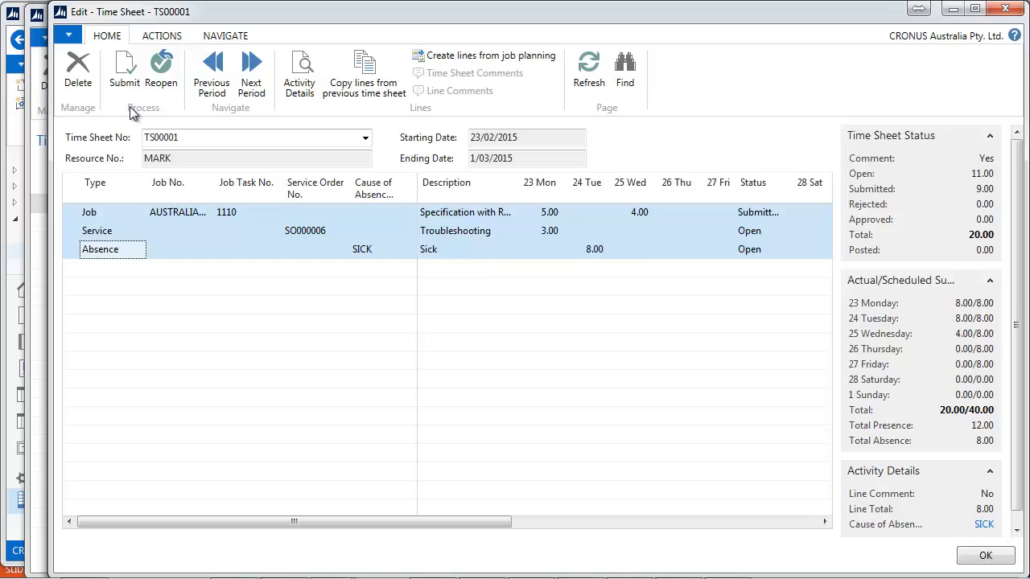
{"action": "left_click", "coordinate": [124, 72]}
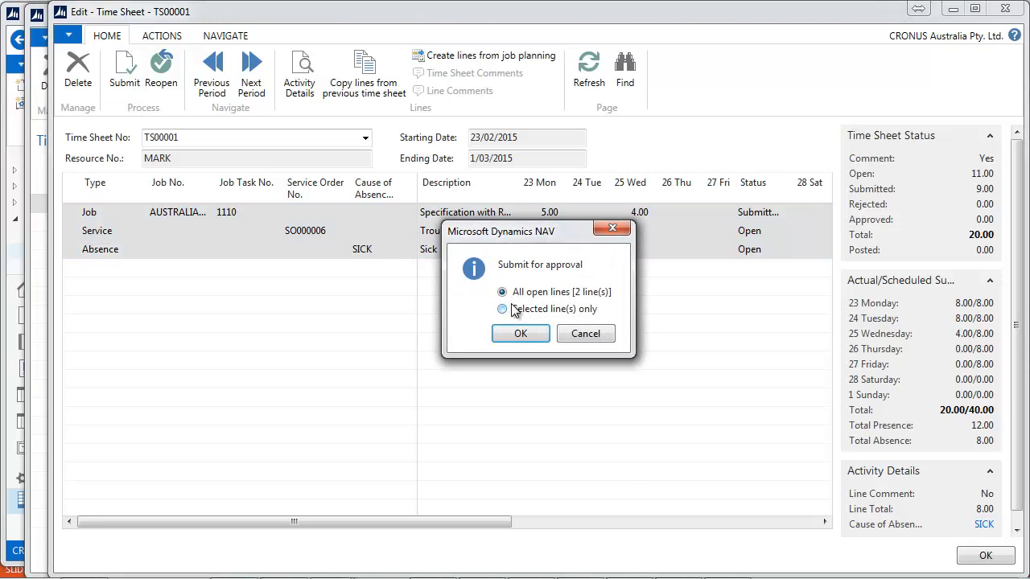
{"action": "left_click", "coordinate": [520, 333]}
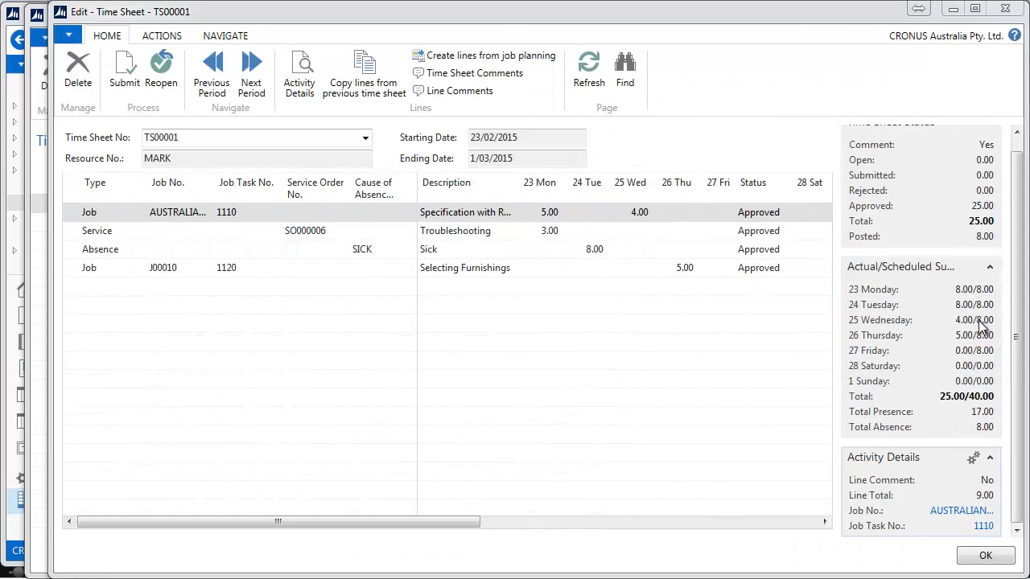
{"action": "mouse_move", "coordinate": [981, 405]}
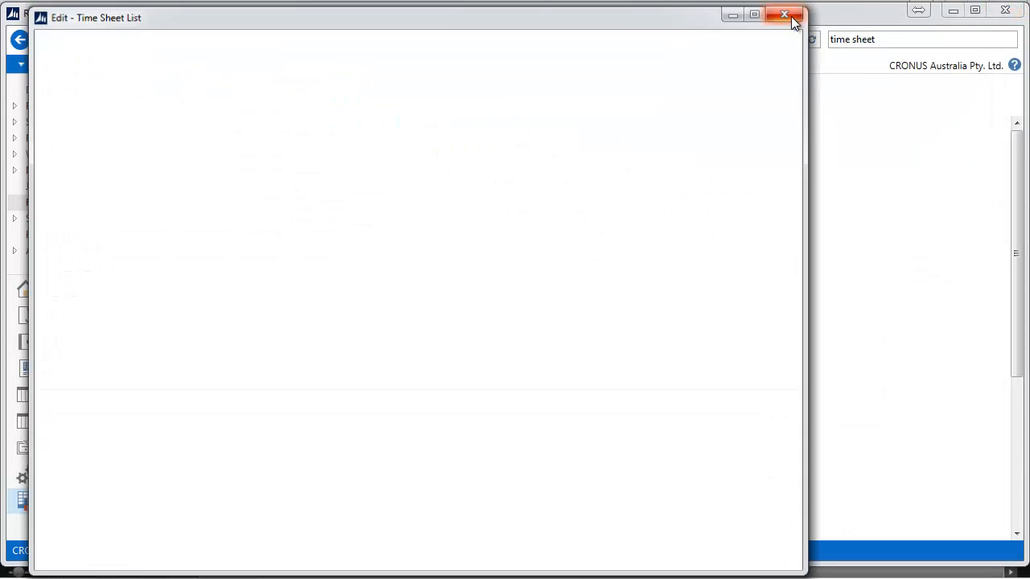
View the Resource Capacity matrix of 8 hours daily per person and return to Resource Planning
{"action": "left_click", "coordinate": [788, 15]}
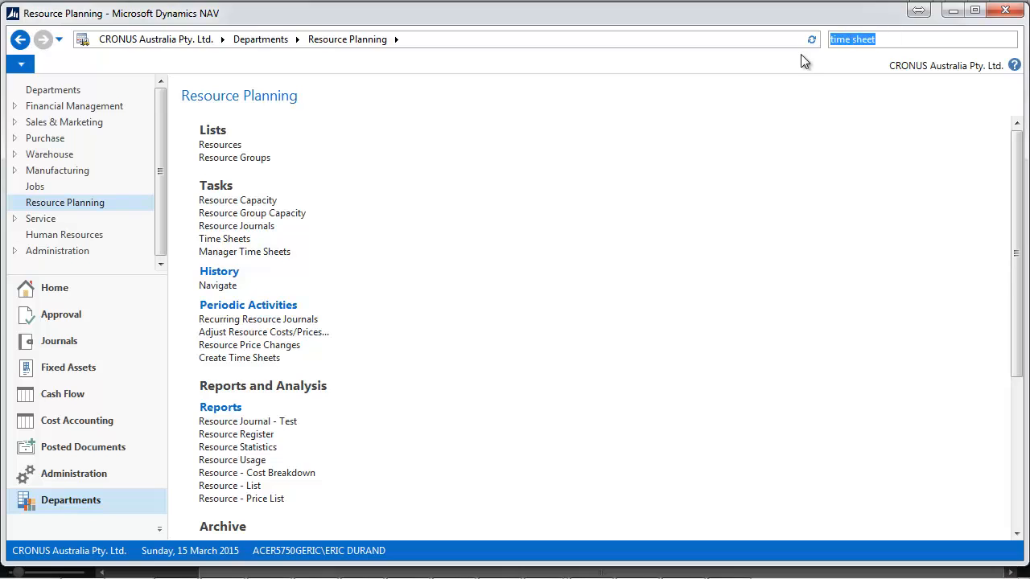
{"action": "mouse_move", "coordinate": [228, 164]}
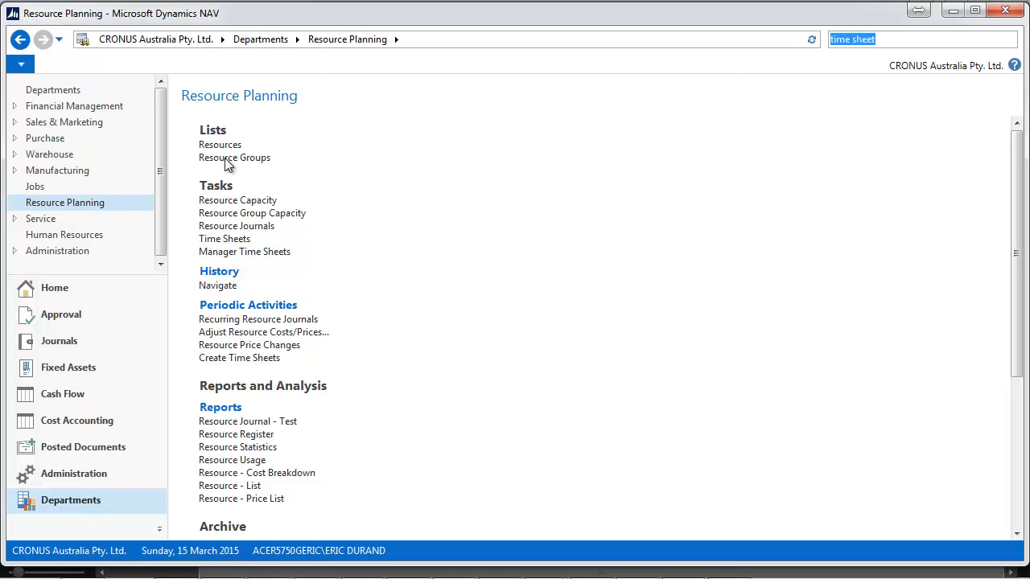
{"action": "left_click", "coordinate": [238, 200]}
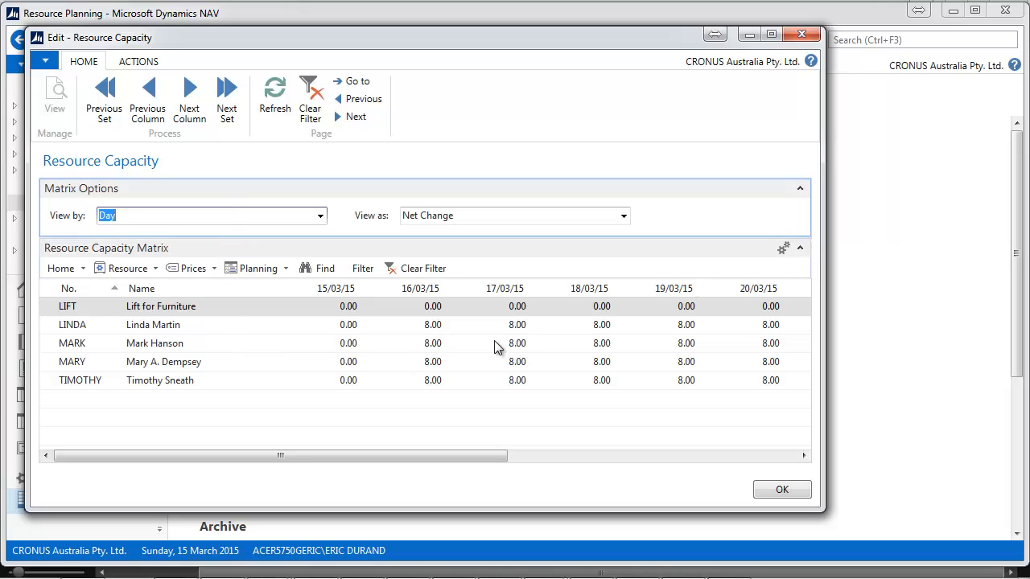
{"action": "left_click", "coordinate": [496, 360]}
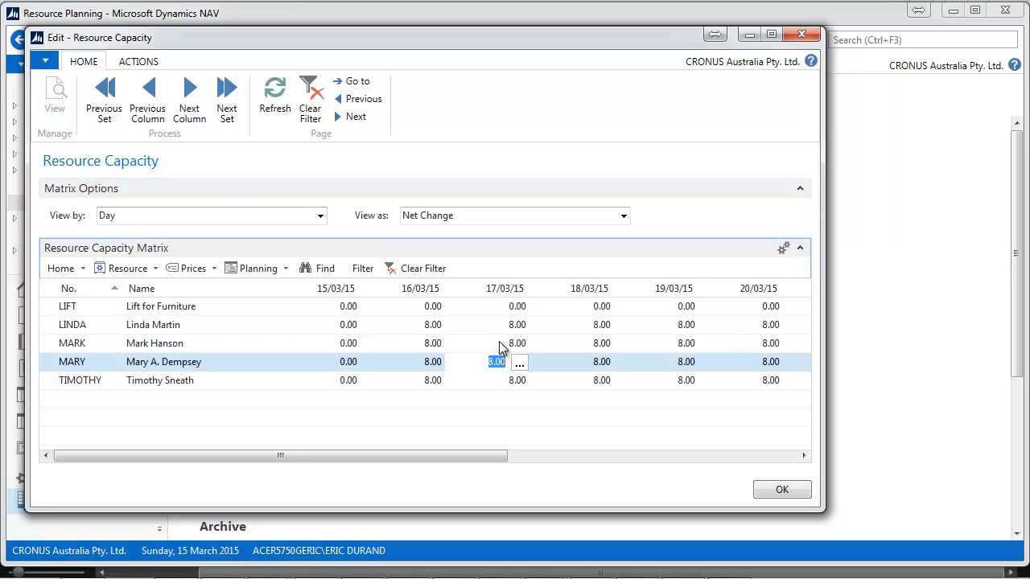
{"action": "left_click", "coordinate": [518, 343]}
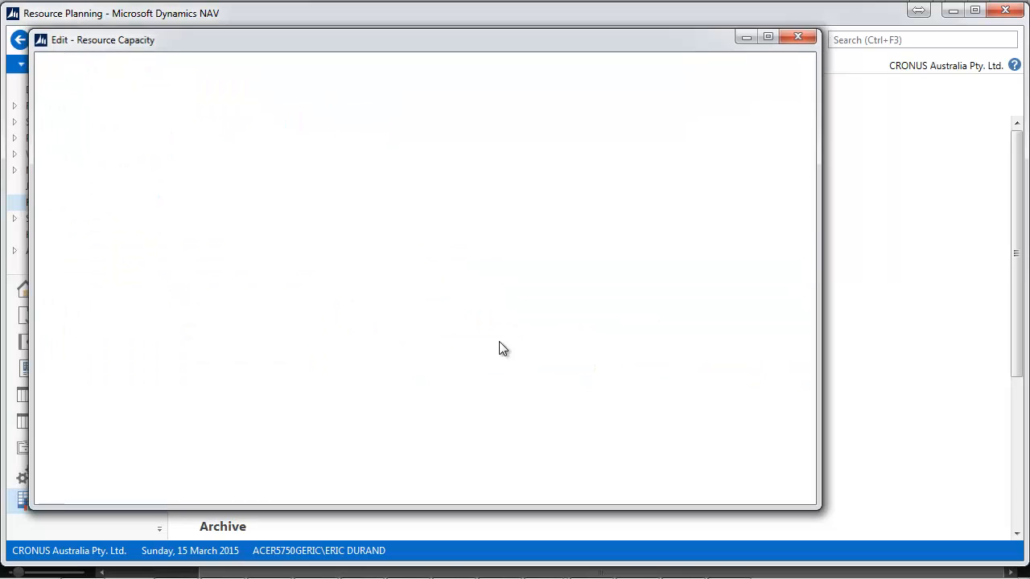
{"action": "left_click", "coordinate": [797, 37]}
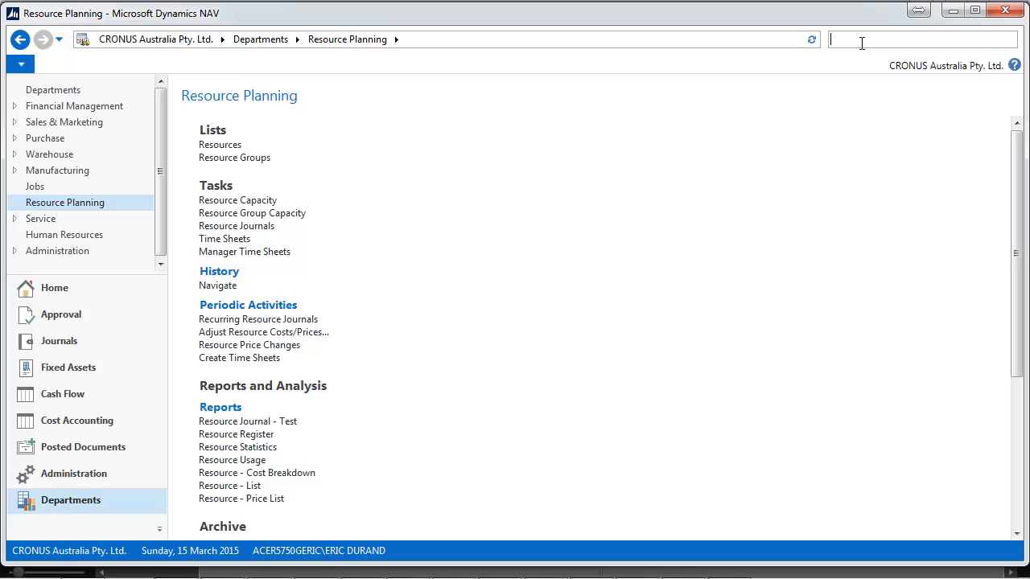
Search 'time shee' and edit time sheet TS00001 with its four Approved lines totalling 25 hours
{"action": "type", "text": "time shee"}
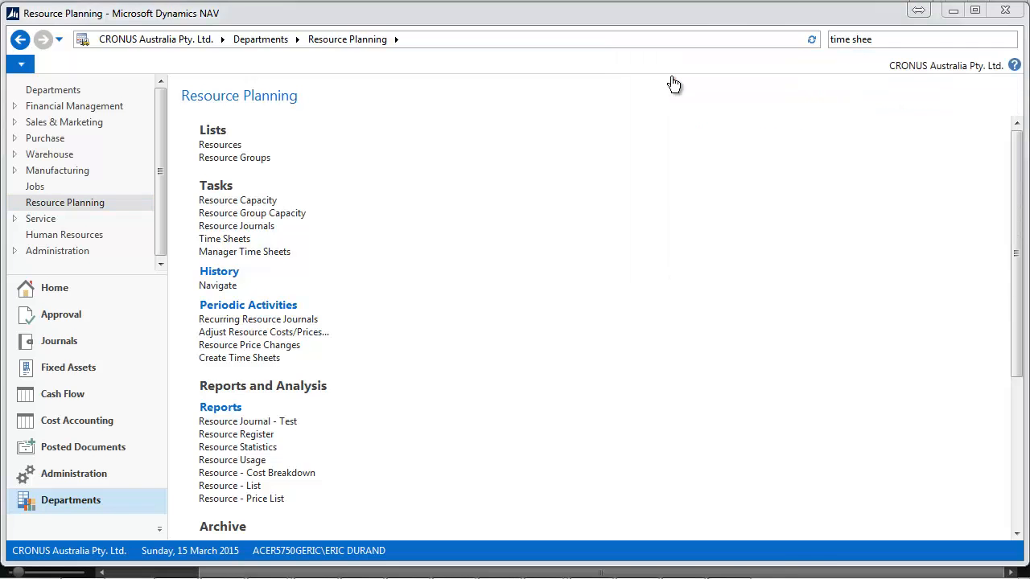
{"action": "left_click", "coordinate": [224, 238]}
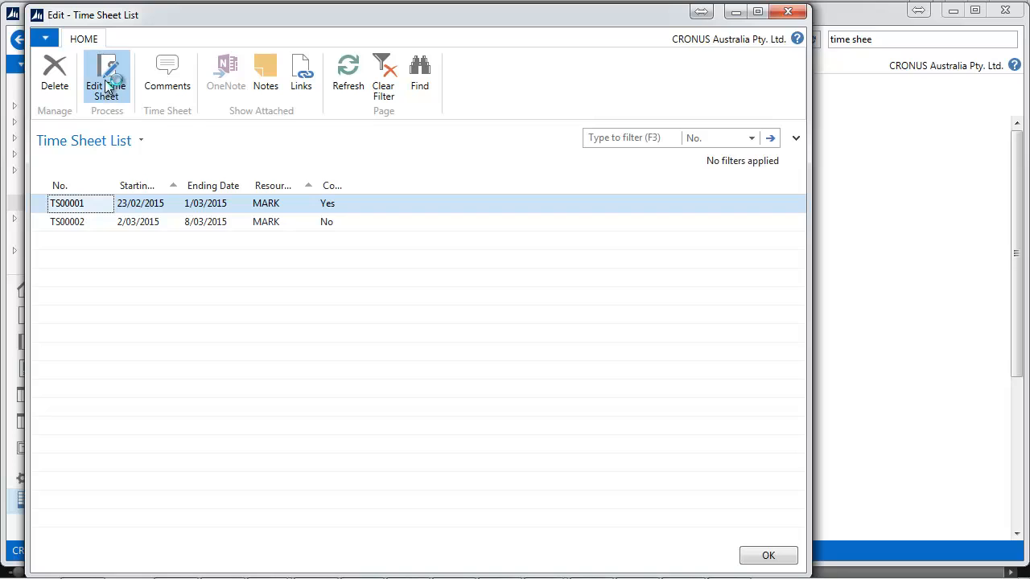
{"action": "left_click", "coordinate": [106, 77]}
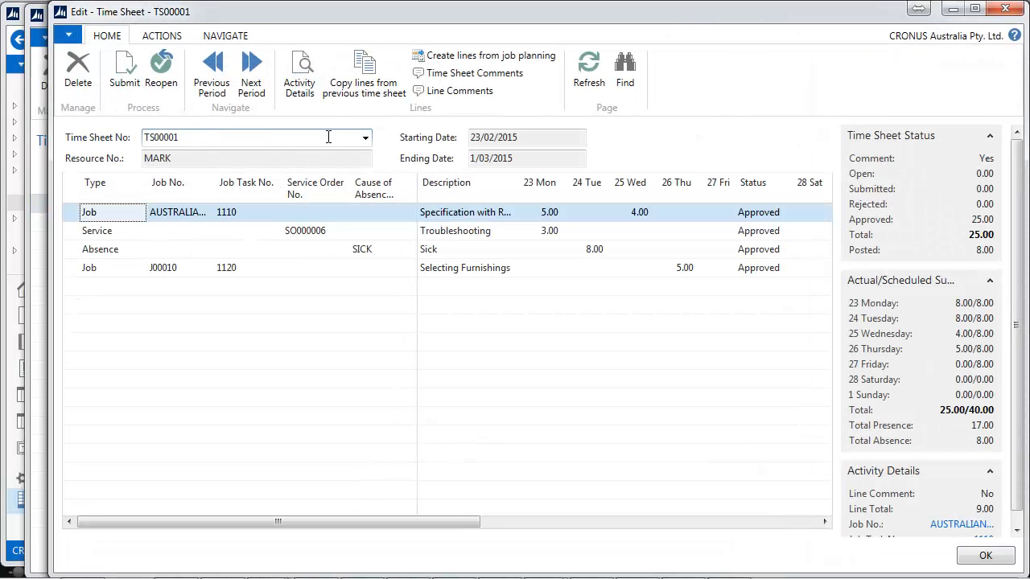
{"action": "mouse_move", "coordinate": [363, 73]}
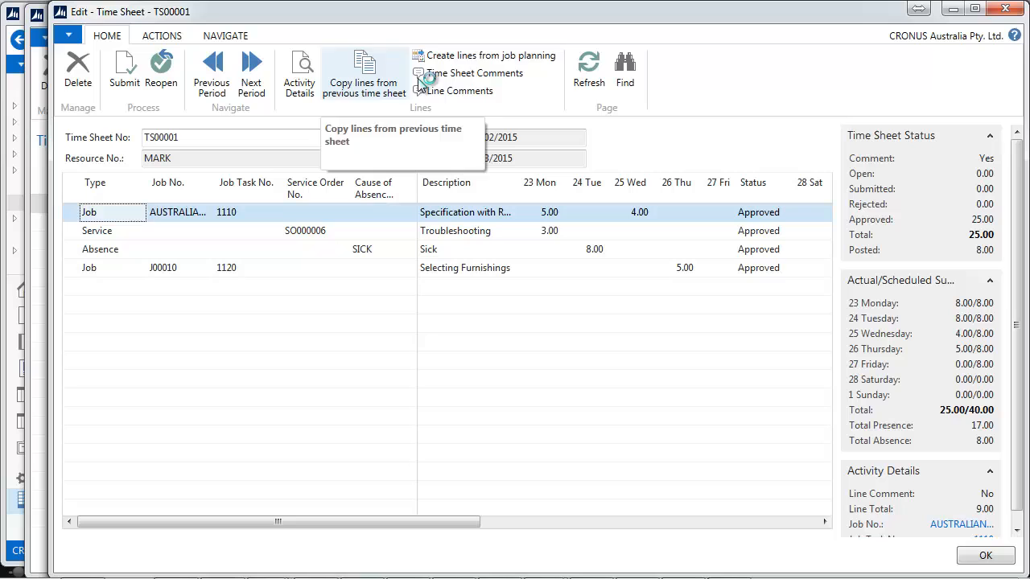
{"action": "mouse_move", "coordinate": [197, 222]}
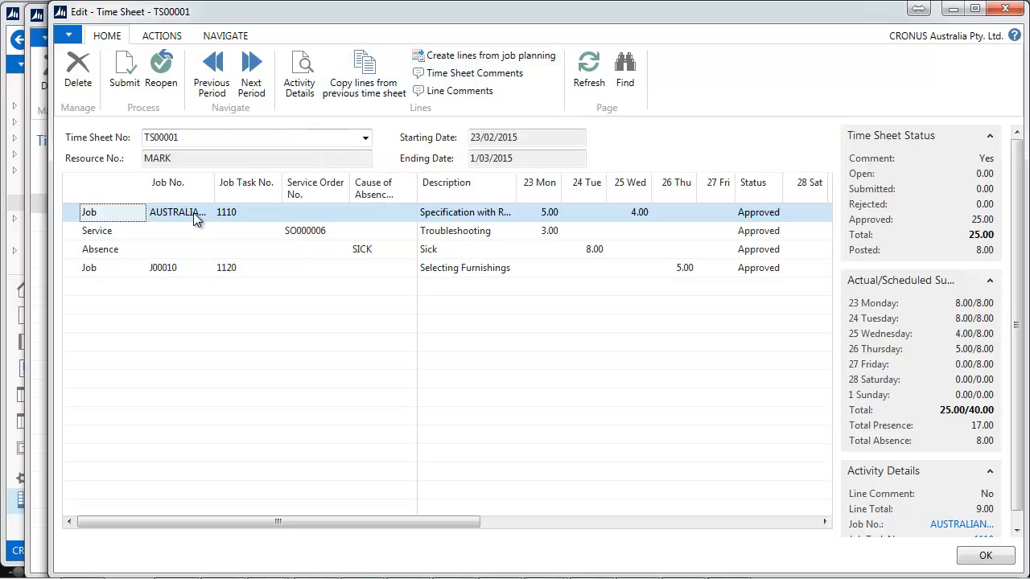
{"action": "right_click", "coordinate": [176, 212]}
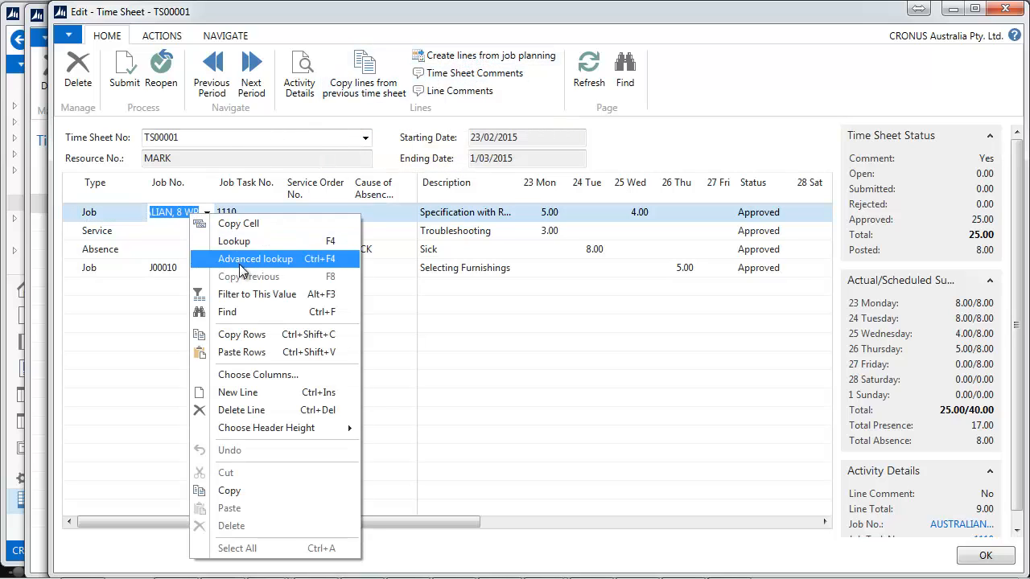
Look up job AUSTRALIAN, 8 WP from the Job No. cell and review its job planning lines
{"action": "left_click", "coordinate": [255, 257]}
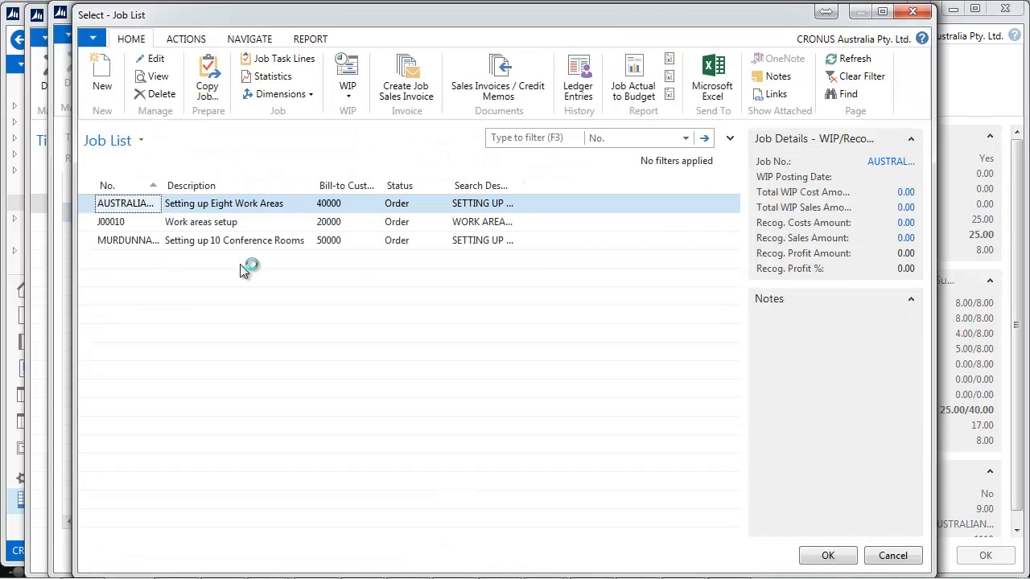
{"action": "right_click", "coordinate": [244, 203]}
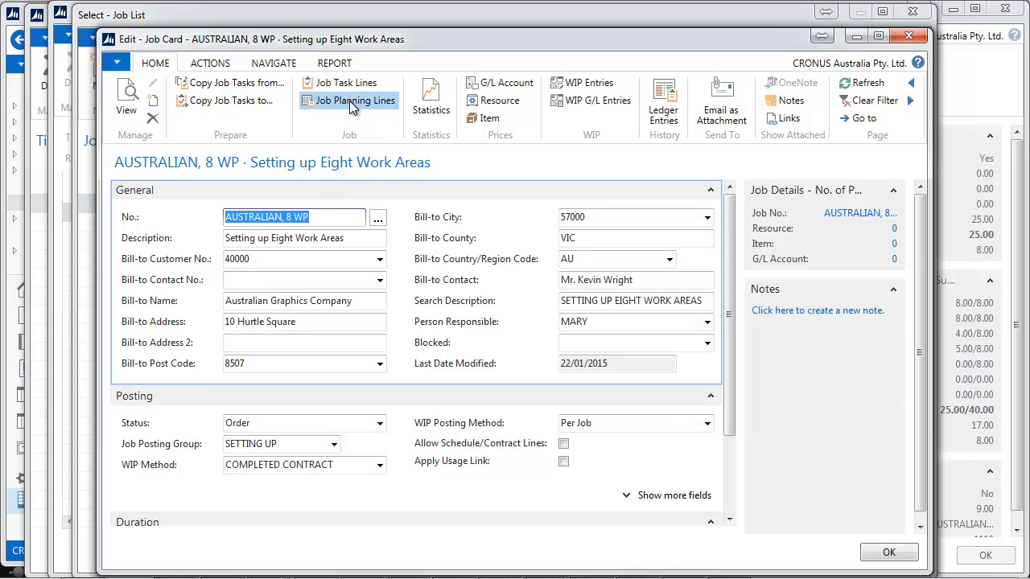
{"action": "left_click", "coordinate": [357, 100]}
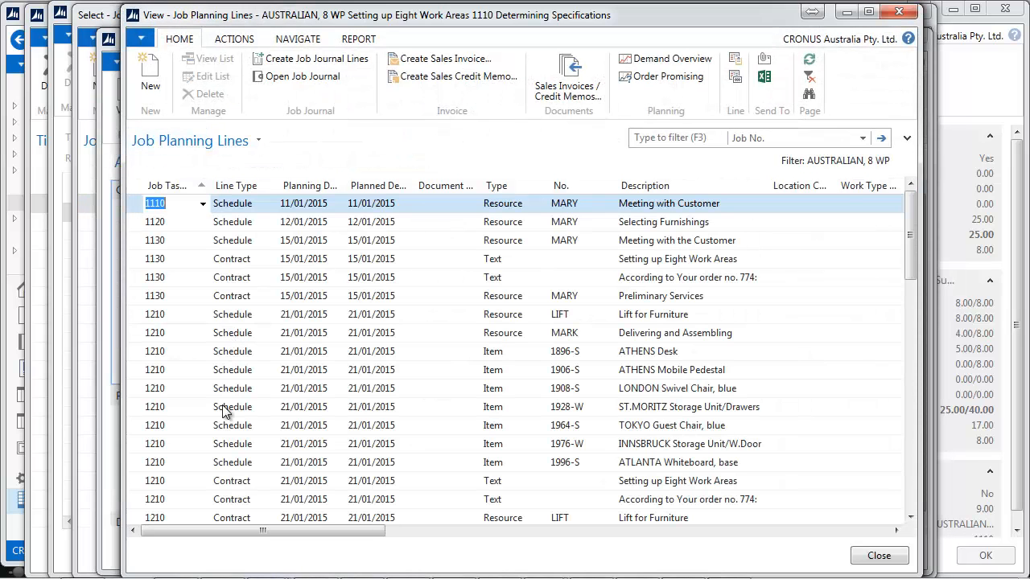
{"action": "mouse_move", "coordinate": [910, 461]}
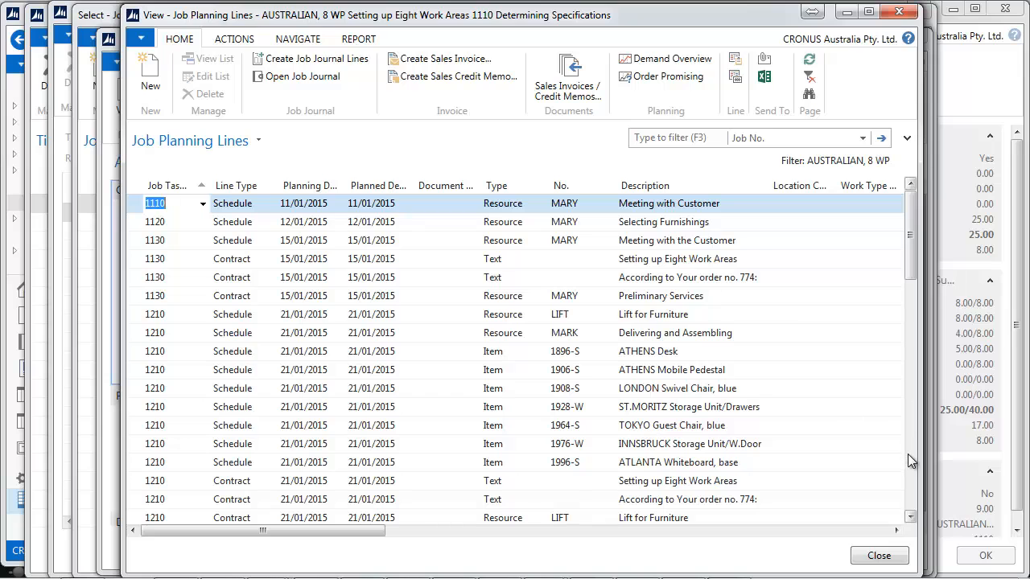
{"action": "scroll", "scroll_direction": "down", "scroll_amount": 3}
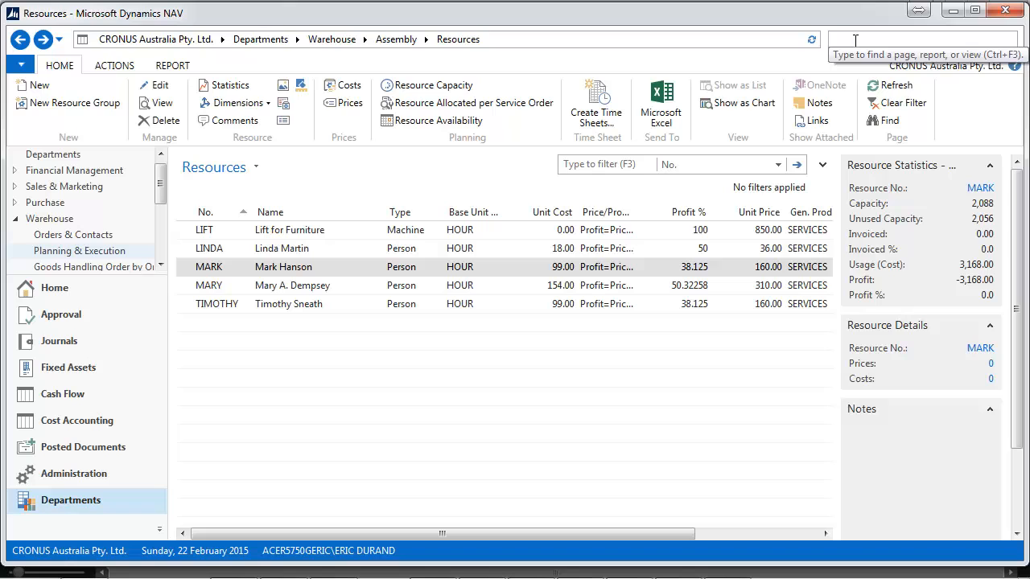
Search 'time sheet' and edit TS00001 from the Manager Time Sheets list
{"action": "type", "text": "time sheet"}
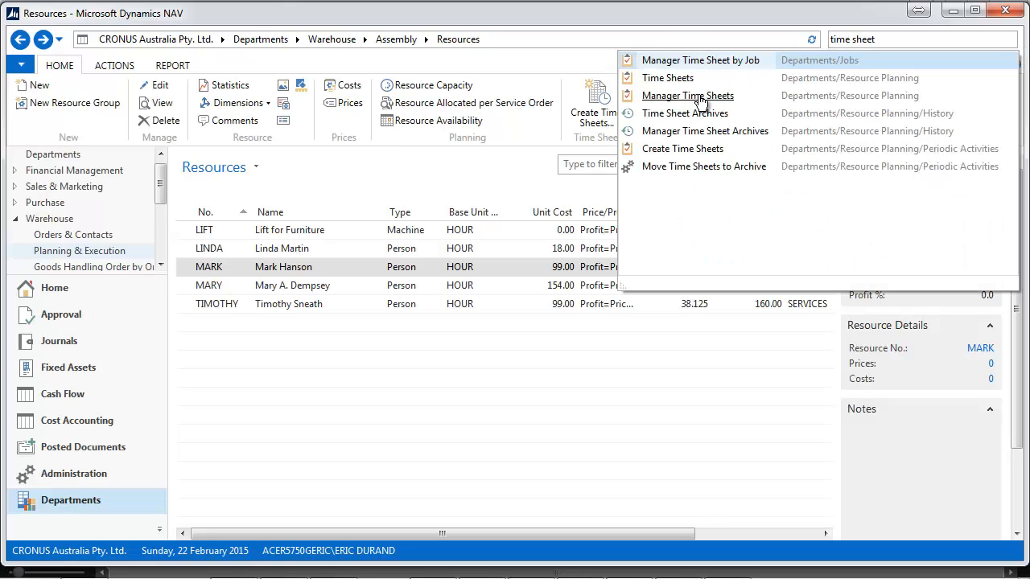
{"action": "left_click", "coordinate": [689, 96]}
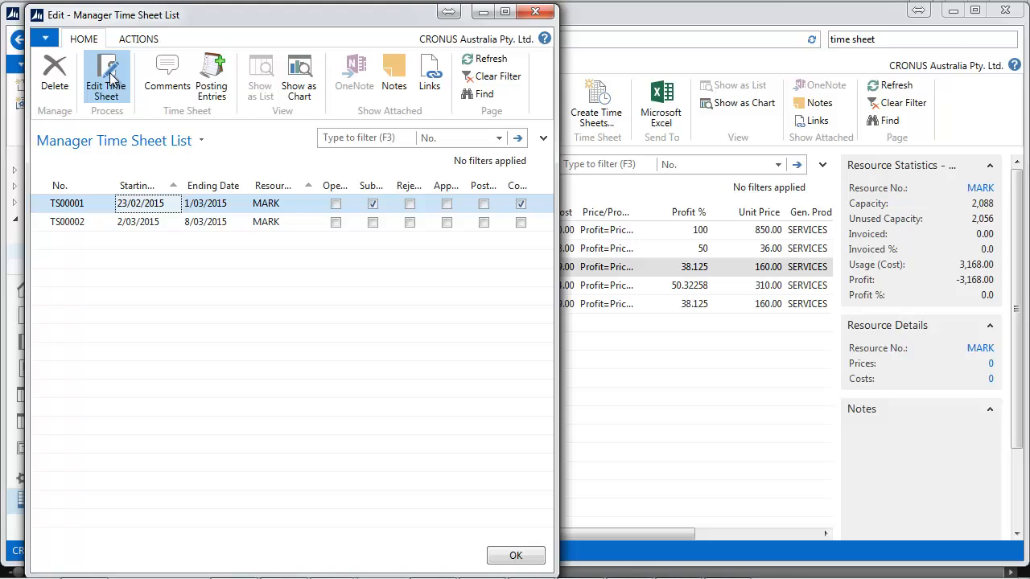
{"action": "left_click", "coordinate": [106, 77]}
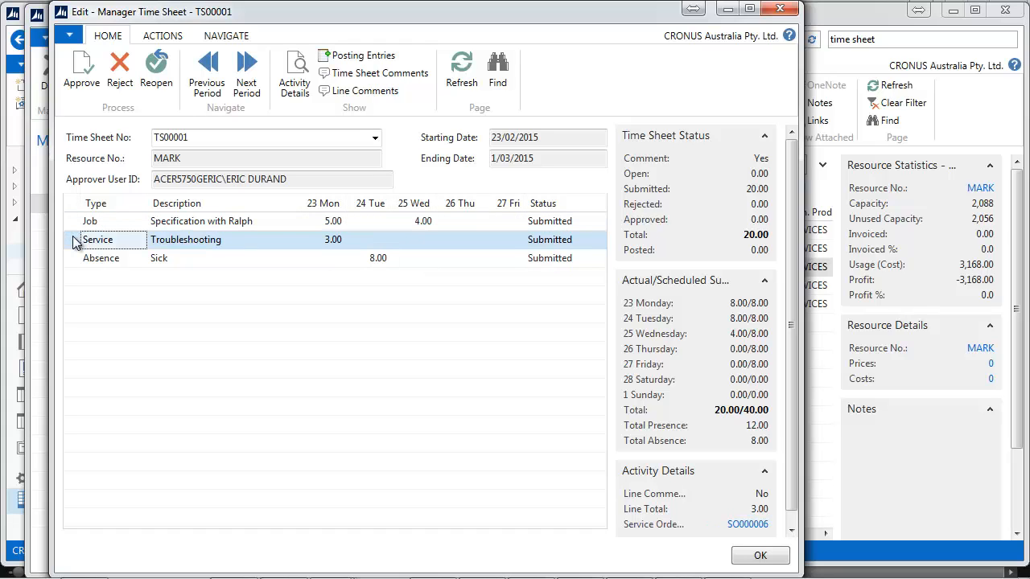
Approve the Troubleshooting service line, then all remaining submitted lines of TS00001
{"action": "left_click", "coordinate": [80, 71]}
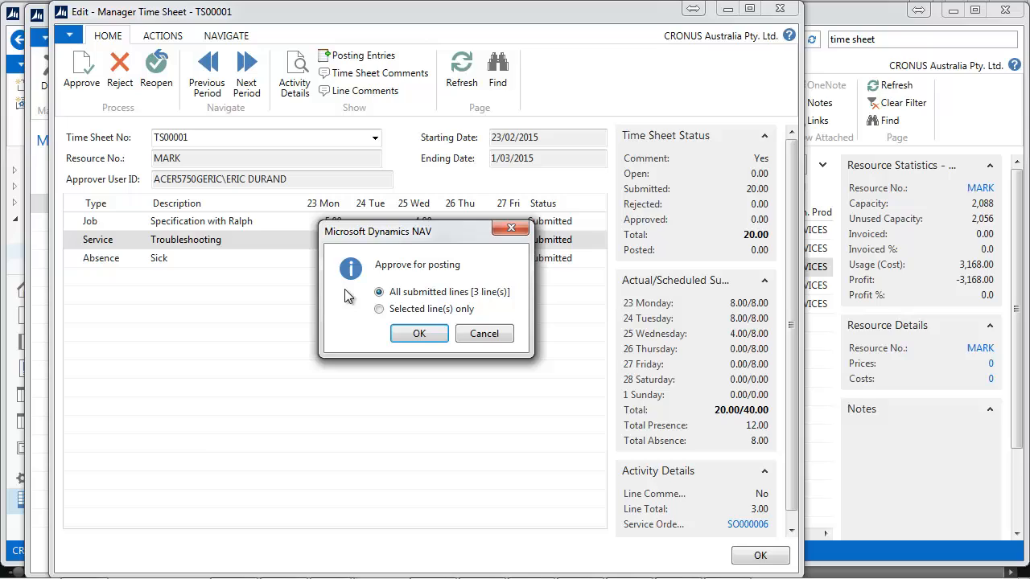
{"action": "left_click", "coordinate": [418, 333]}
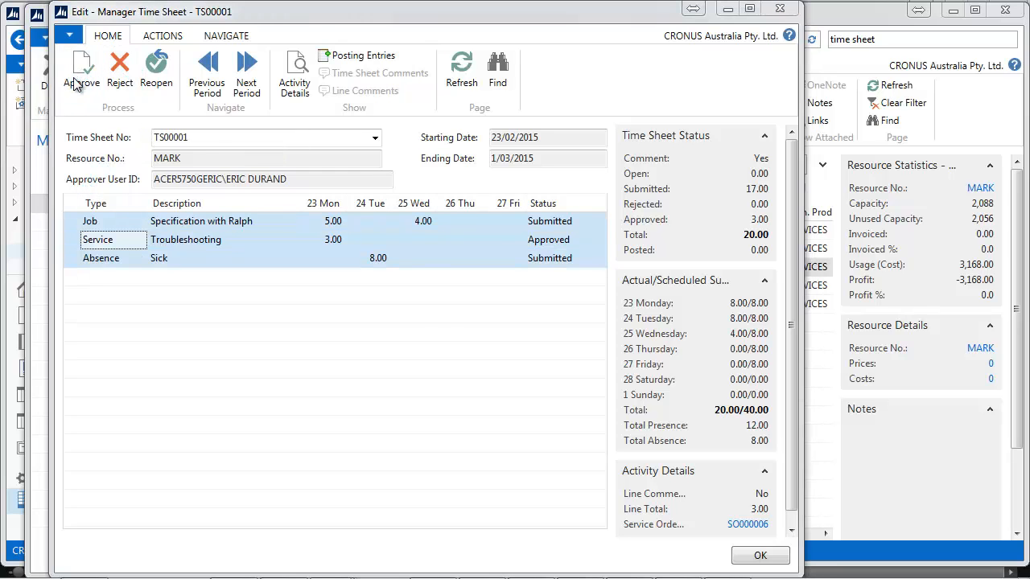
{"action": "left_click", "coordinate": [80, 71]}
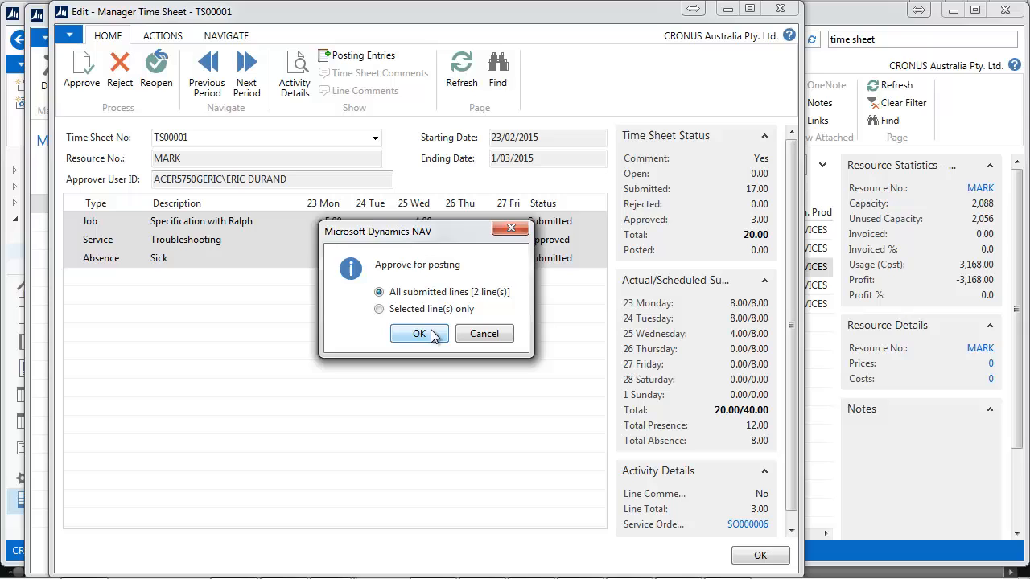
{"action": "left_click", "coordinate": [419, 333]}
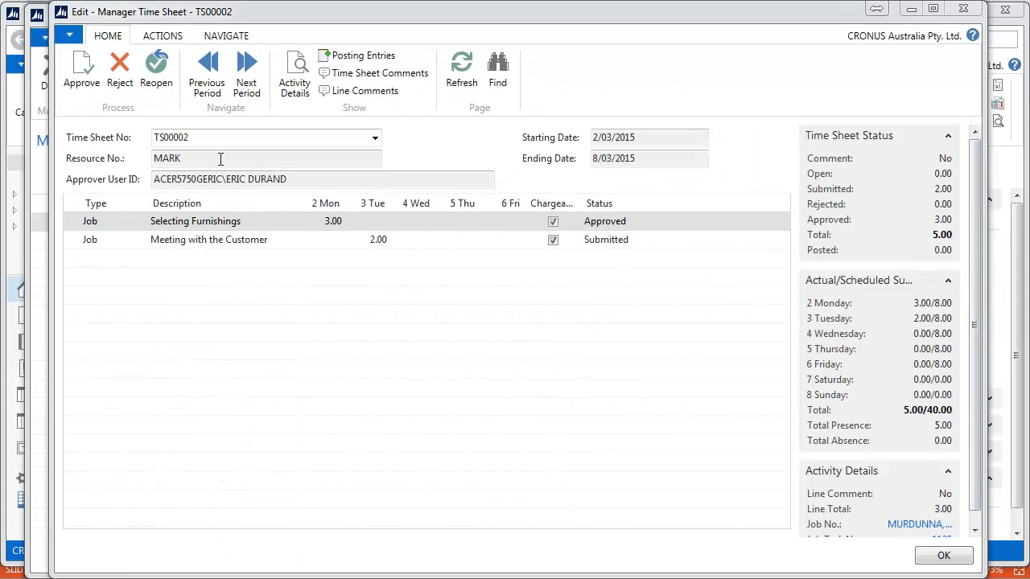
Reopen TS00002's approved lines and reject only its Meeting with the Customer line
{"action": "left_click", "coordinate": [156, 71]}
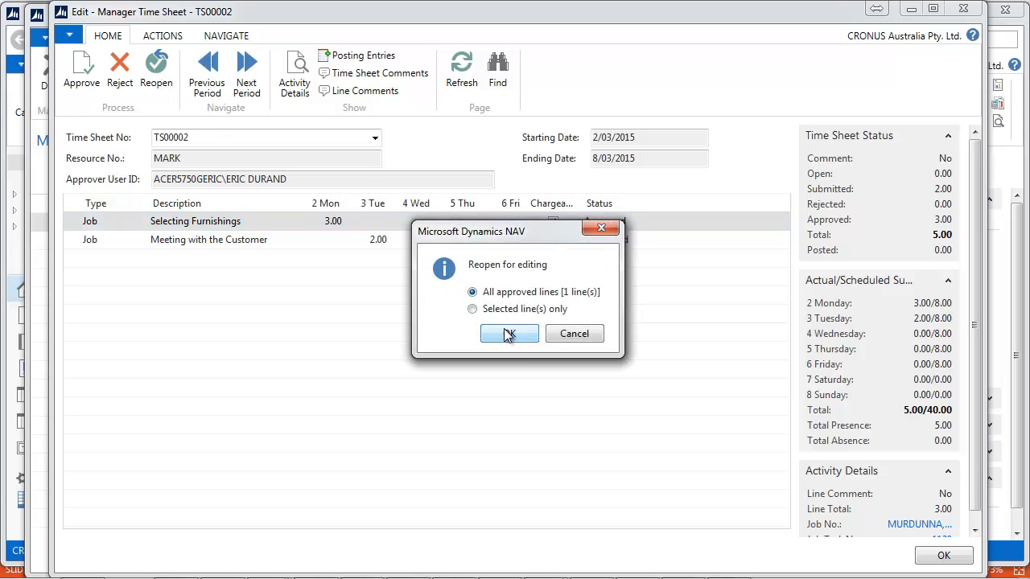
{"action": "left_click", "coordinate": [508, 333]}
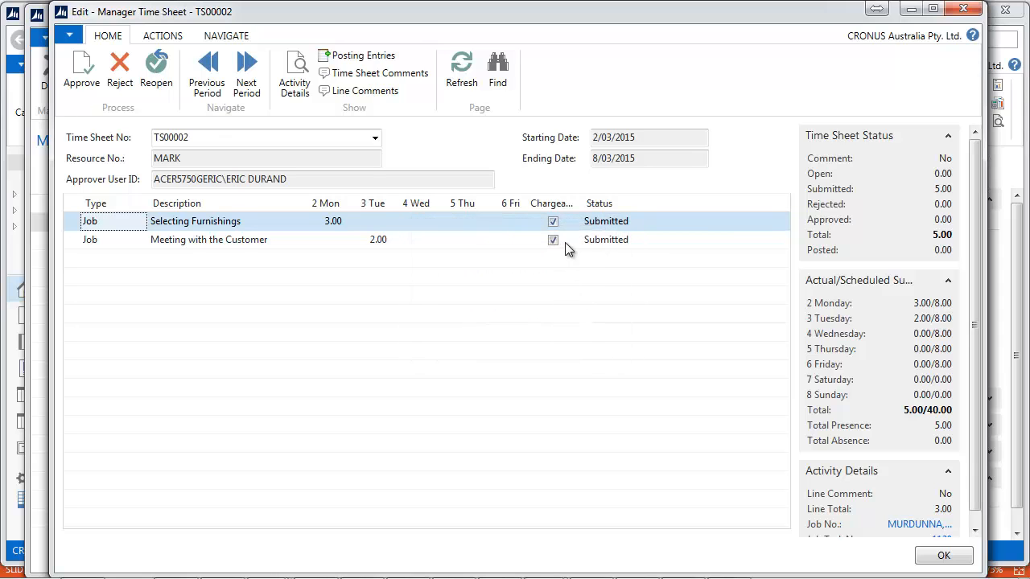
{"action": "mouse_move", "coordinate": [74, 244]}
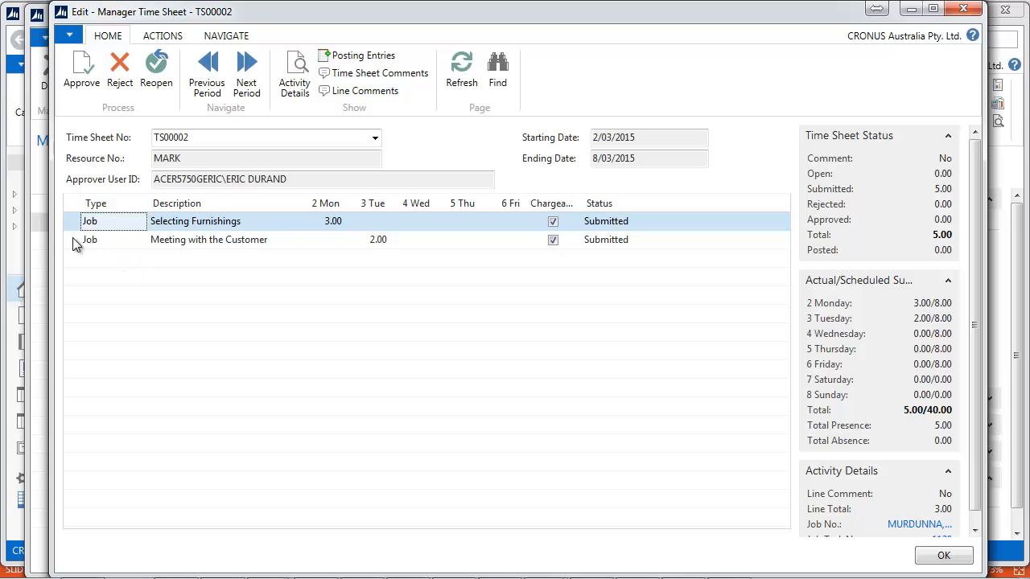
{"action": "left_click", "coordinate": [209, 238]}
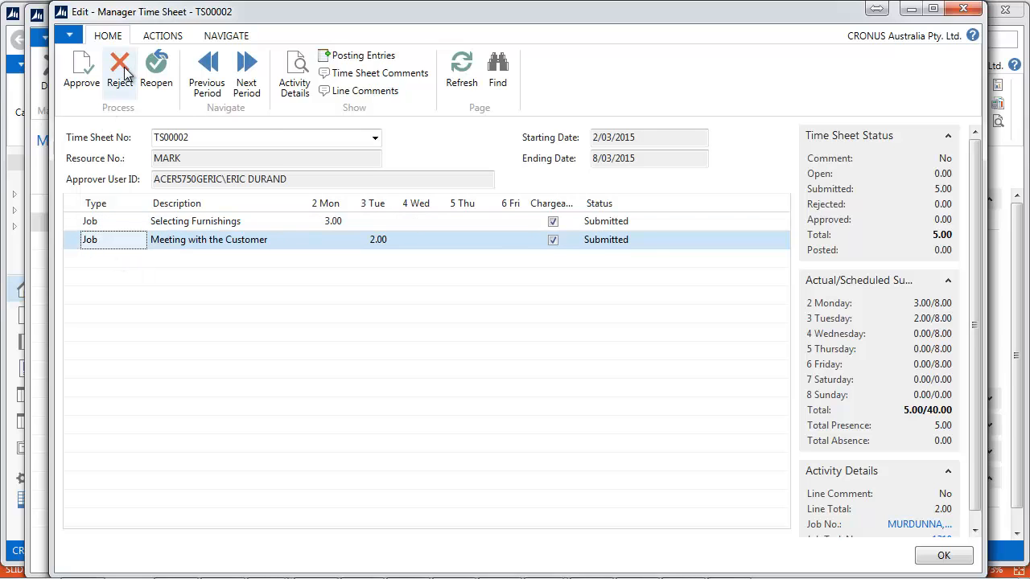
{"action": "left_click", "coordinate": [119, 70]}
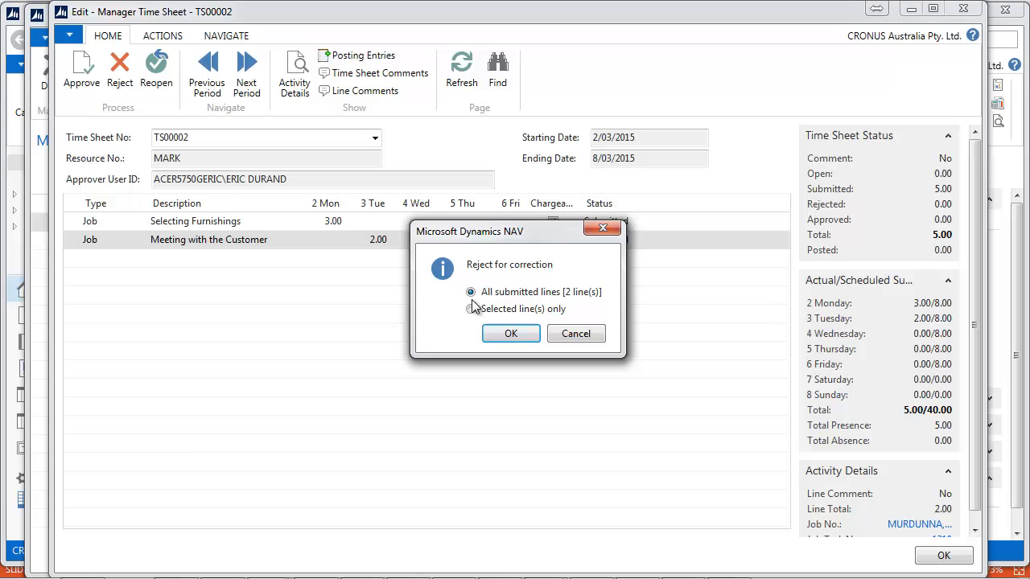
{"action": "left_click", "coordinate": [470, 309]}
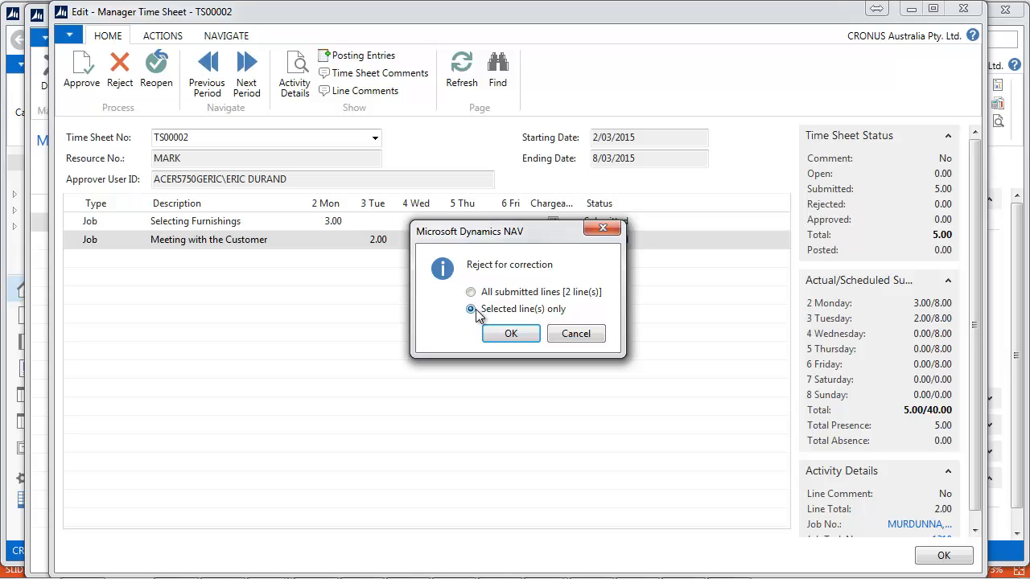
{"action": "left_click", "coordinate": [510, 333]}
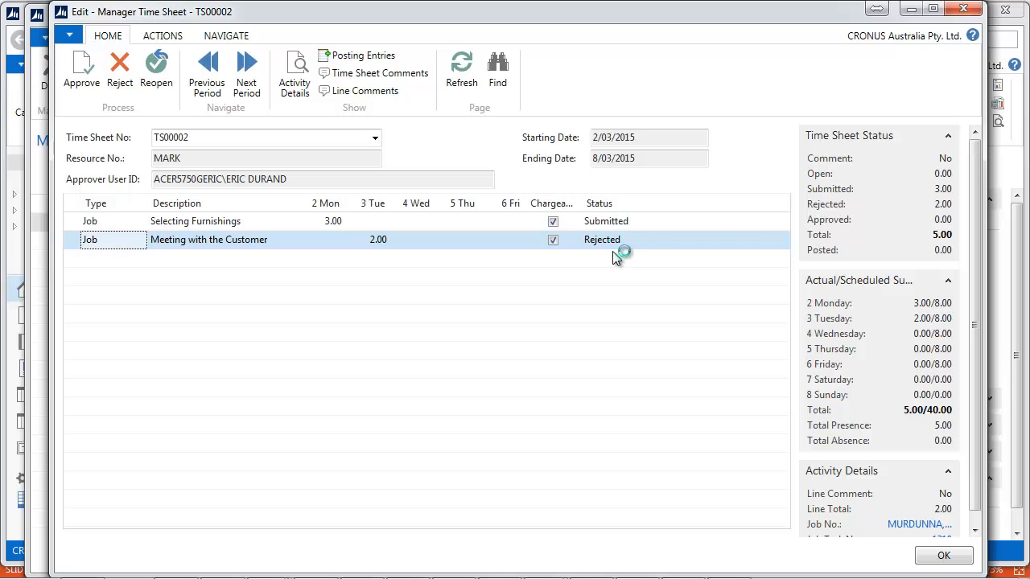
{"action": "mouse_move", "coordinate": [659, 222]}
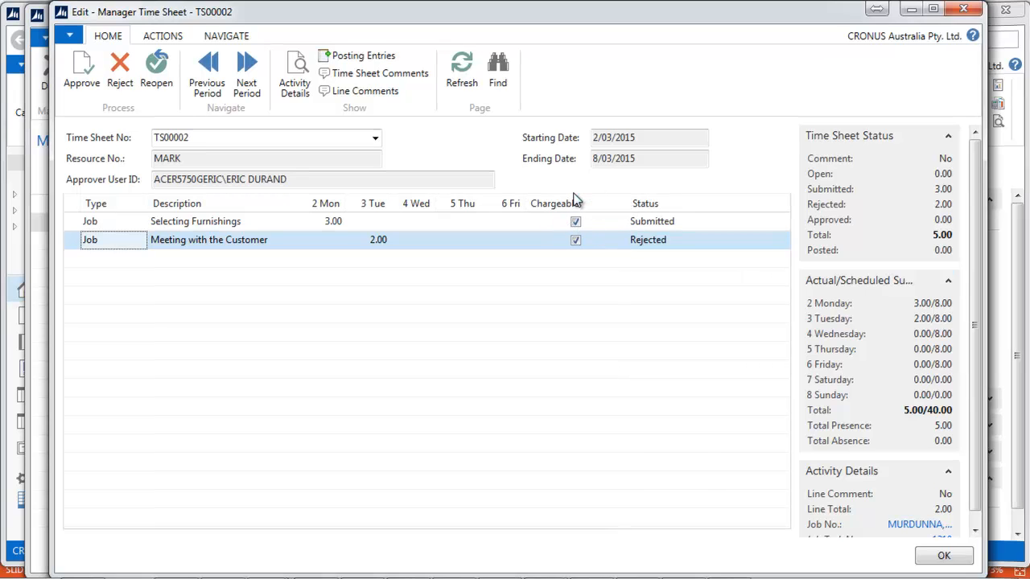
{"action": "left_click", "coordinate": [943, 555]}
{"action": "type", "text": "TIME SHE"}
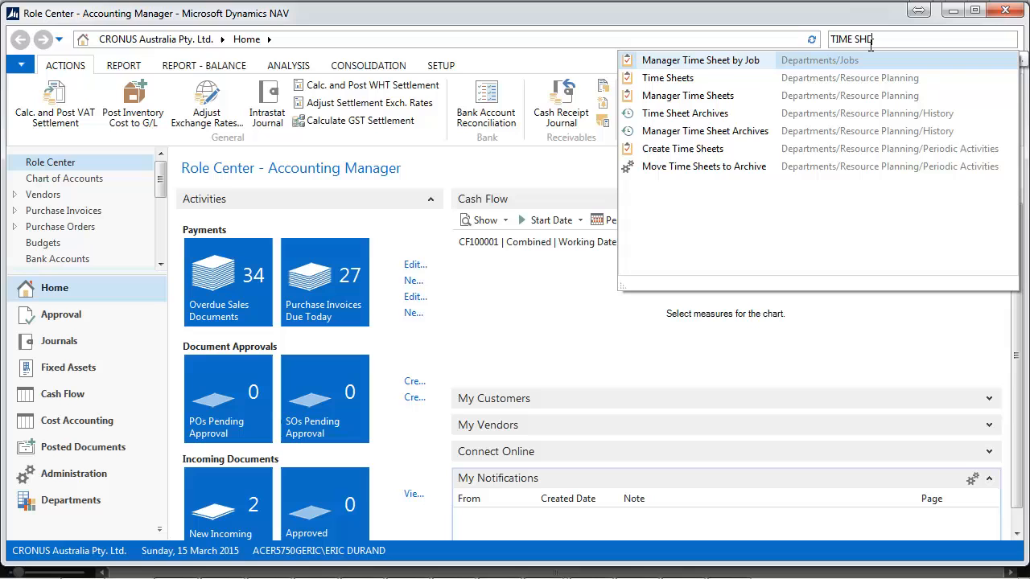
Change the rejected meeting line's Tuesday hours to 1.00 and submit the selected line only
{"action": "left_click", "coordinate": [668, 77]}
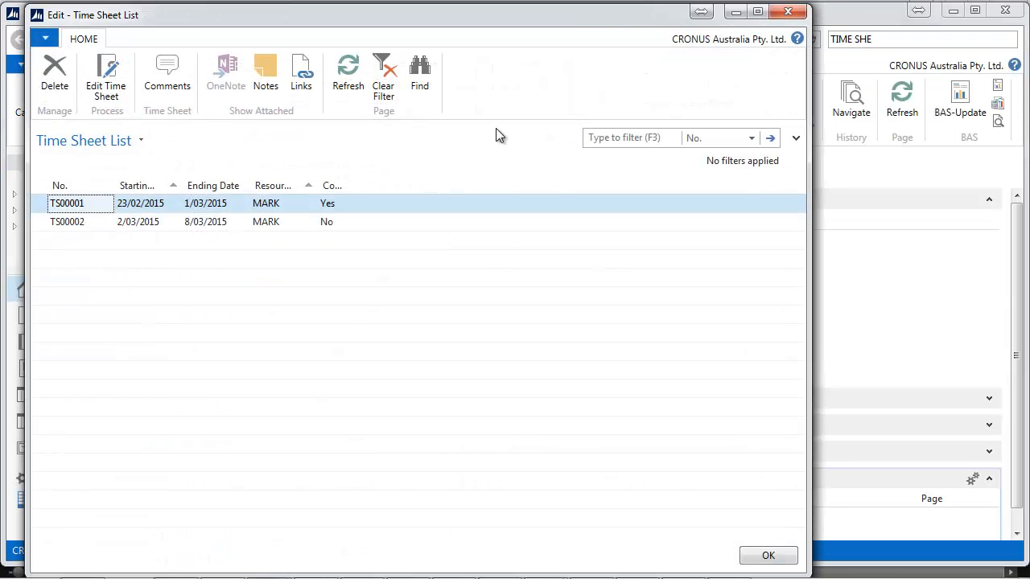
{"action": "mouse_move", "coordinate": [299, 190]}
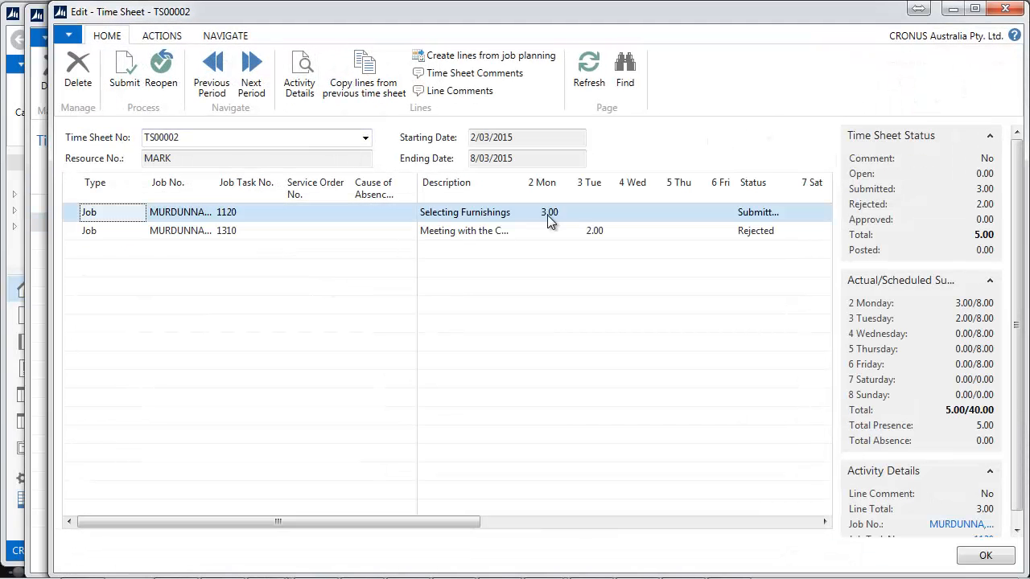
{"action": "left_click", "coordinate": [313, 231]}
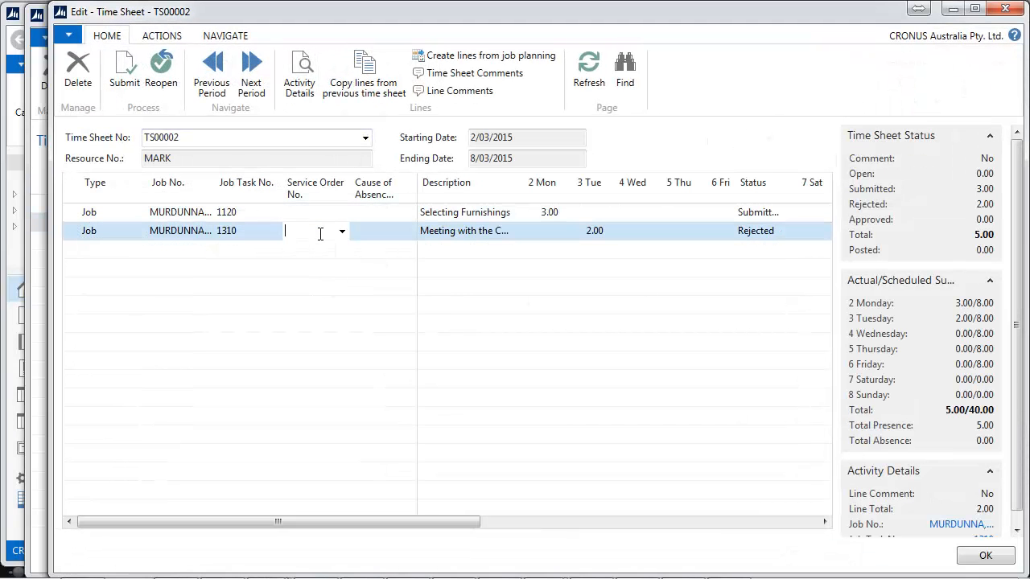
{"action": "left_click", "coordinate": [595, 231]}
{"action": "type", "text": "1"}
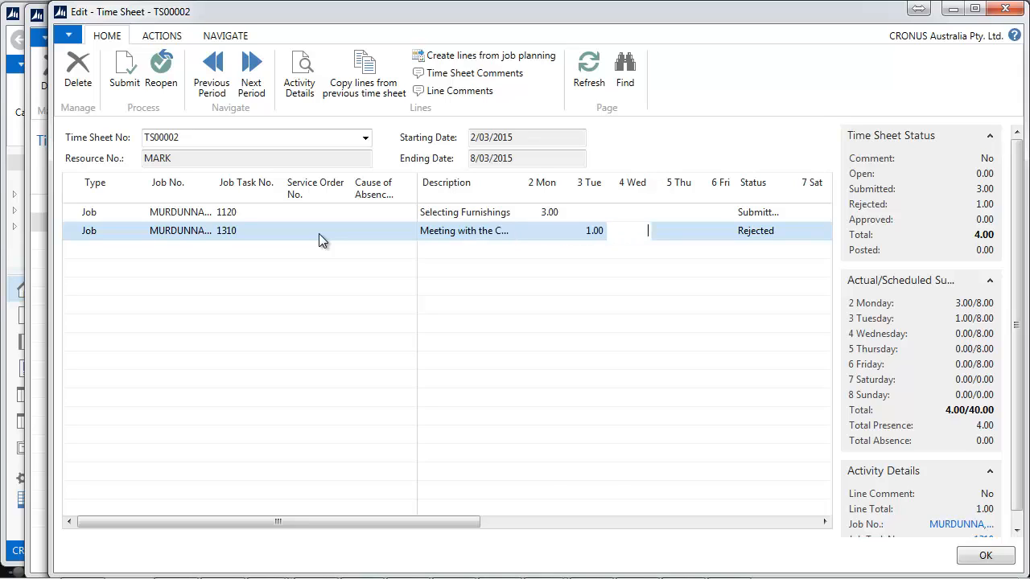
{"action": "left_click", "coordinate": [124, 73]}
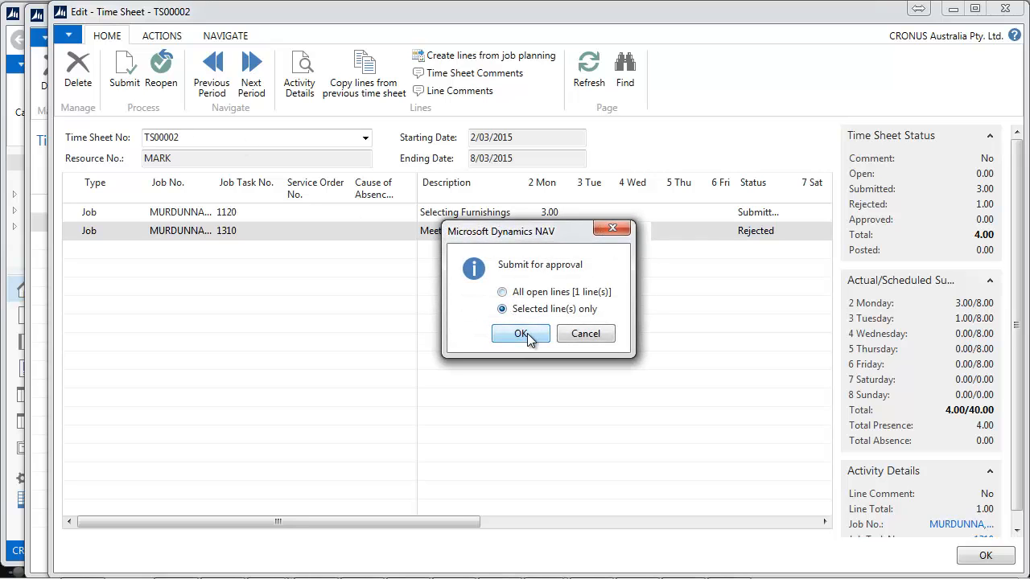
{"action": "left_click", "coordinate": [521, 333]}
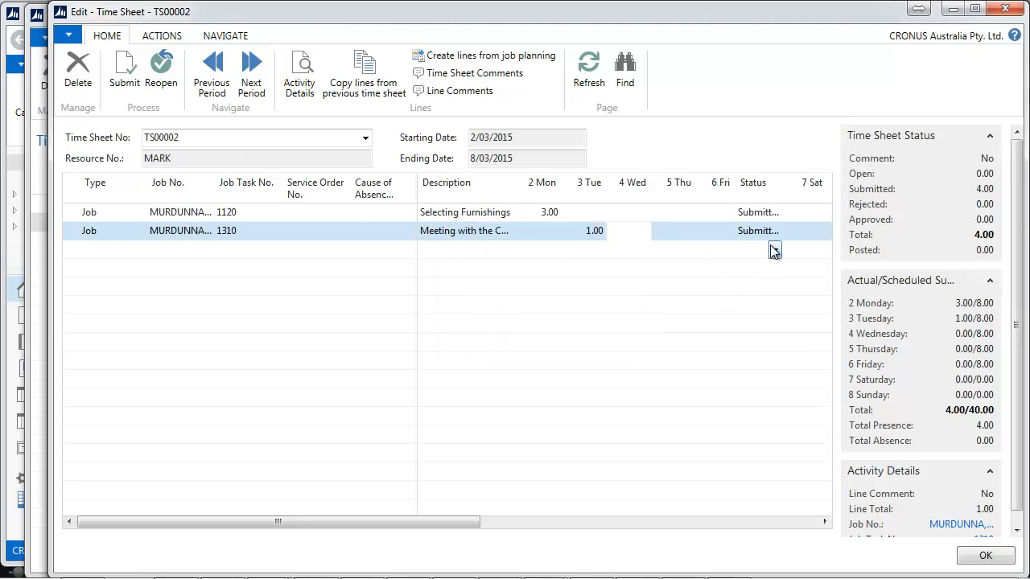
{"action": "left_click", "coordinate": [212, 72]}
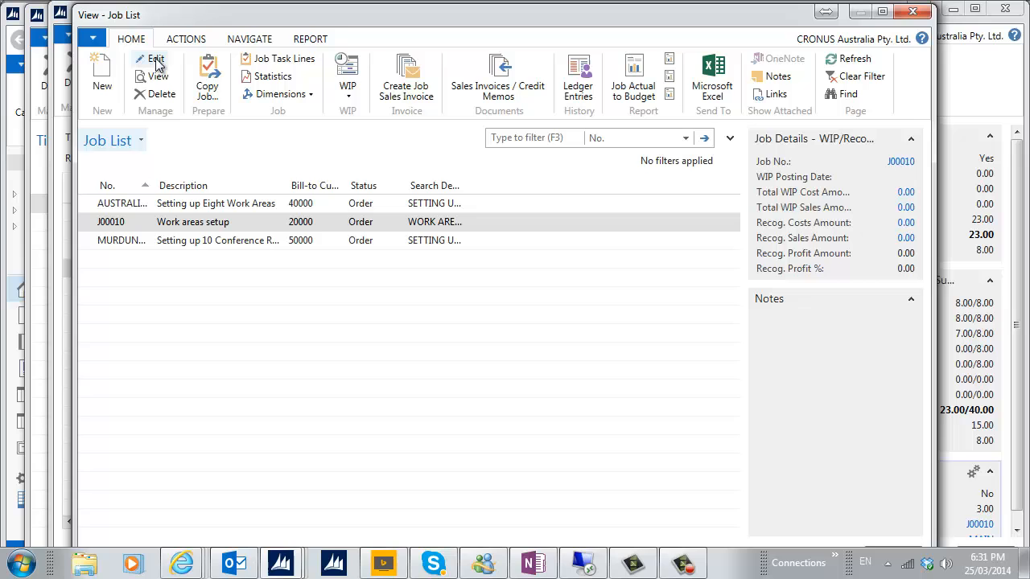
Edit job J00010's card to review Apply Usage Link, then close back to the Role Center
{"action": "left_click", "coordinate": [156, 58]}
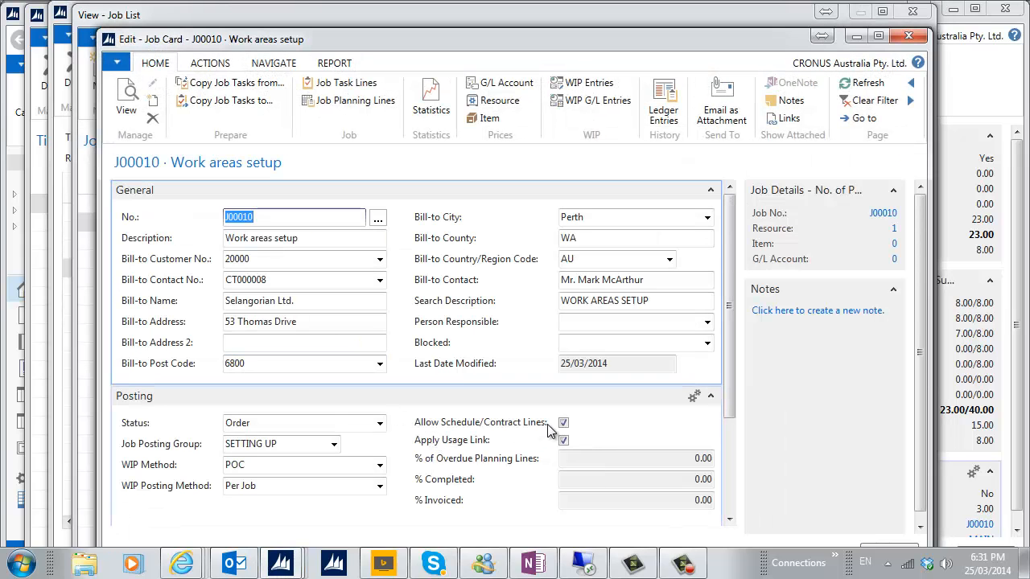
{"action": "left_click", "coordinate": [908, 36]}
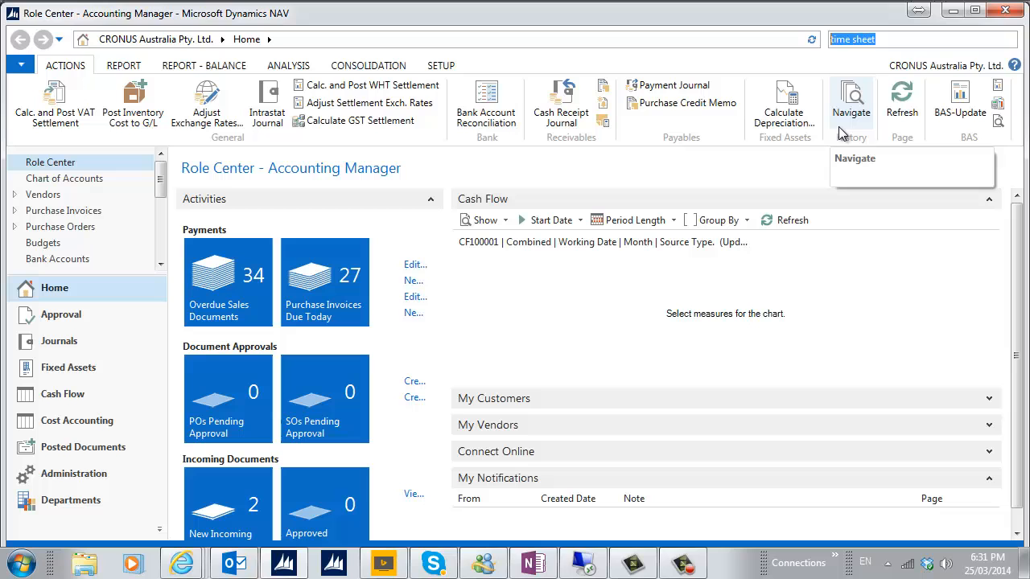
Suggest job journal lines from time sheets for the 2015 date range and set their Line Types
{"action": "type", "text": "job journal"}
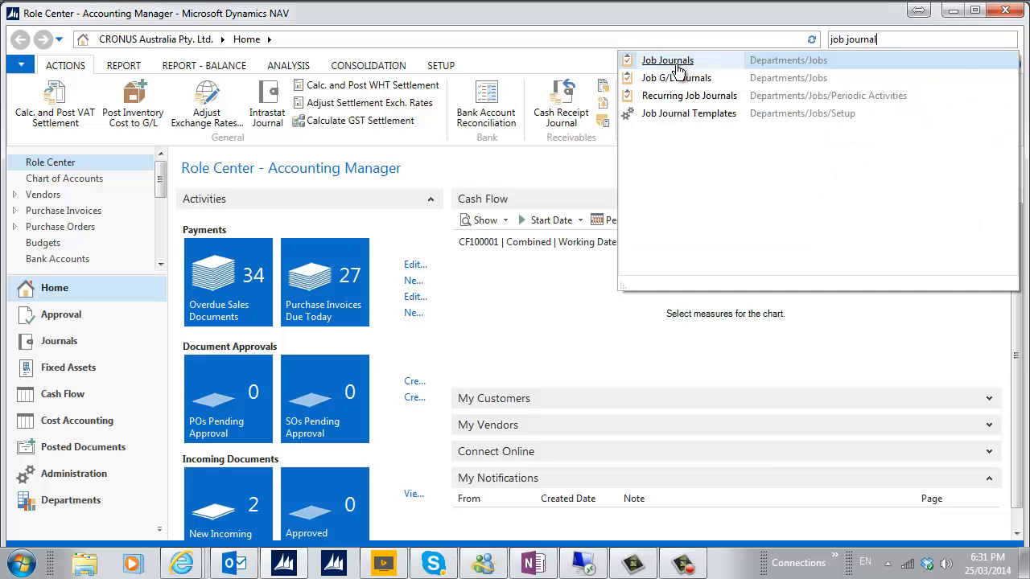
{"action": "left_click", "coordinate": [666, 59]}
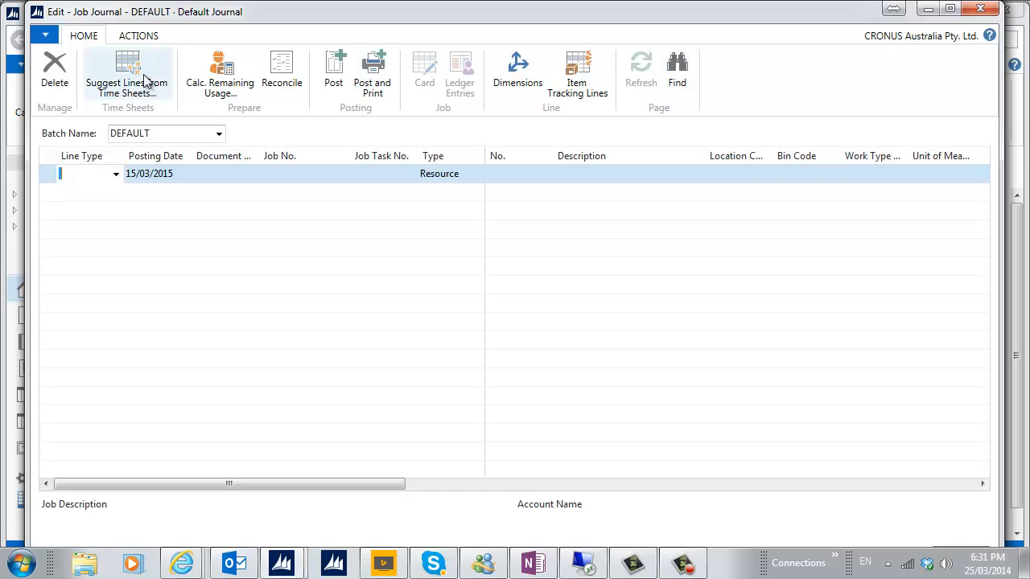
{"action": "left_click", "coordinate": [126, 77]}
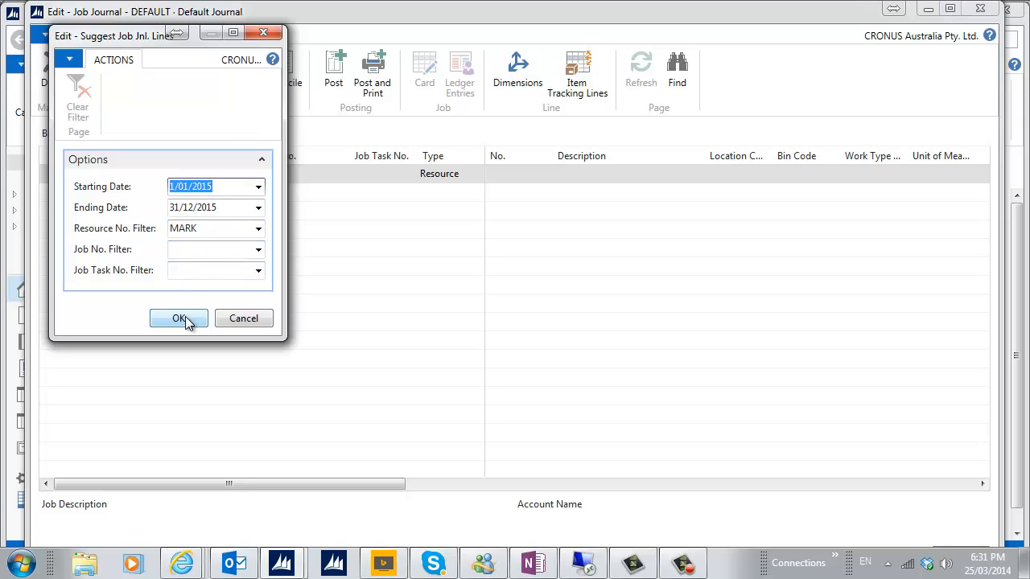
{"action": "left_click", "coordinate": [179, 318]}
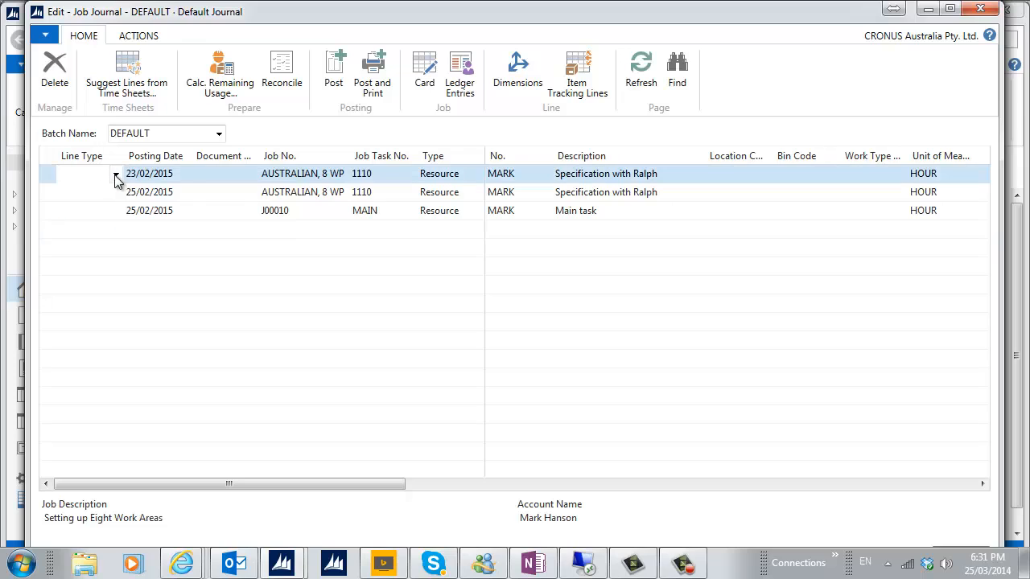
{"action": "left_click", "coordinate": [115, 174]}
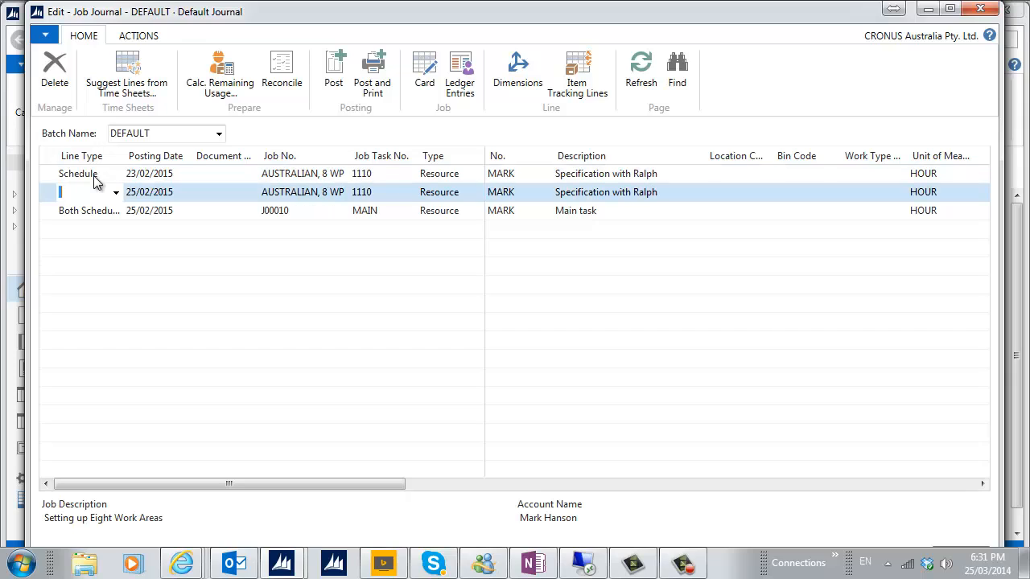
{"action": "left_click", "coordinate": [77, 173]}
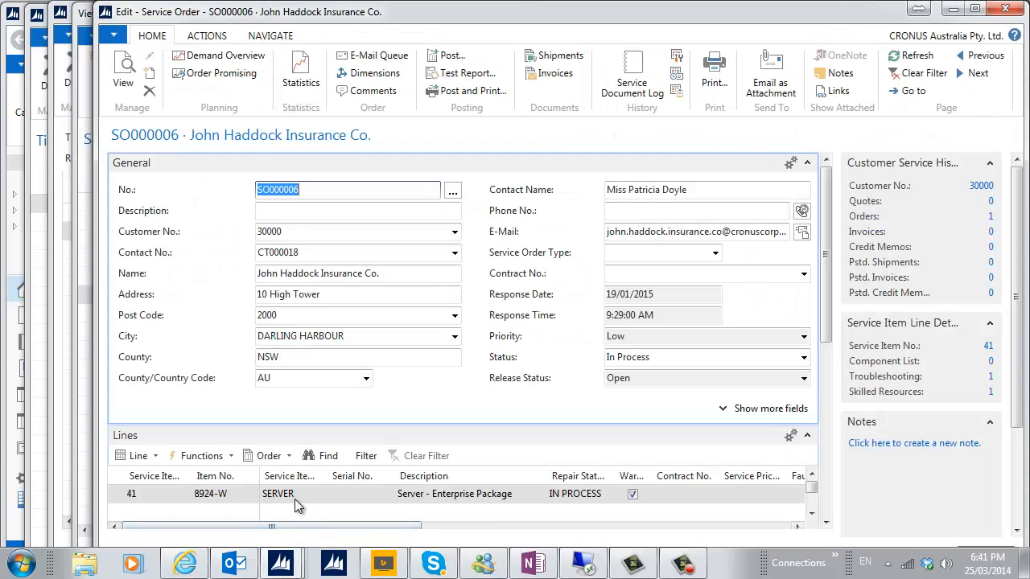
From the service item line choose Order > Service Lines and create lines from time sheets, answering Yes
{"action": "left_click", "coordinate": [269, 457]}
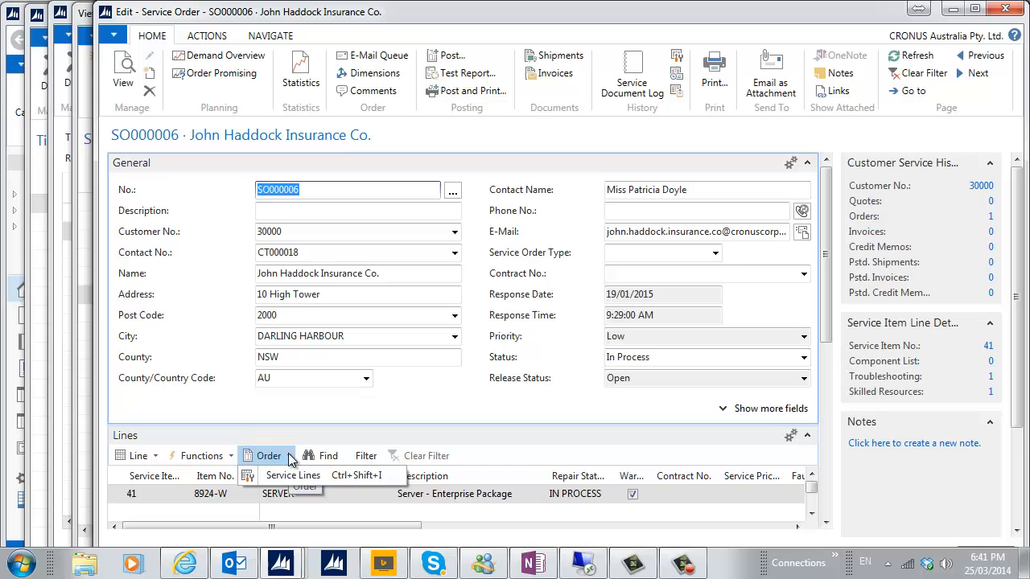
{"action": "left_click", "coordinate": [293, 475]}
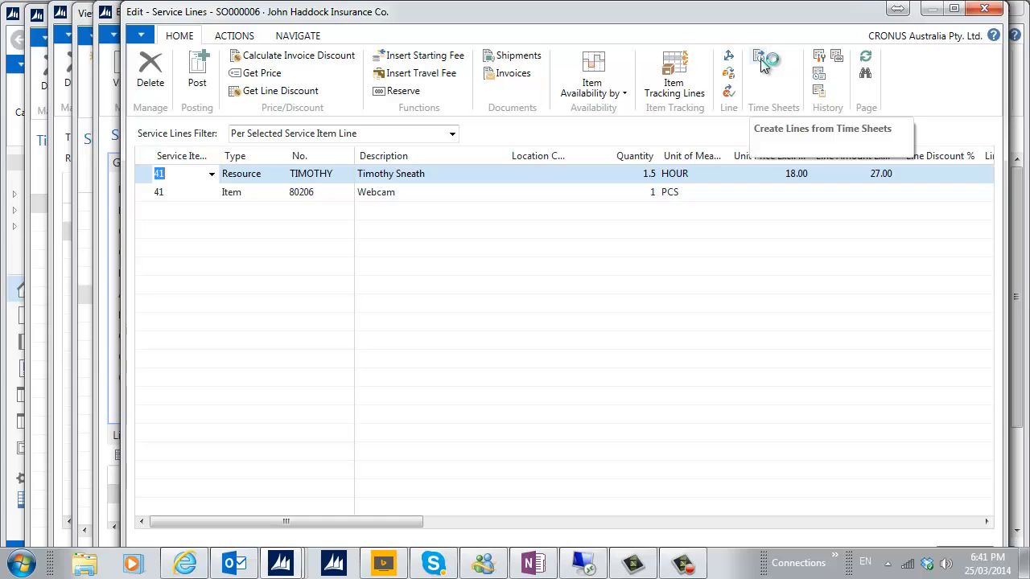
{"action": "left_click", "coordinate": [760, 63]}
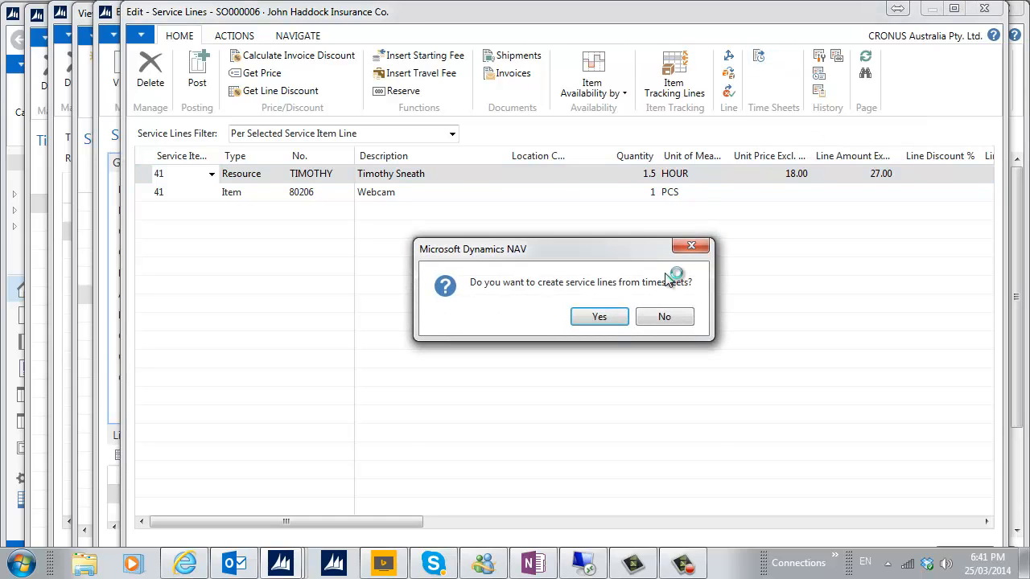
{"action": "left_click", "coordinate": [663, 315]}
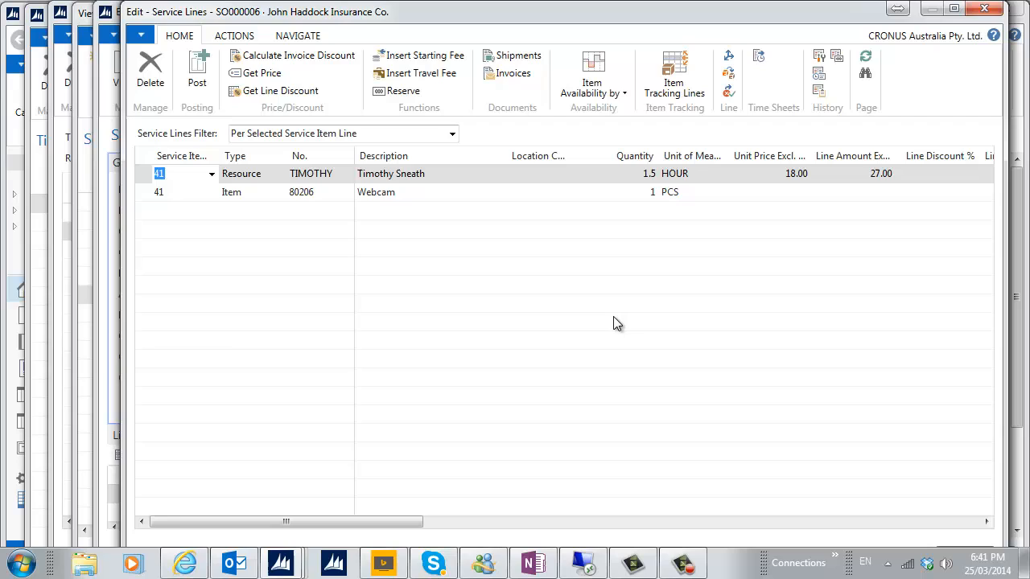
{"action": "mouse_move", "coordinate": [689, 304]}
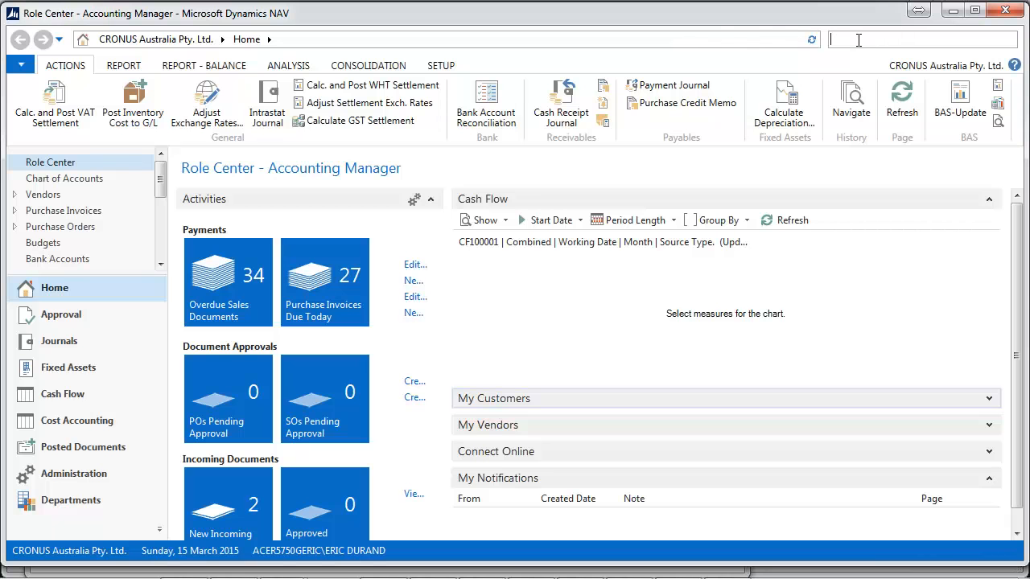
{"action": "type", "text": "time sheet"}
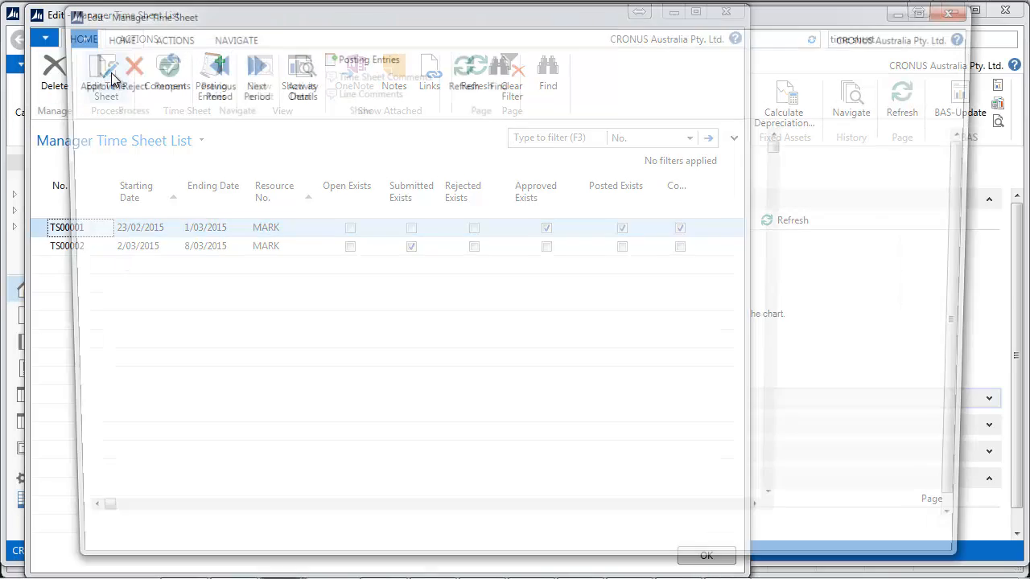
{"action": "double_click", "coordinate": [66, 227]}
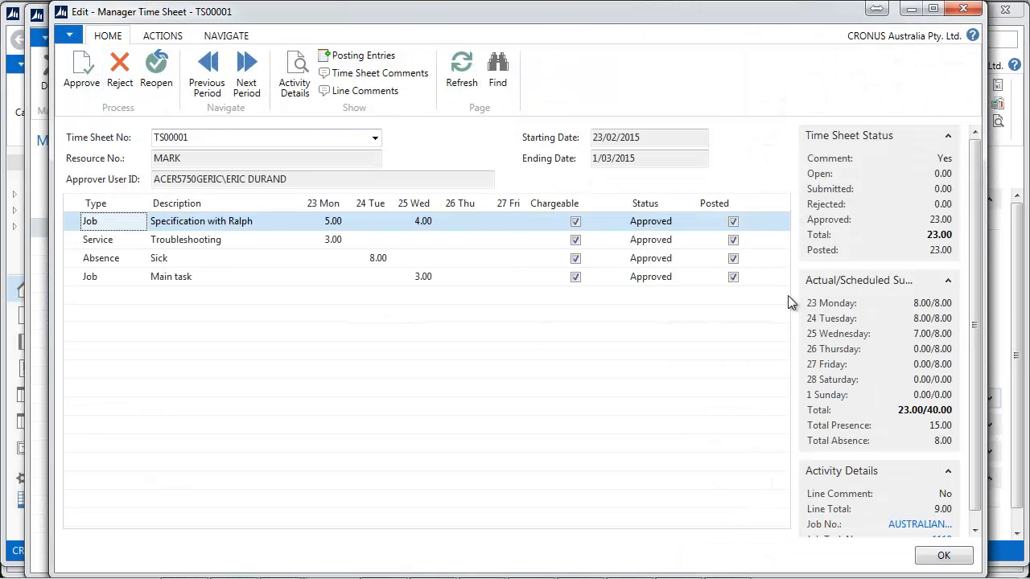
{"action": "left_click", "coordinate": [156, 72]}
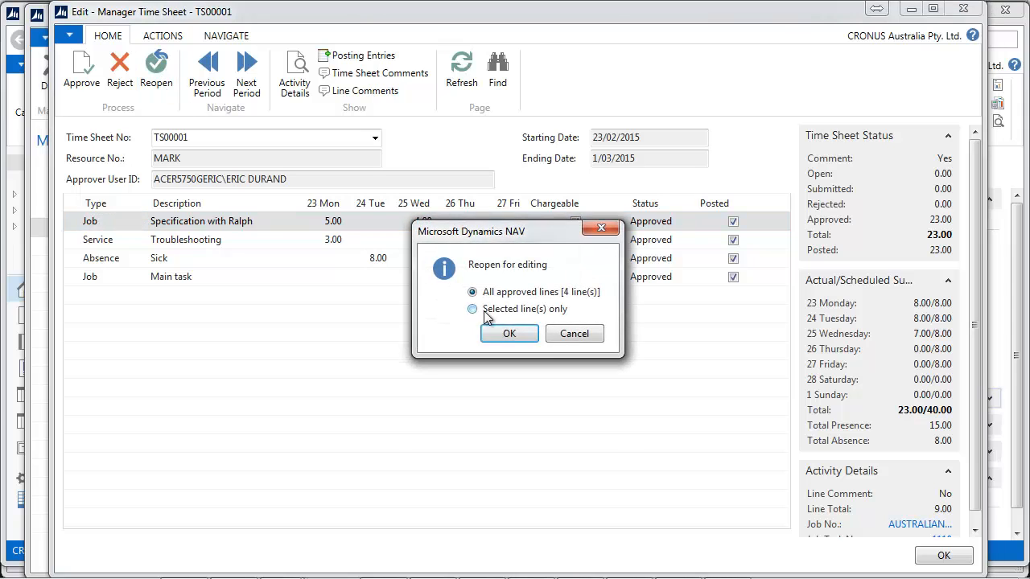
{"action": "left_click", "coordinate": [509, 333]}
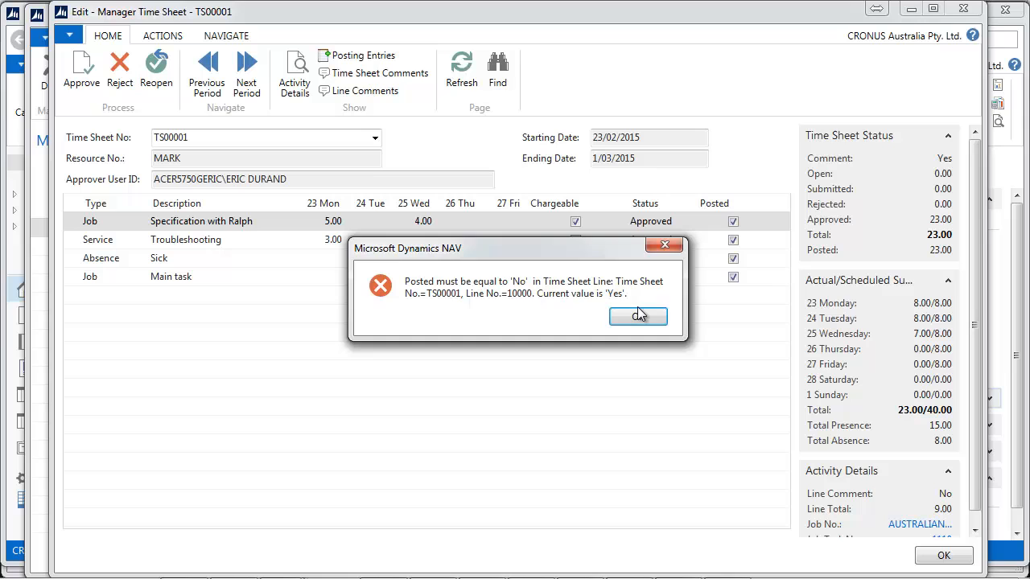
{"action": "left_click", "coordinate": [637, 315]}
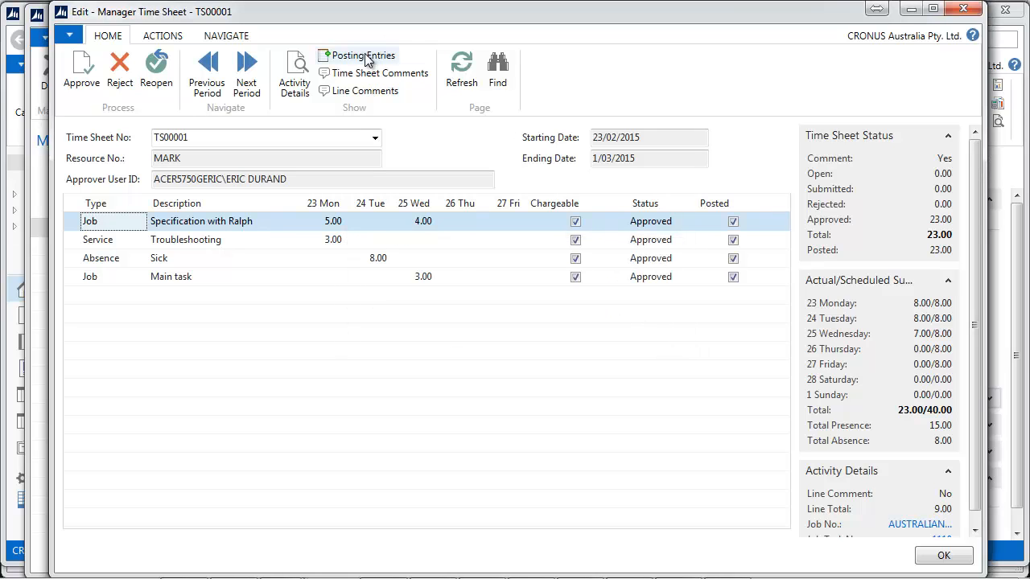
{"action": "left_click", "coordinate": [357, 55]}
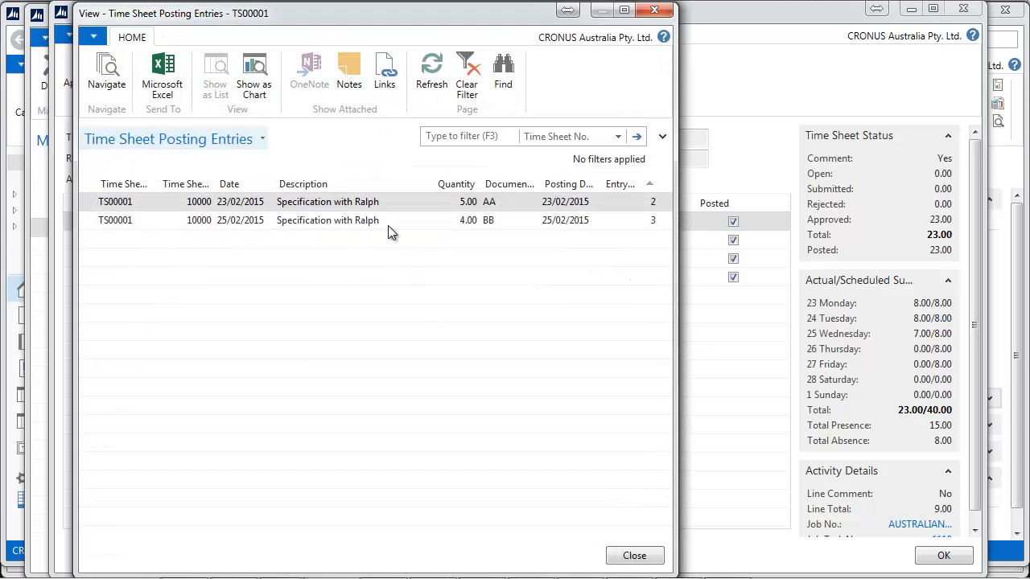
{"action": "mouse_move", "coordinate": [653, 10]}
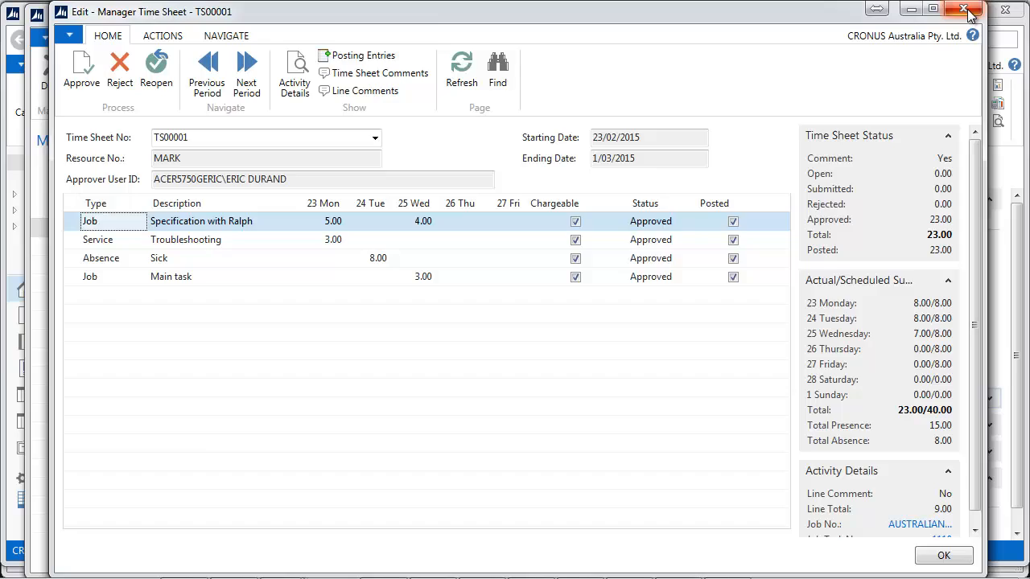
{"action": "left_click", "coordinate": [962, 10]}
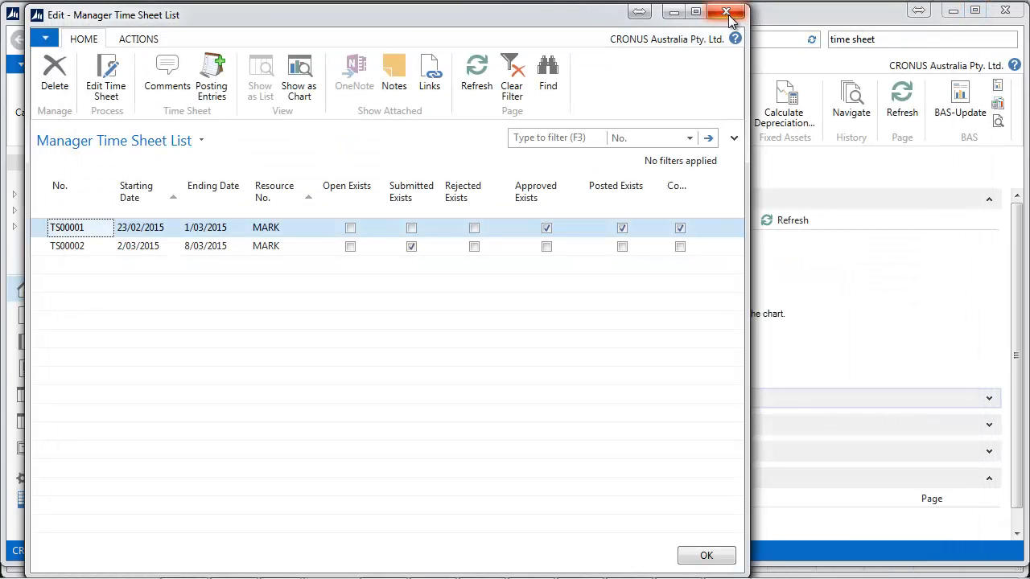
{"action": "left_click", "coordinate": [727, 13]}
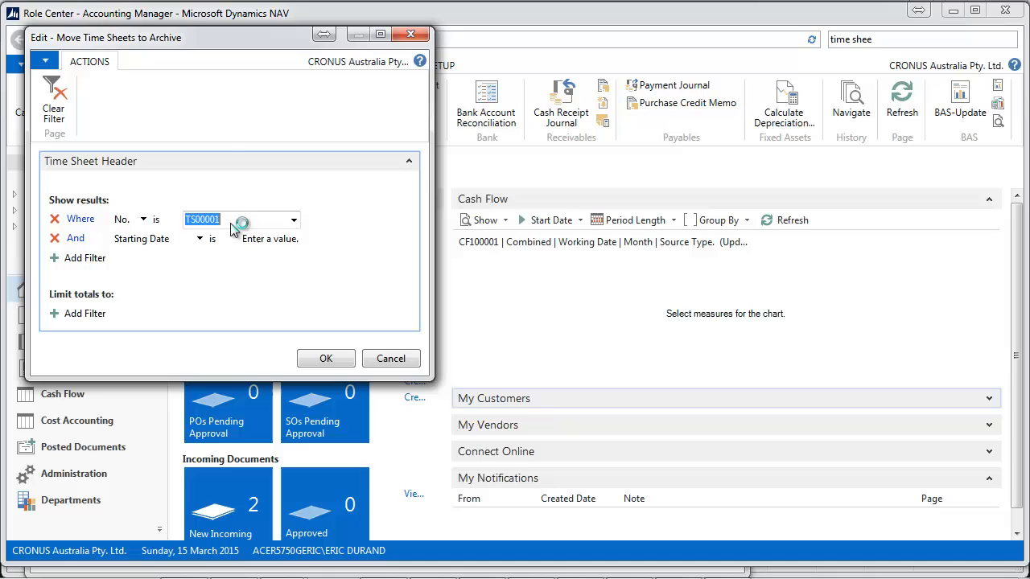
Set the No. filter to TS00001 and run Move Time Sheets to Archive
{"action": "left_click", "coordinate": [293, 218]}
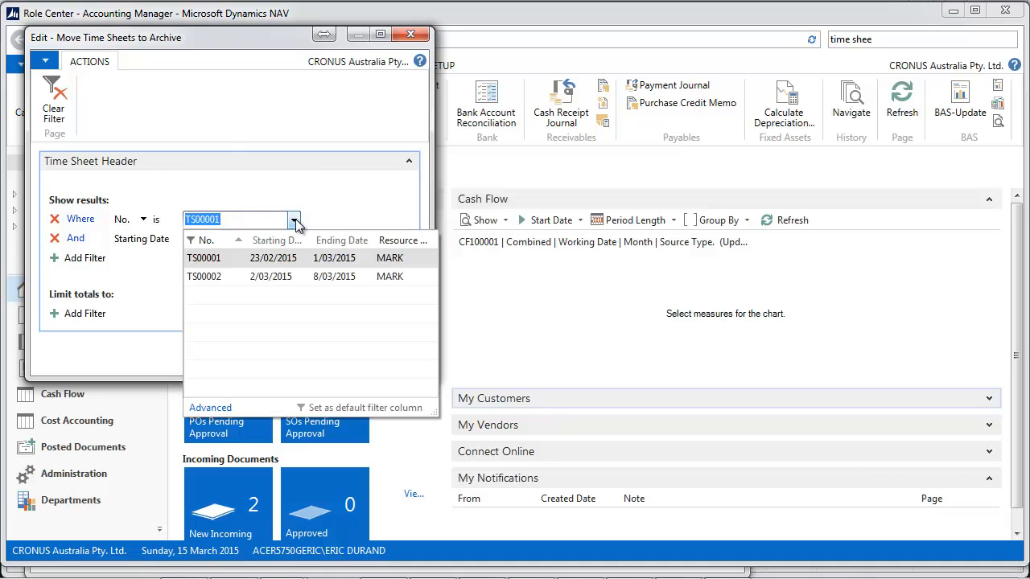
{"action": "left_click", "coordinate": [203, 257]}
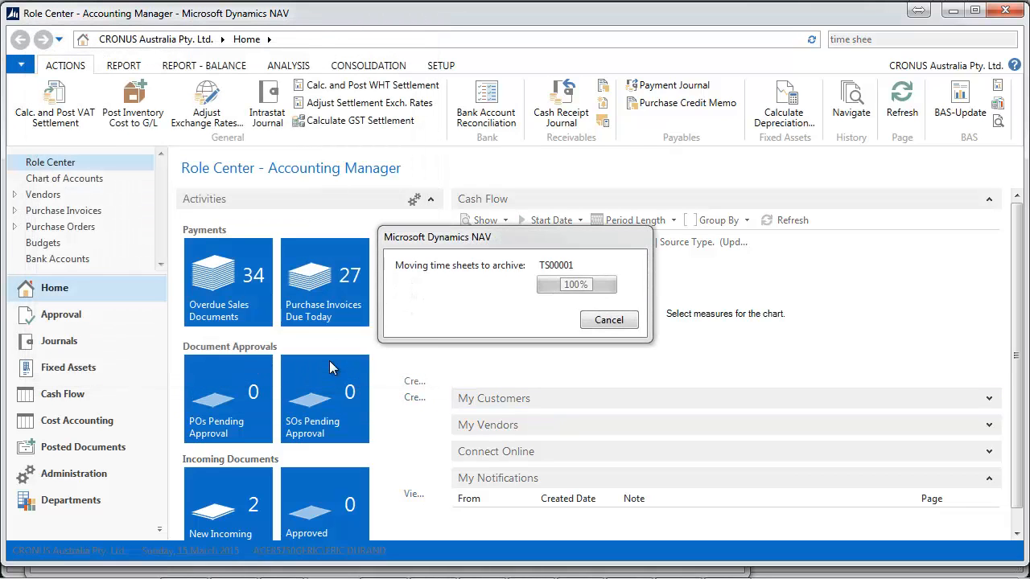